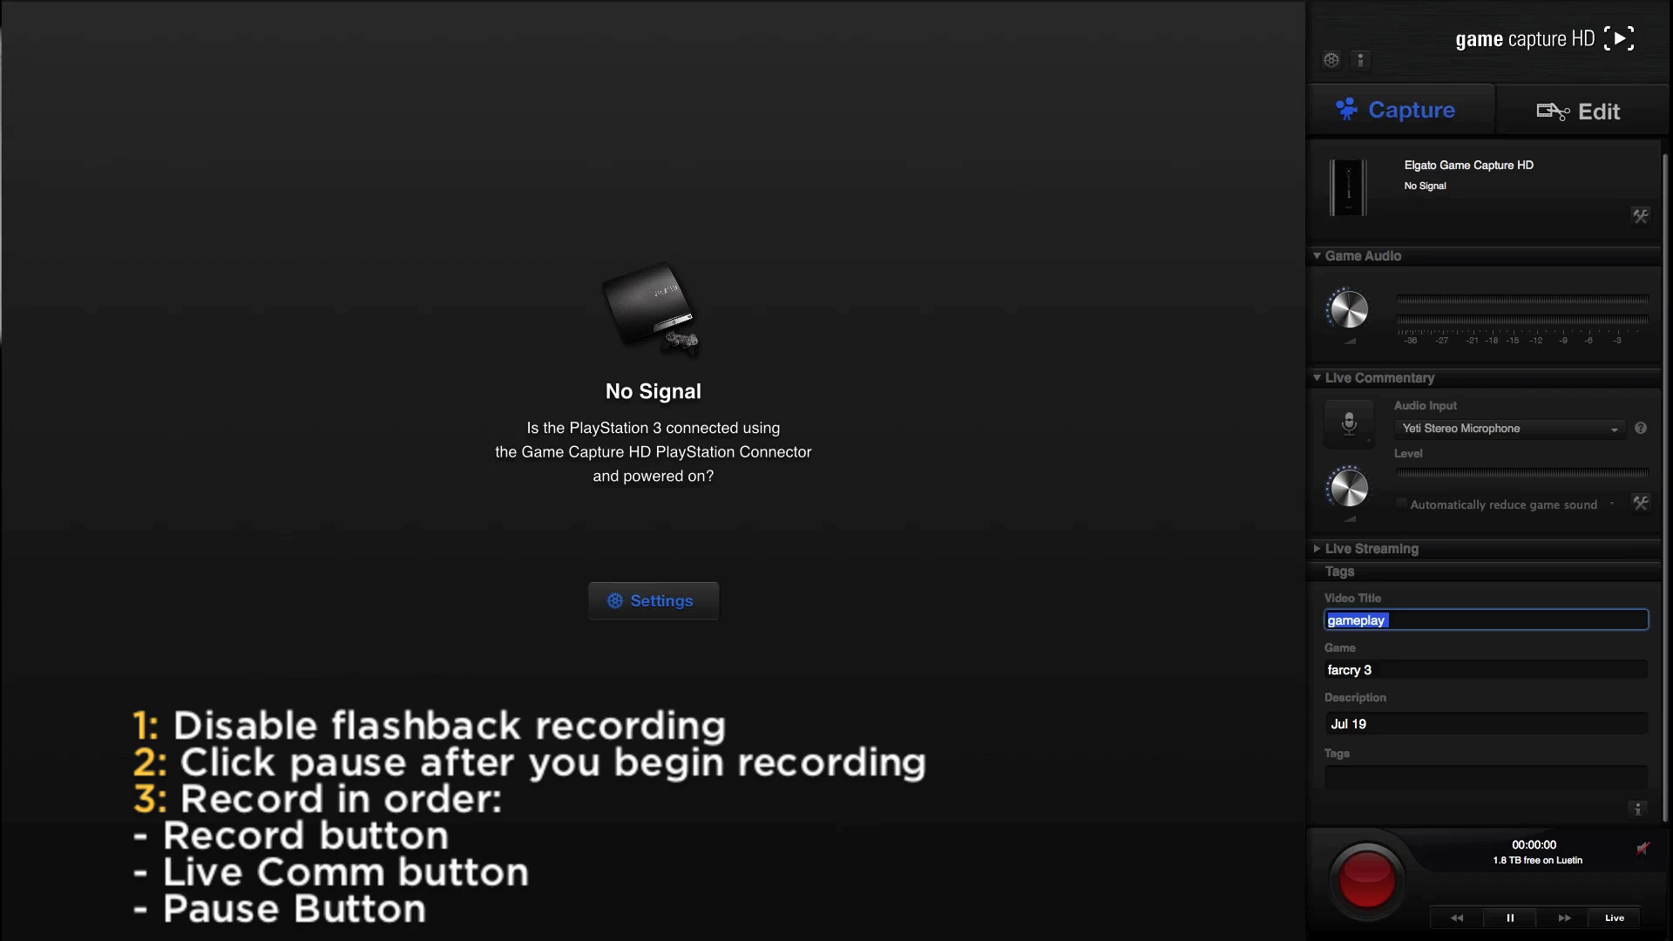
pyautogui.moveTo(1383, 441)
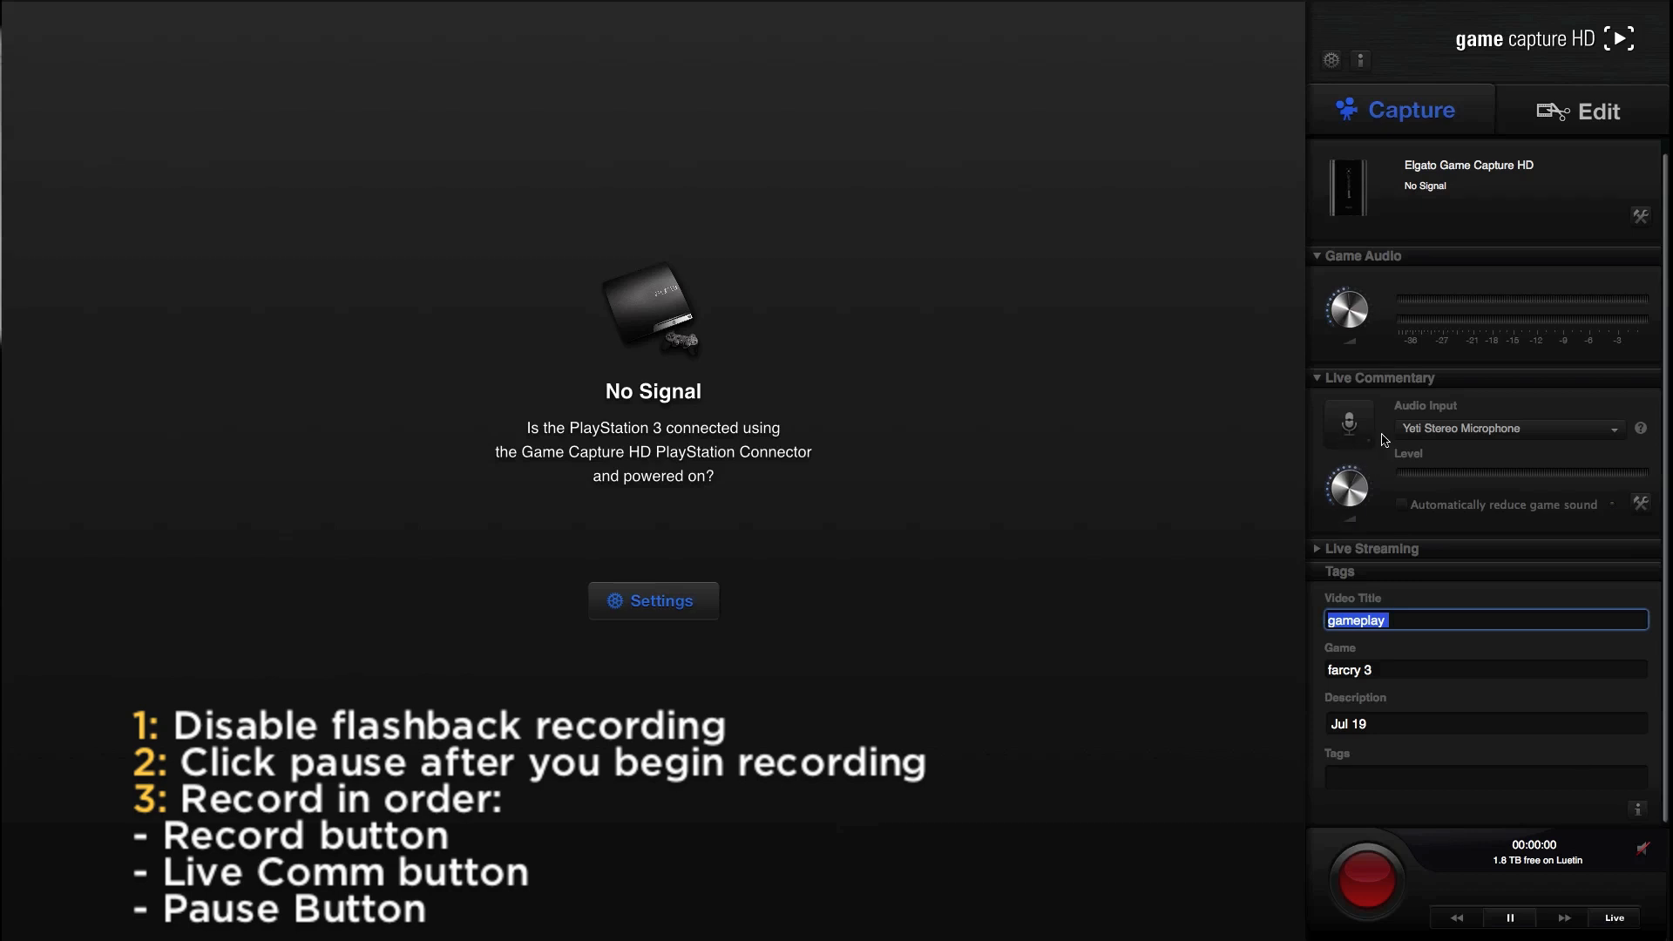
pyautogui.moveTo(1463, 437)
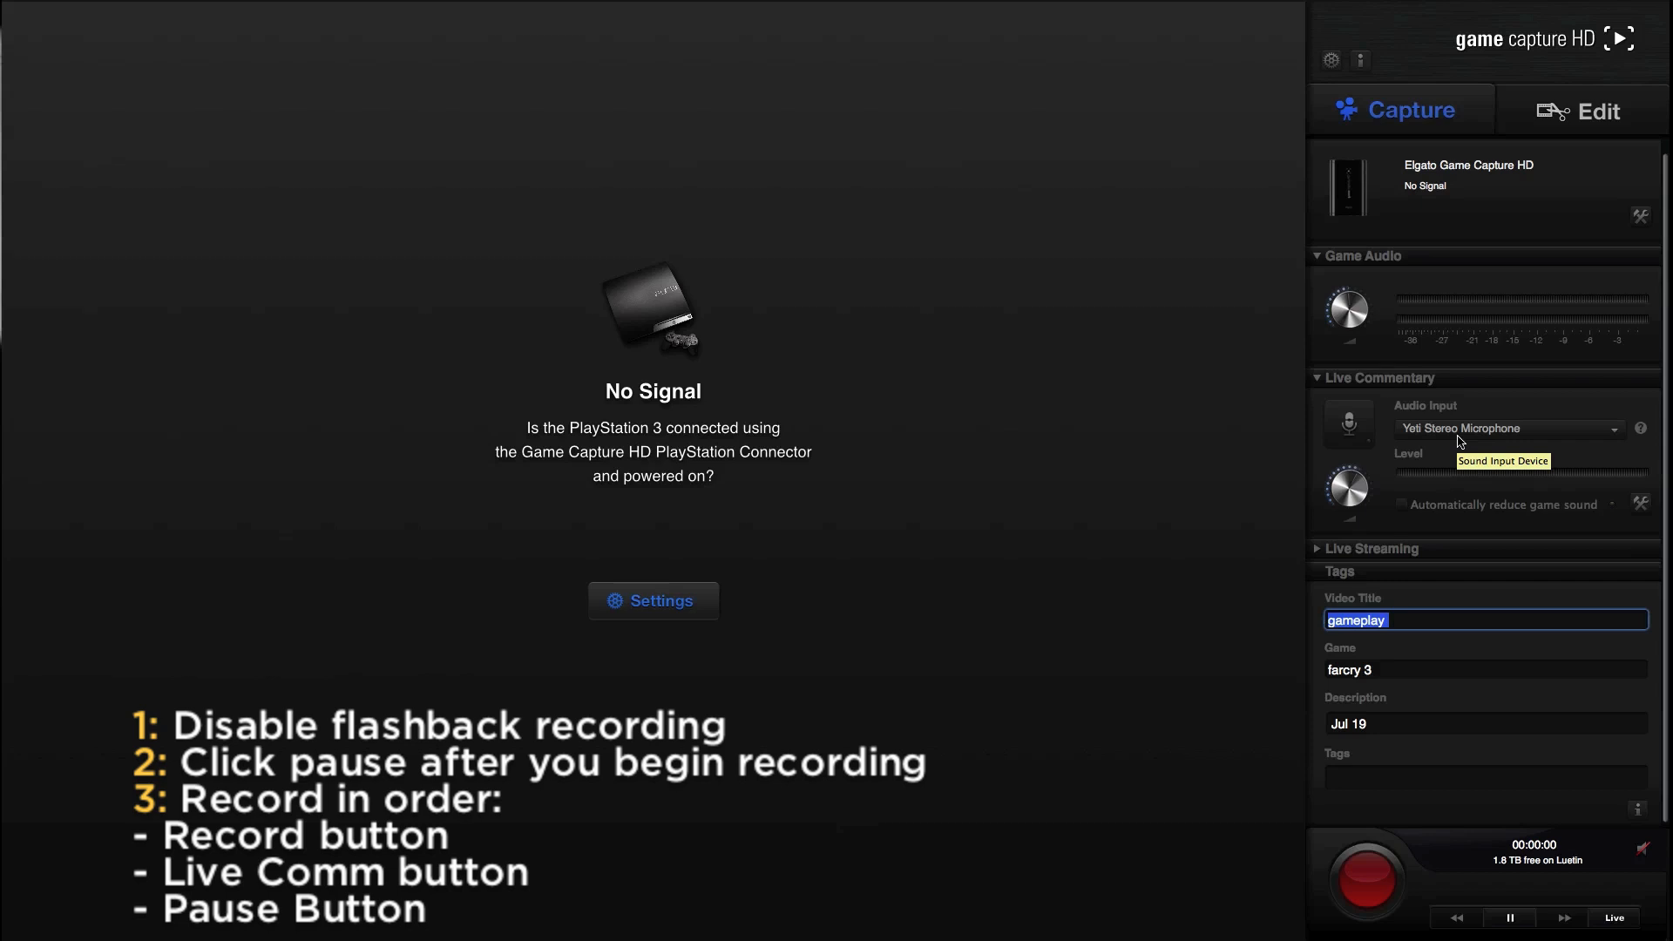
pyautogui.moveTo(1383, 358)
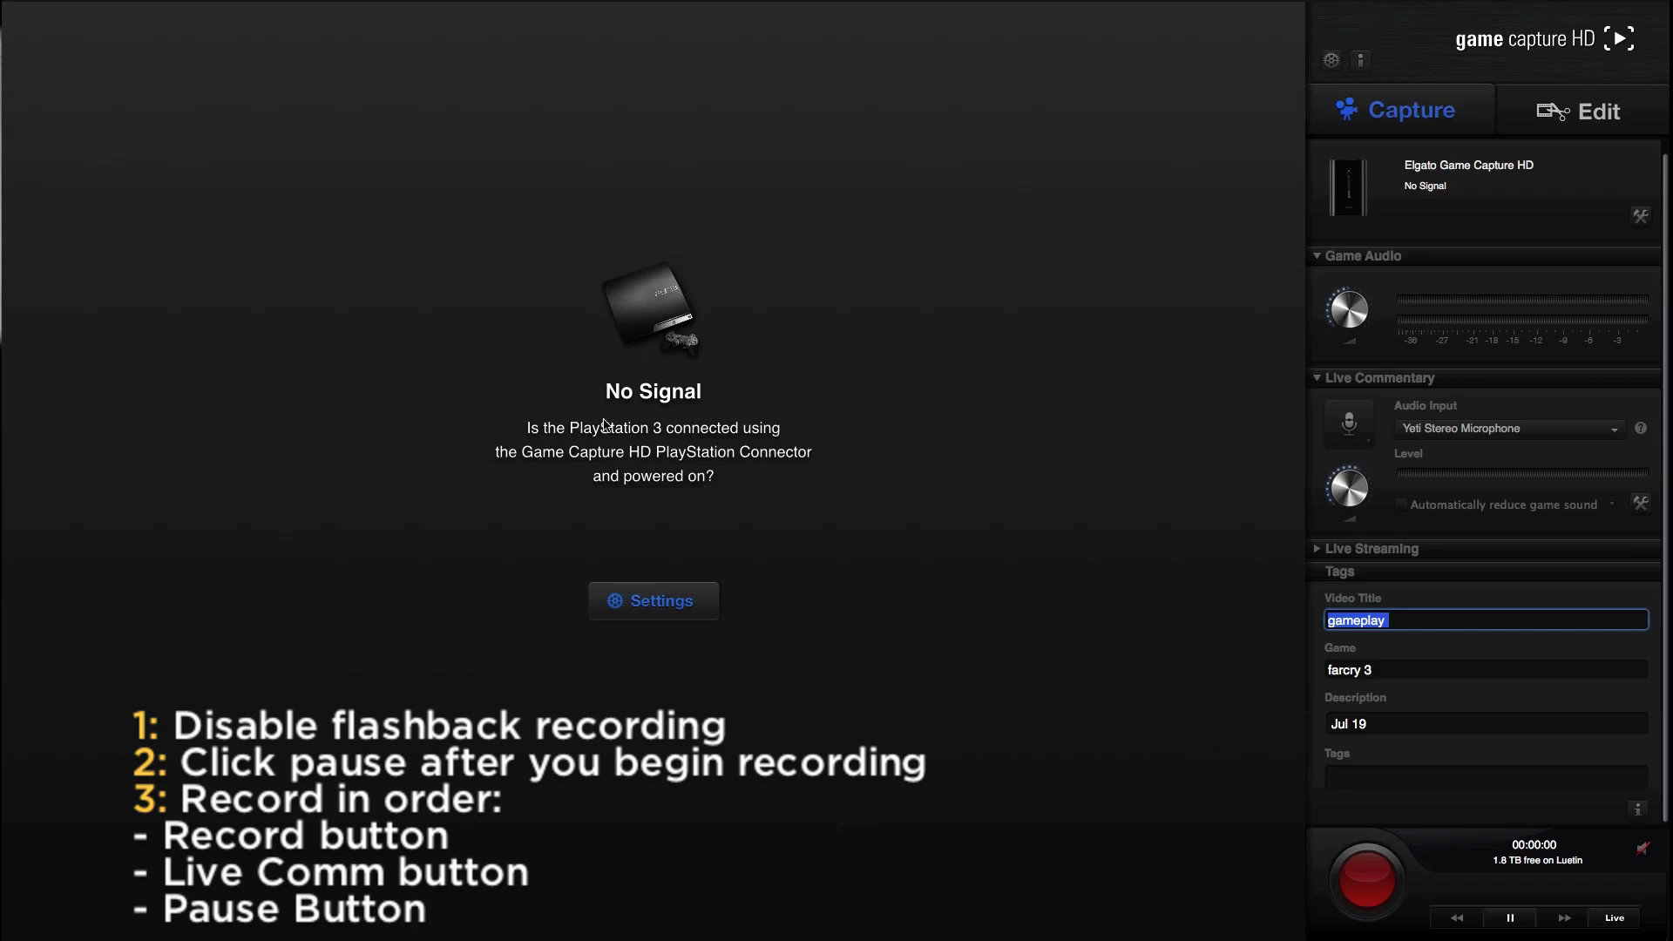
pyautogui.moveTo(732, 608)
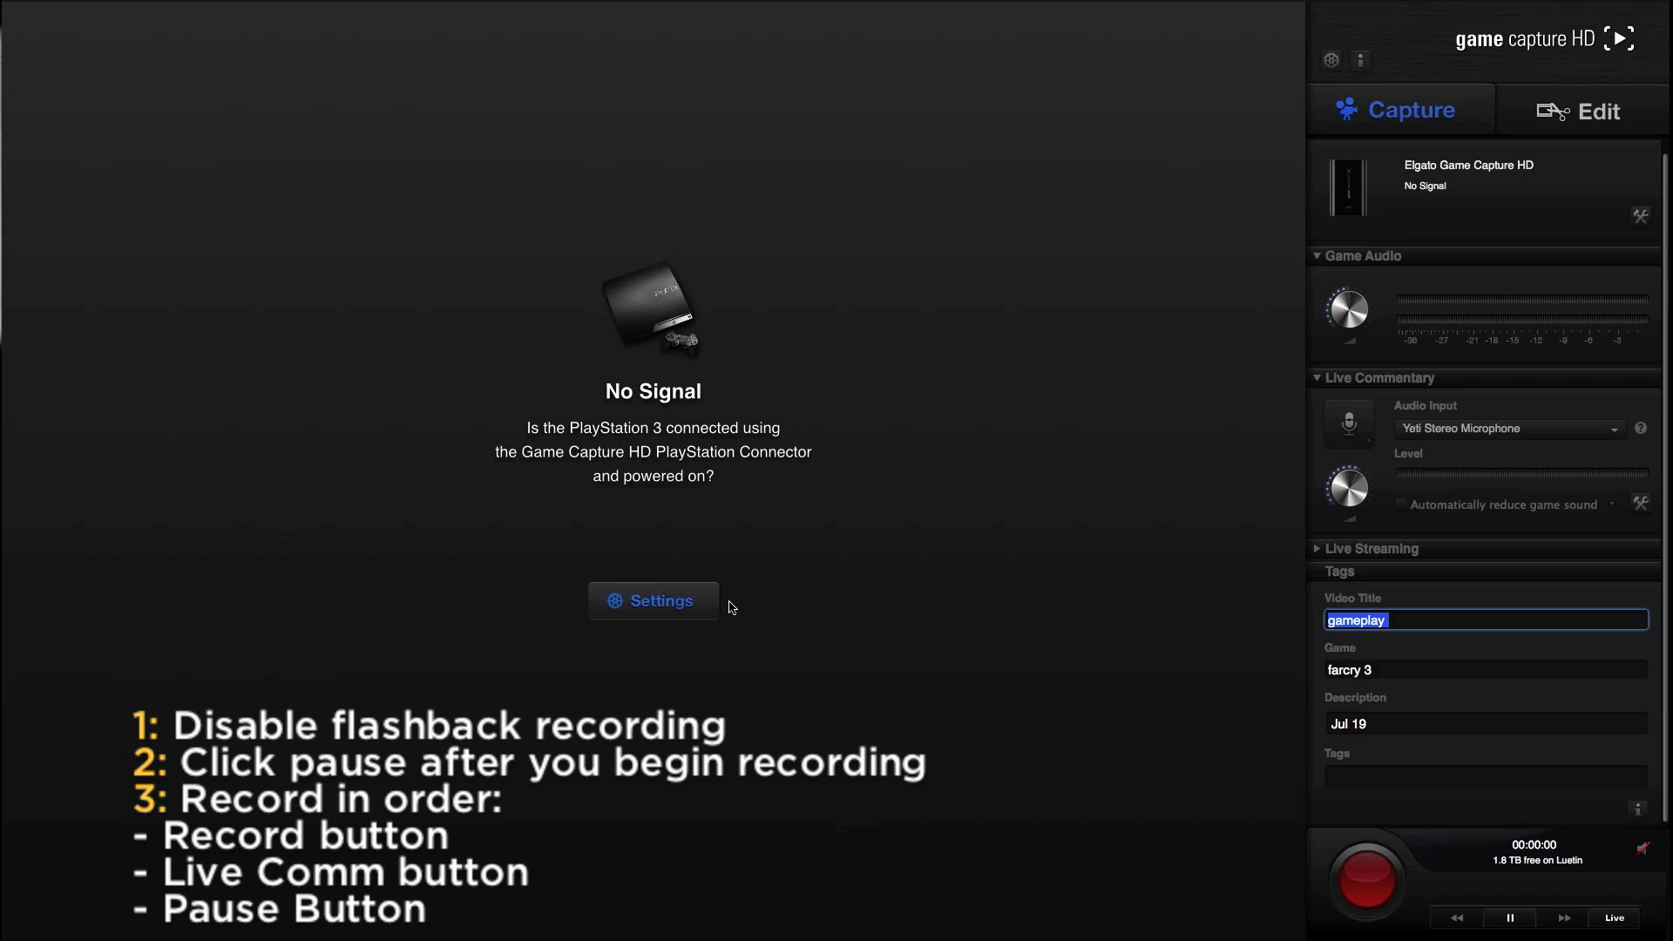
pyautogui.moveTo(843, 428)
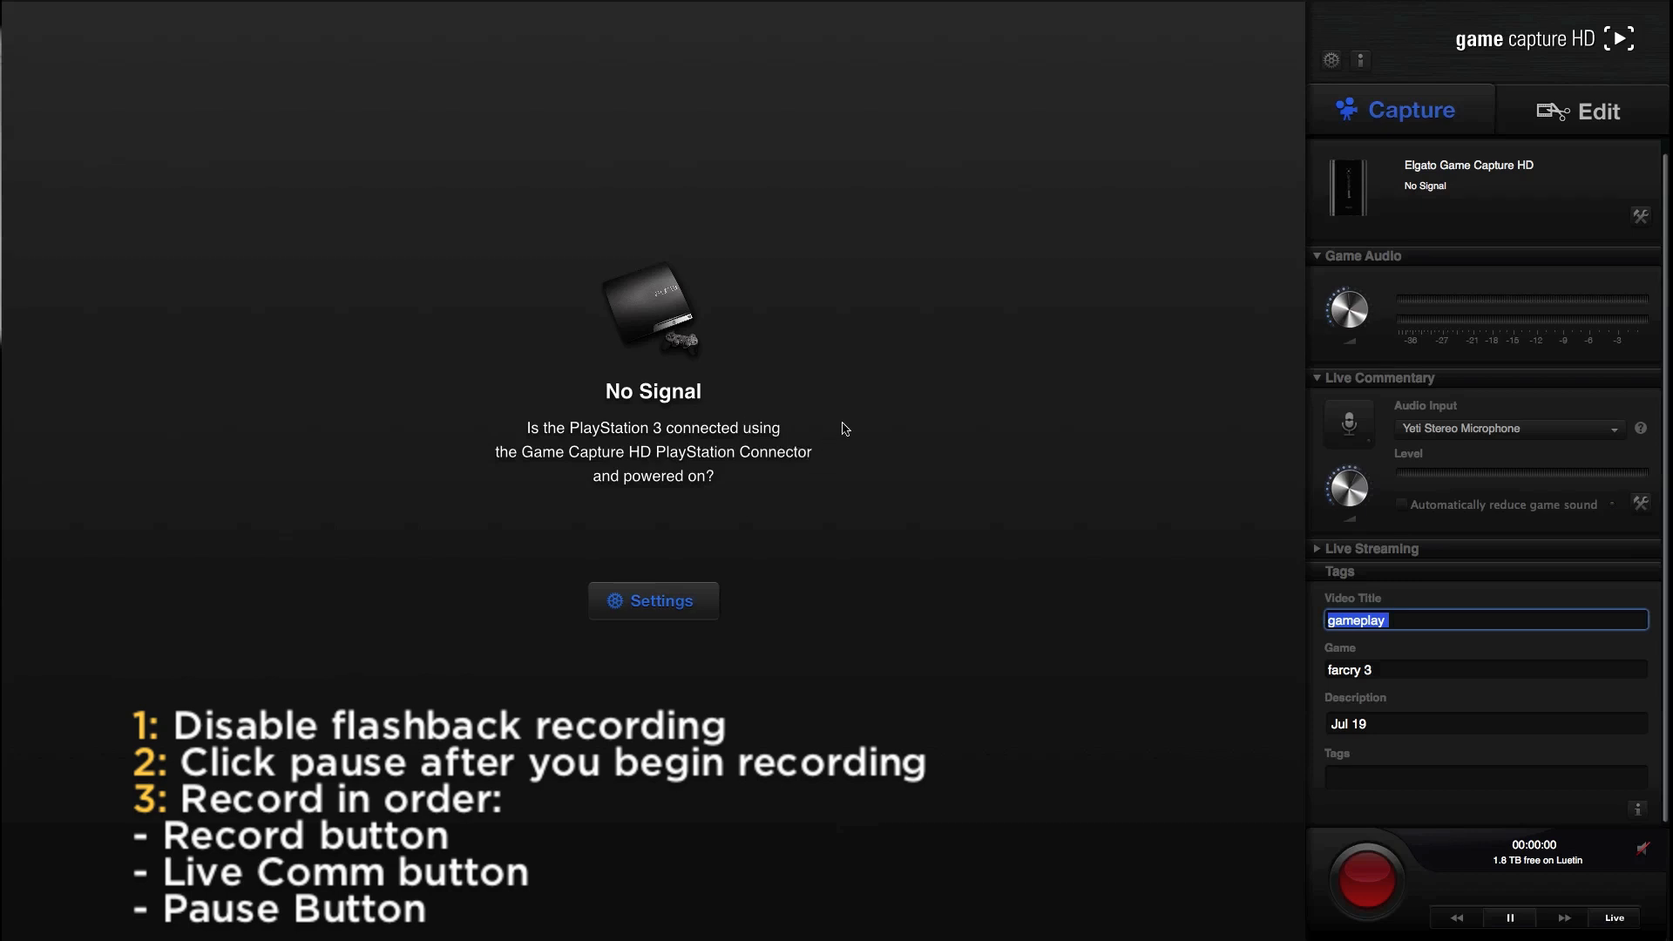
pyautogui.moveTo(1346, 847)
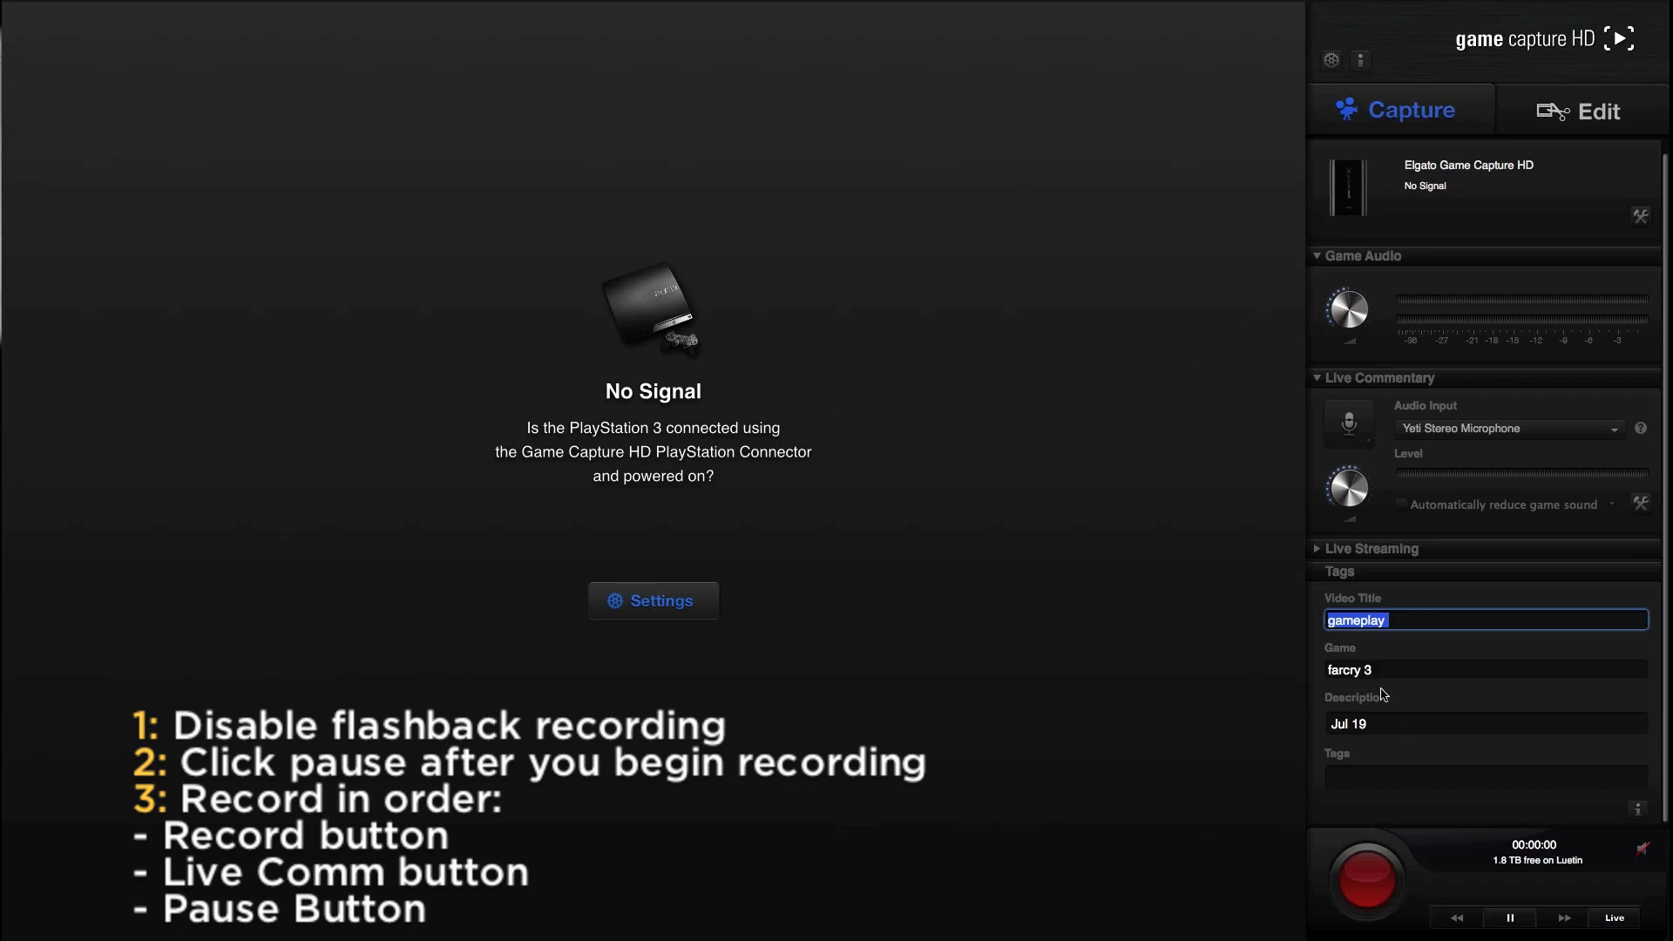
pyautogui.moveTo(1369, 472)
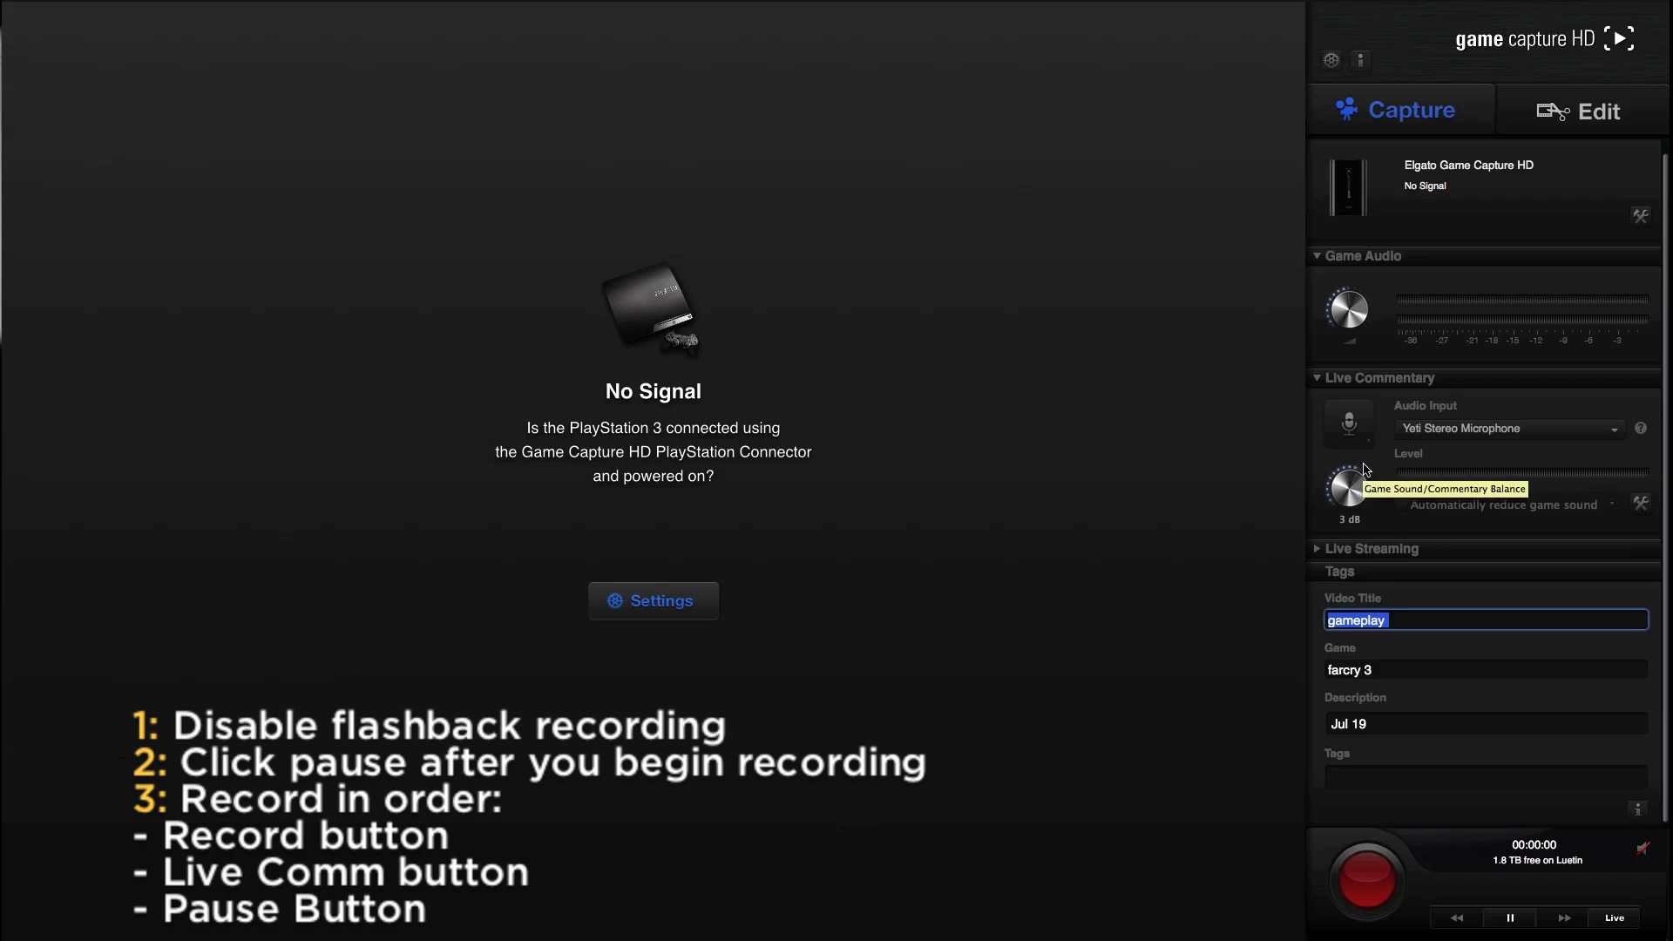
pyautogui.moveTo(1161, 609)
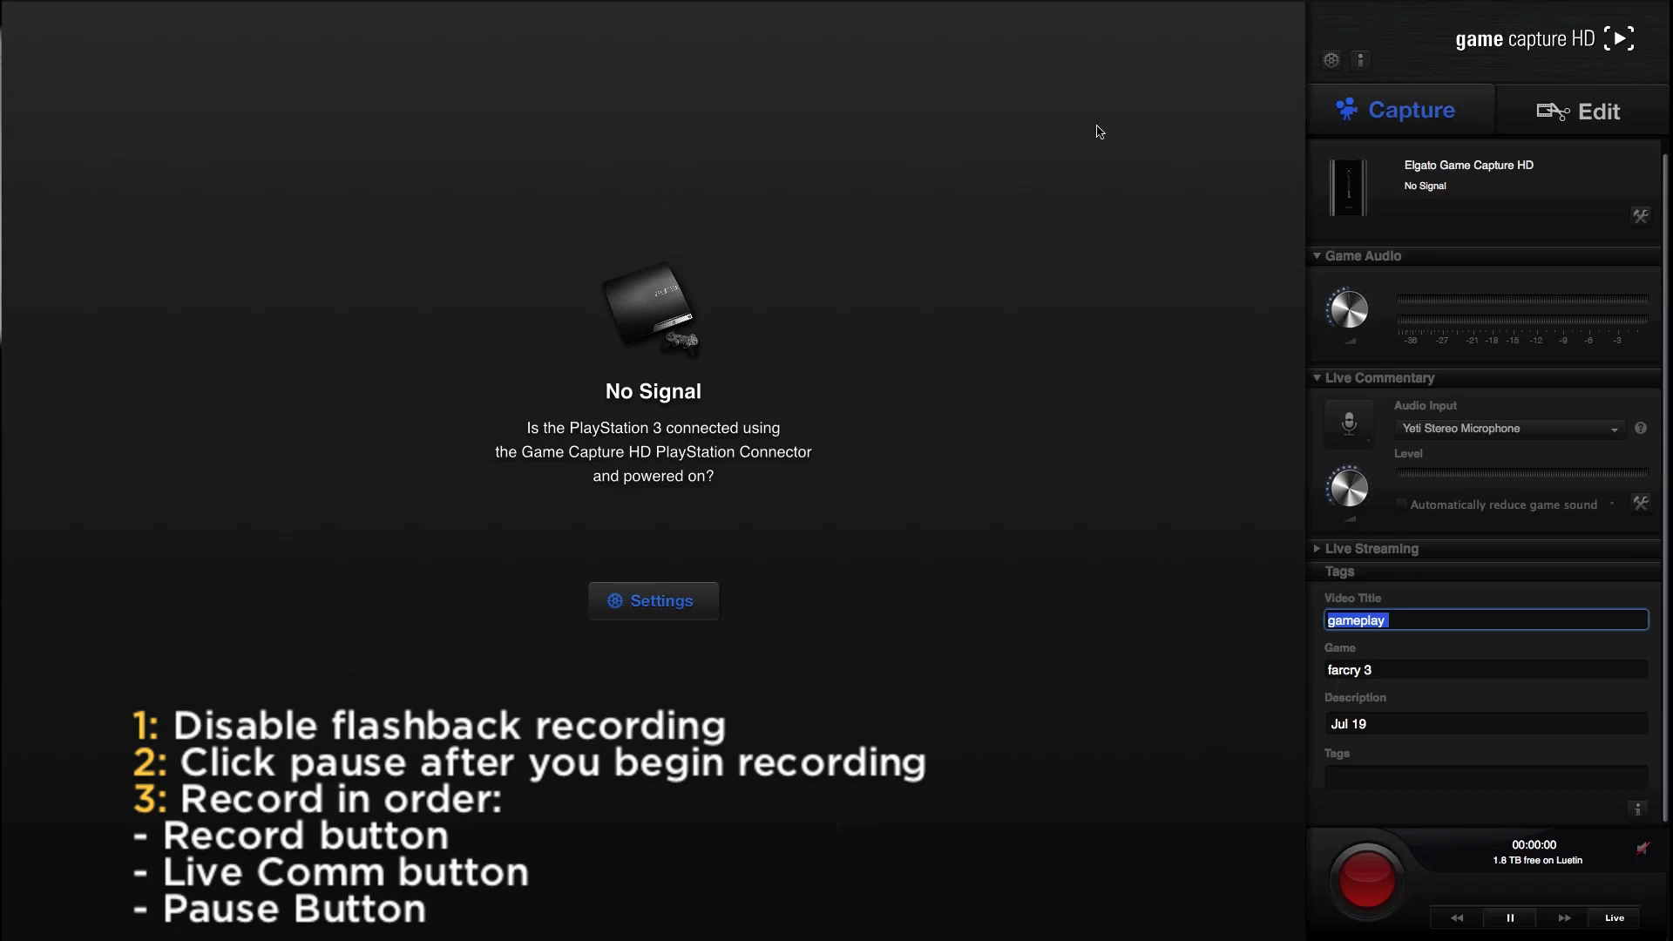
pyautogui.moveTo(552, 623)
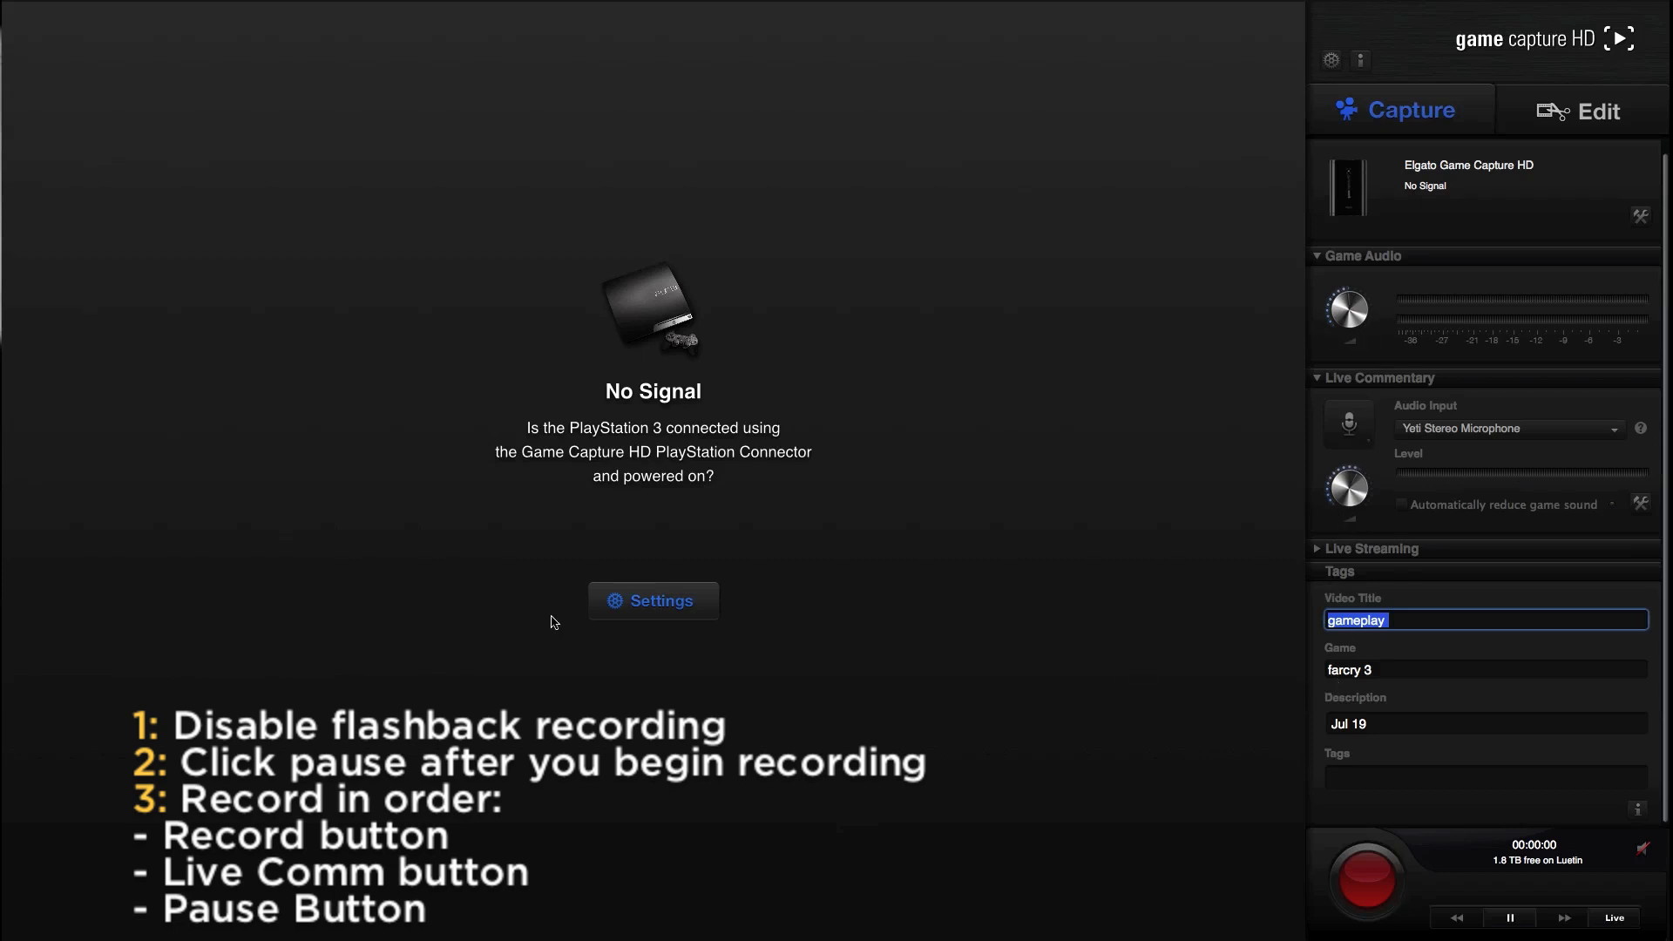
pyautogui.moveTo(816, 684)
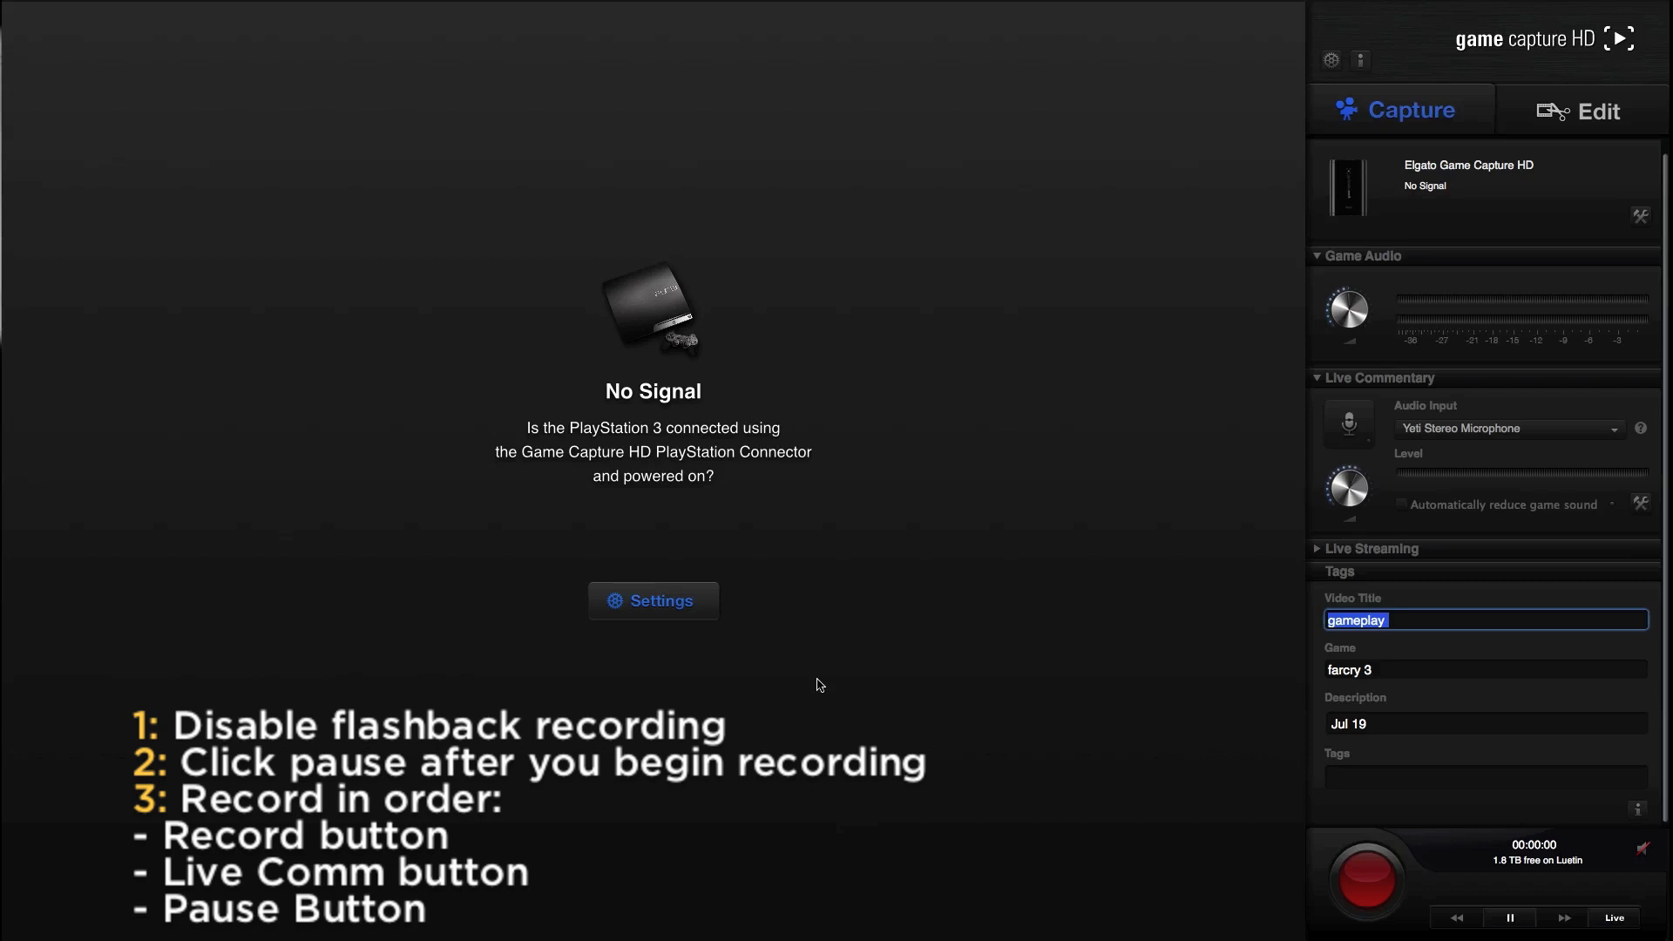
pyautogui.moveTo(824, 617)
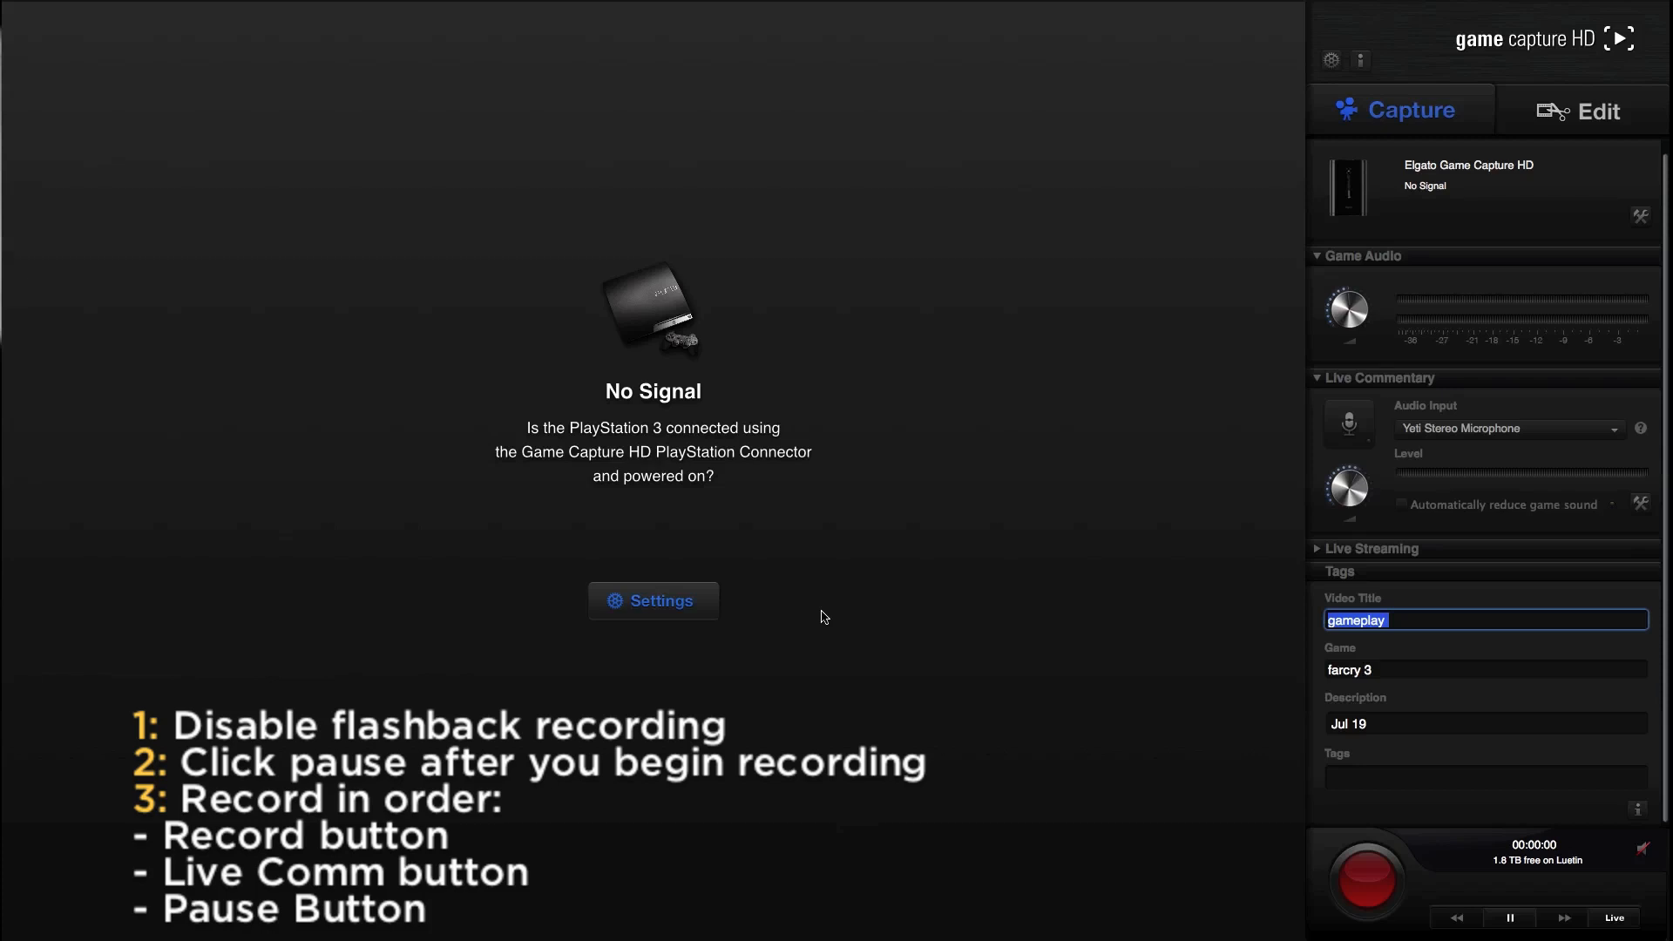
pyautogui.moveTo(737, 835)
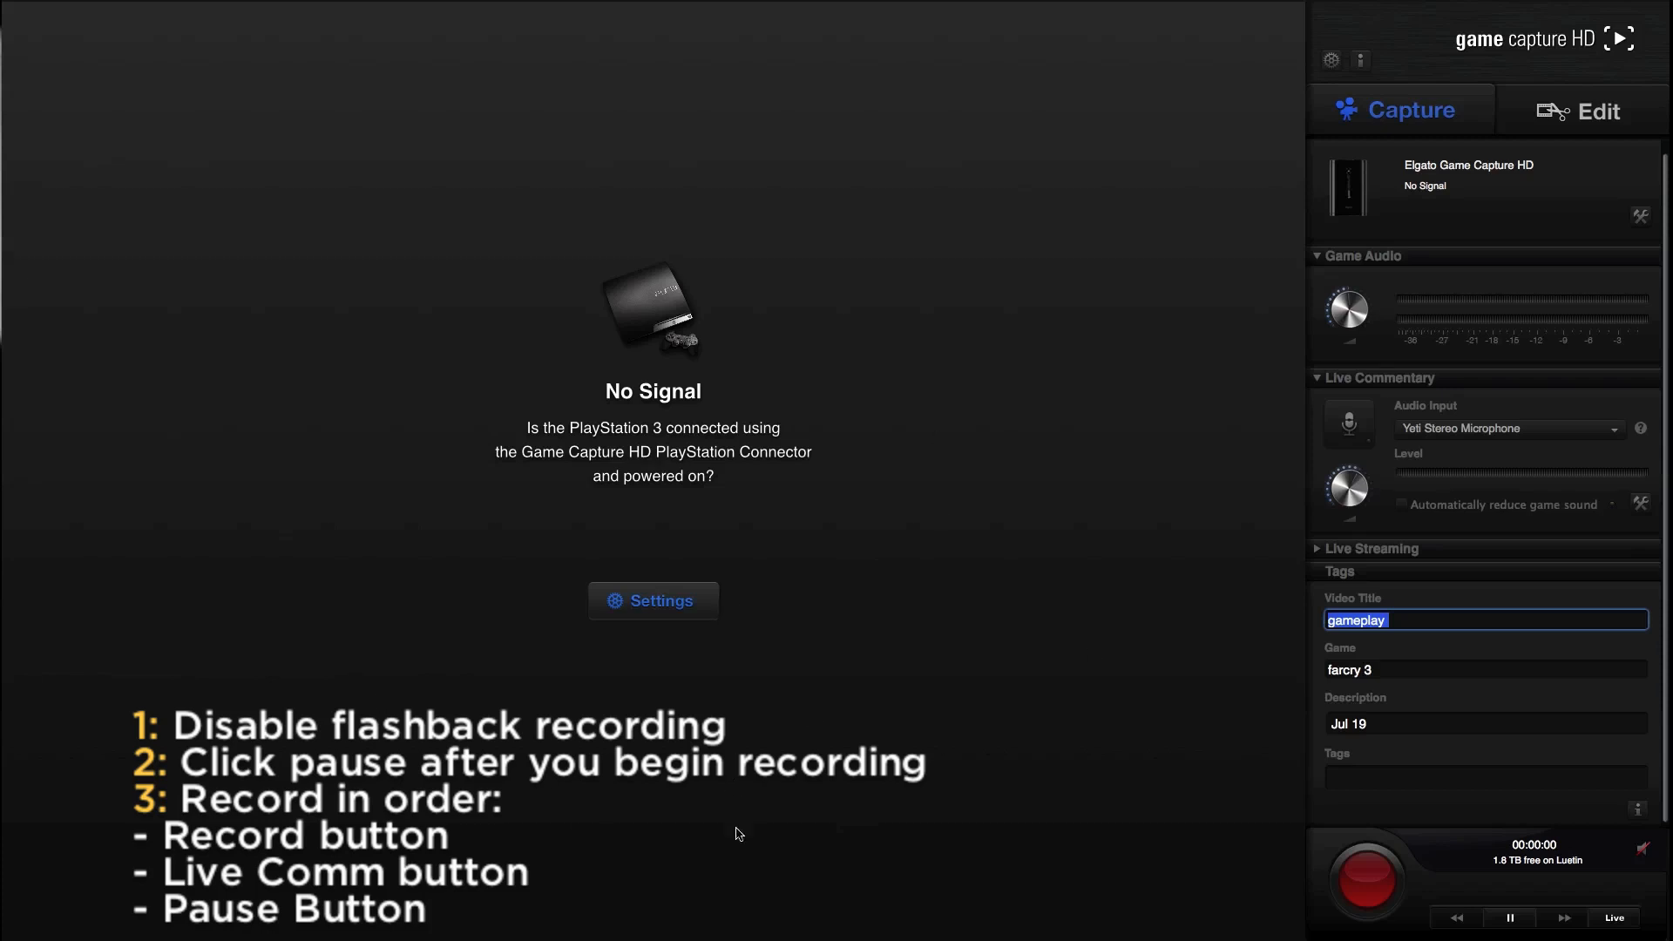
pyautogui.moveTo(846, 495)
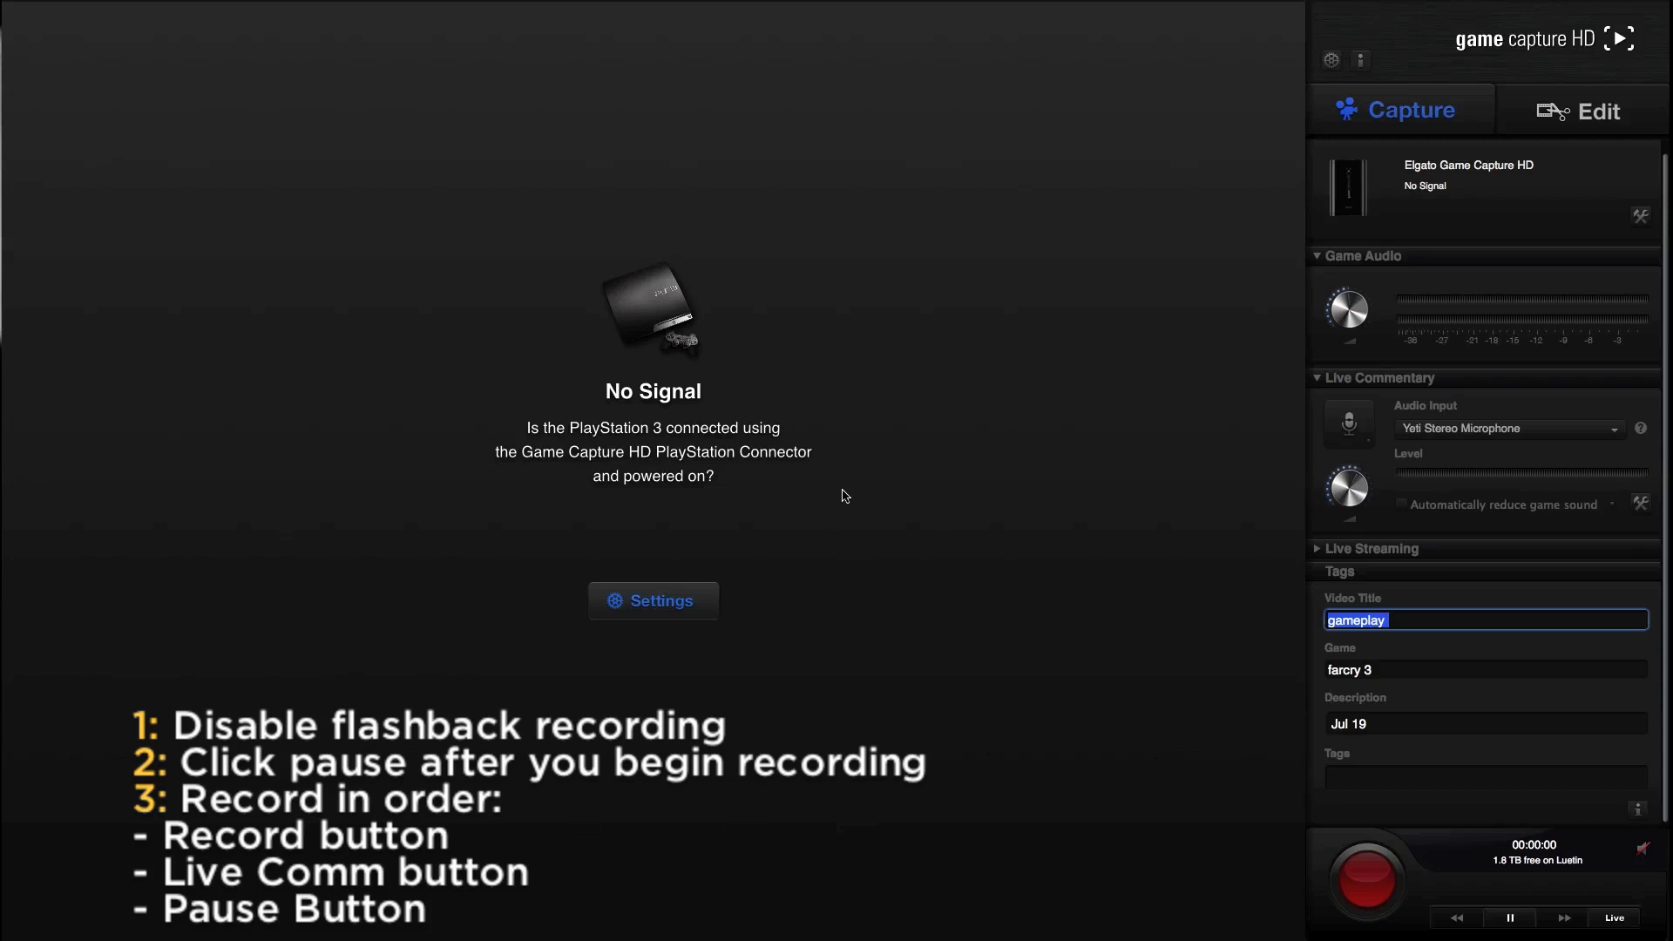
pyautogui.moveTo(832, 514)
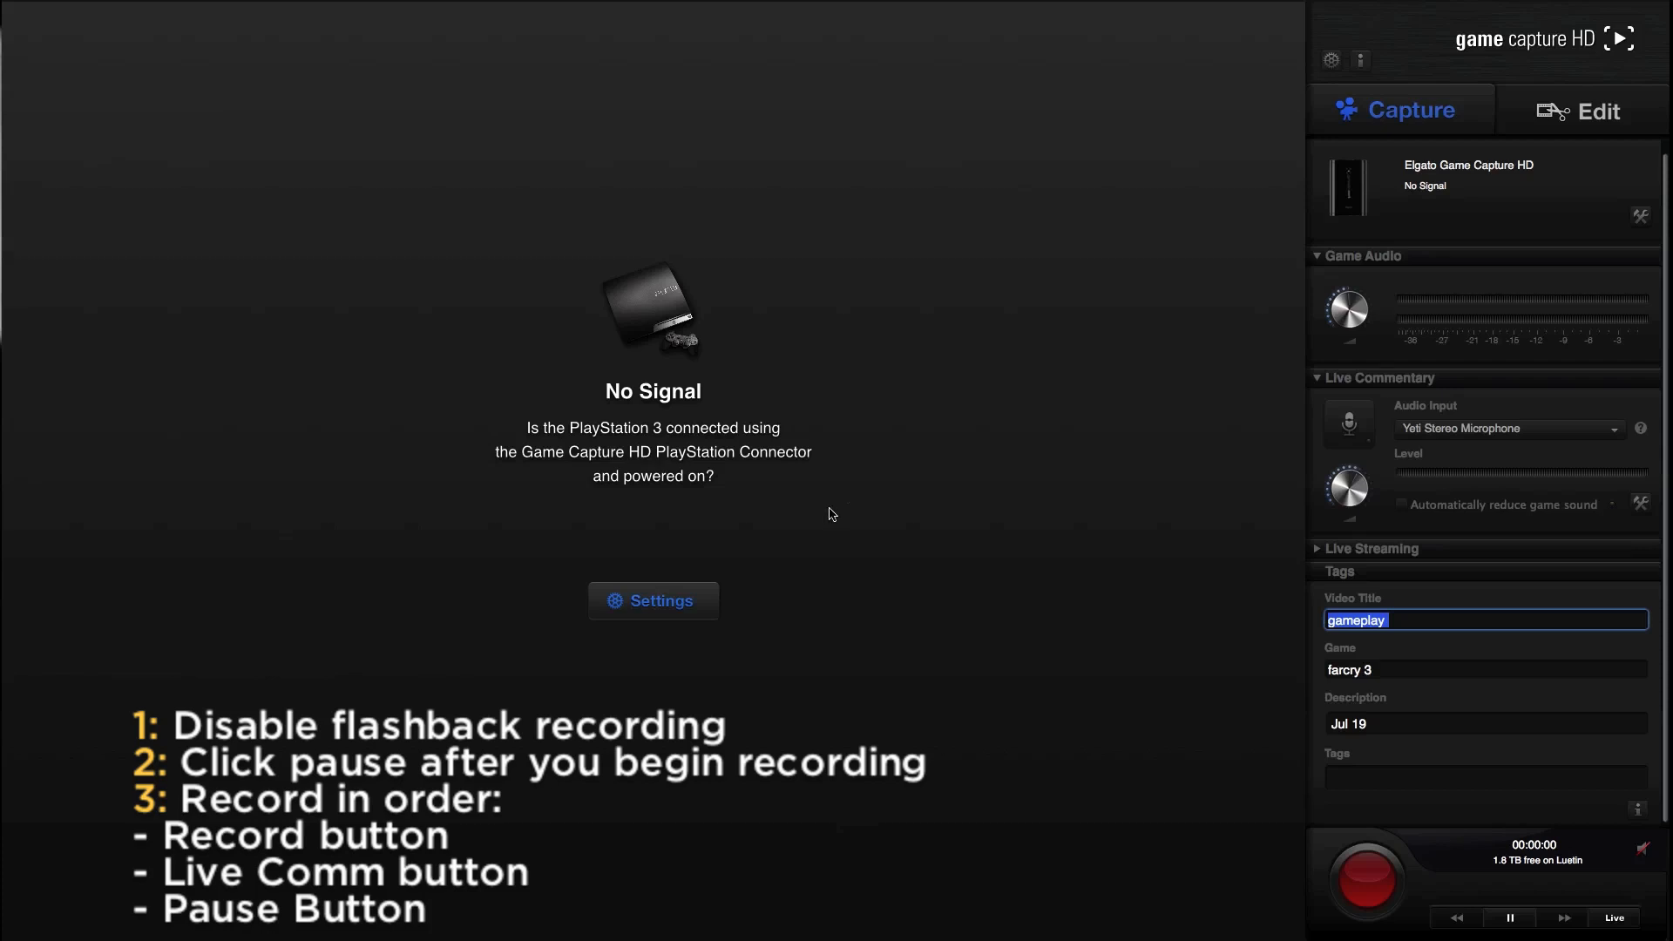
pyautogui.moveTo(134, 54)
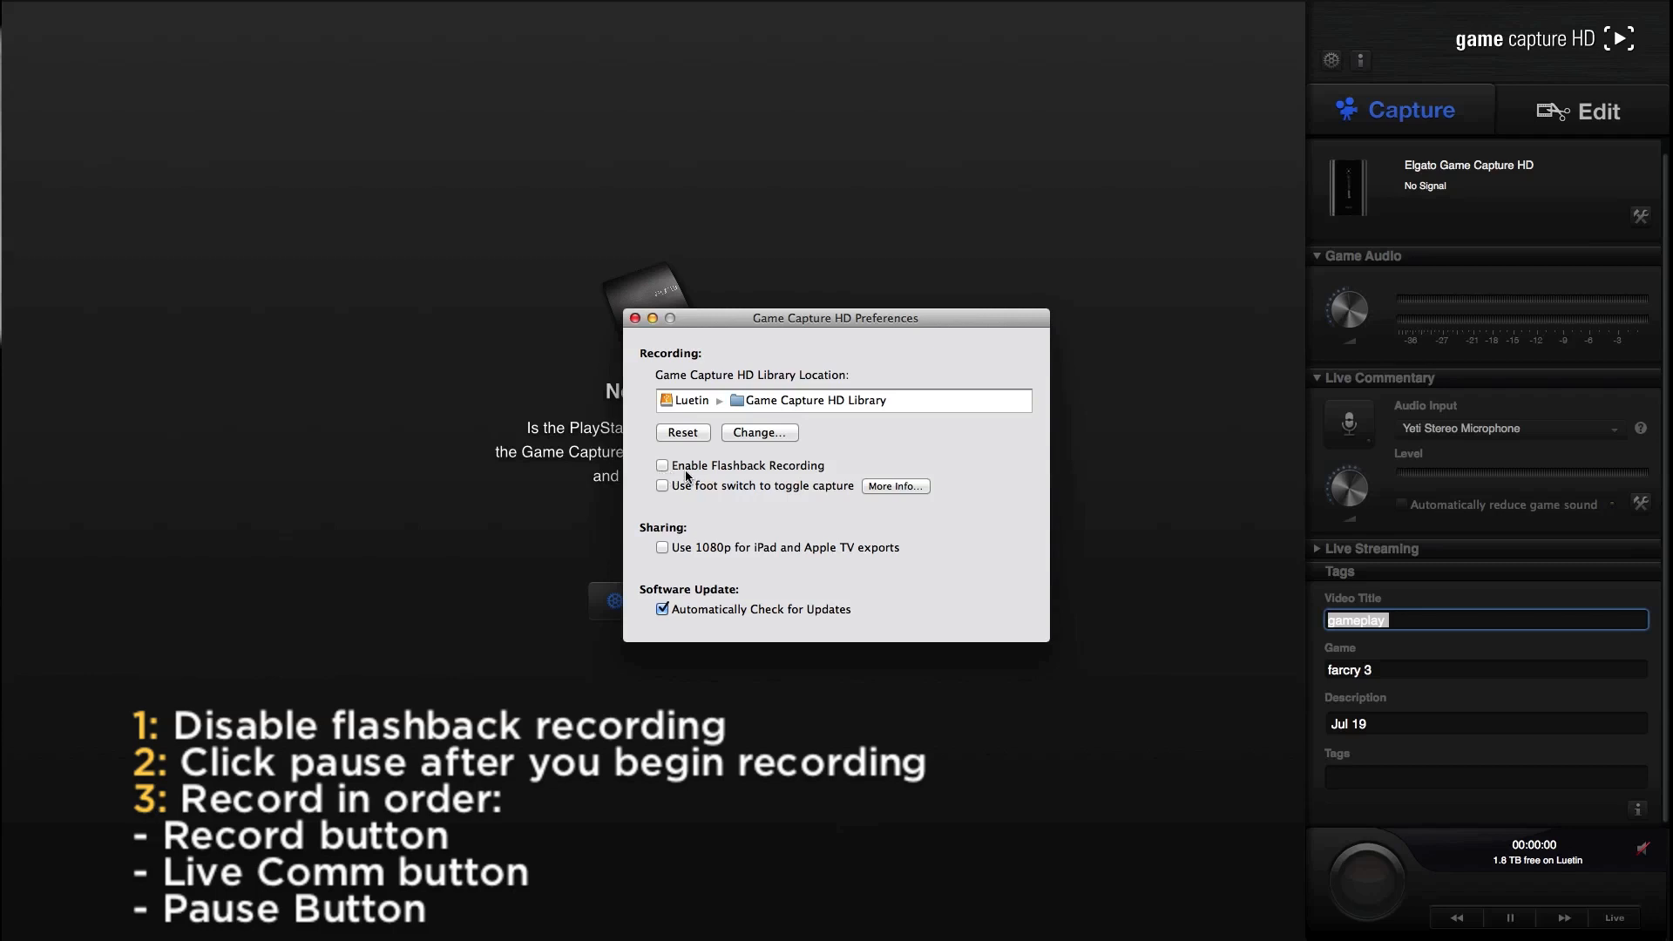
pyautogui.moveTo(1321, 817)
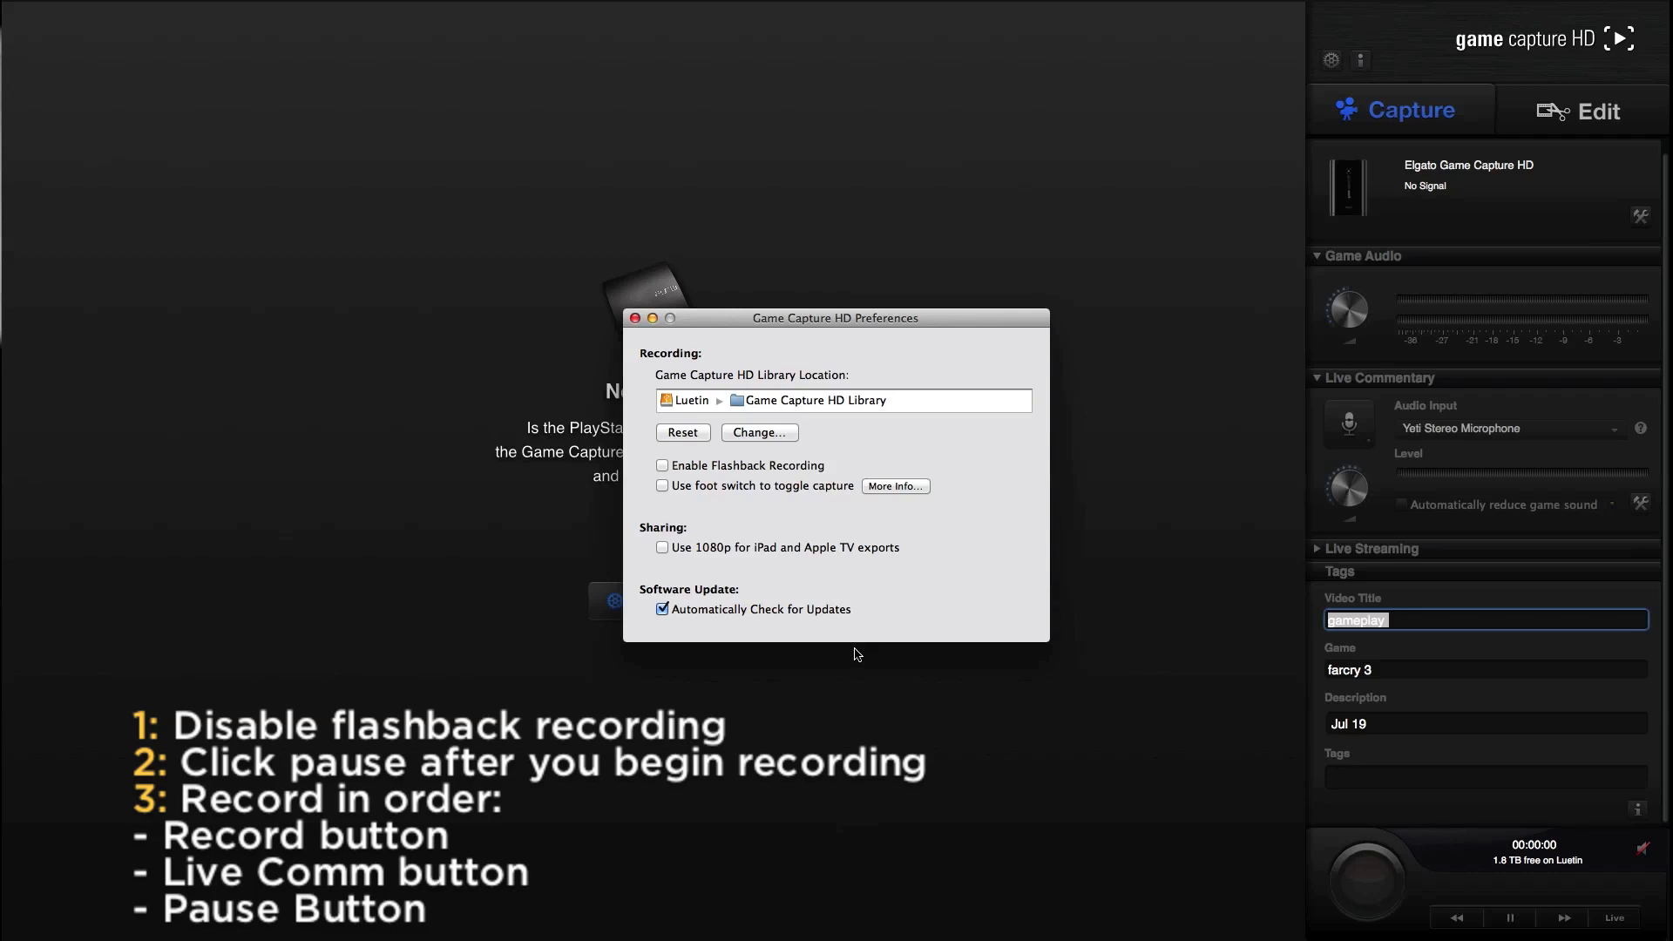
pyautogui.moveTo(726, 422)
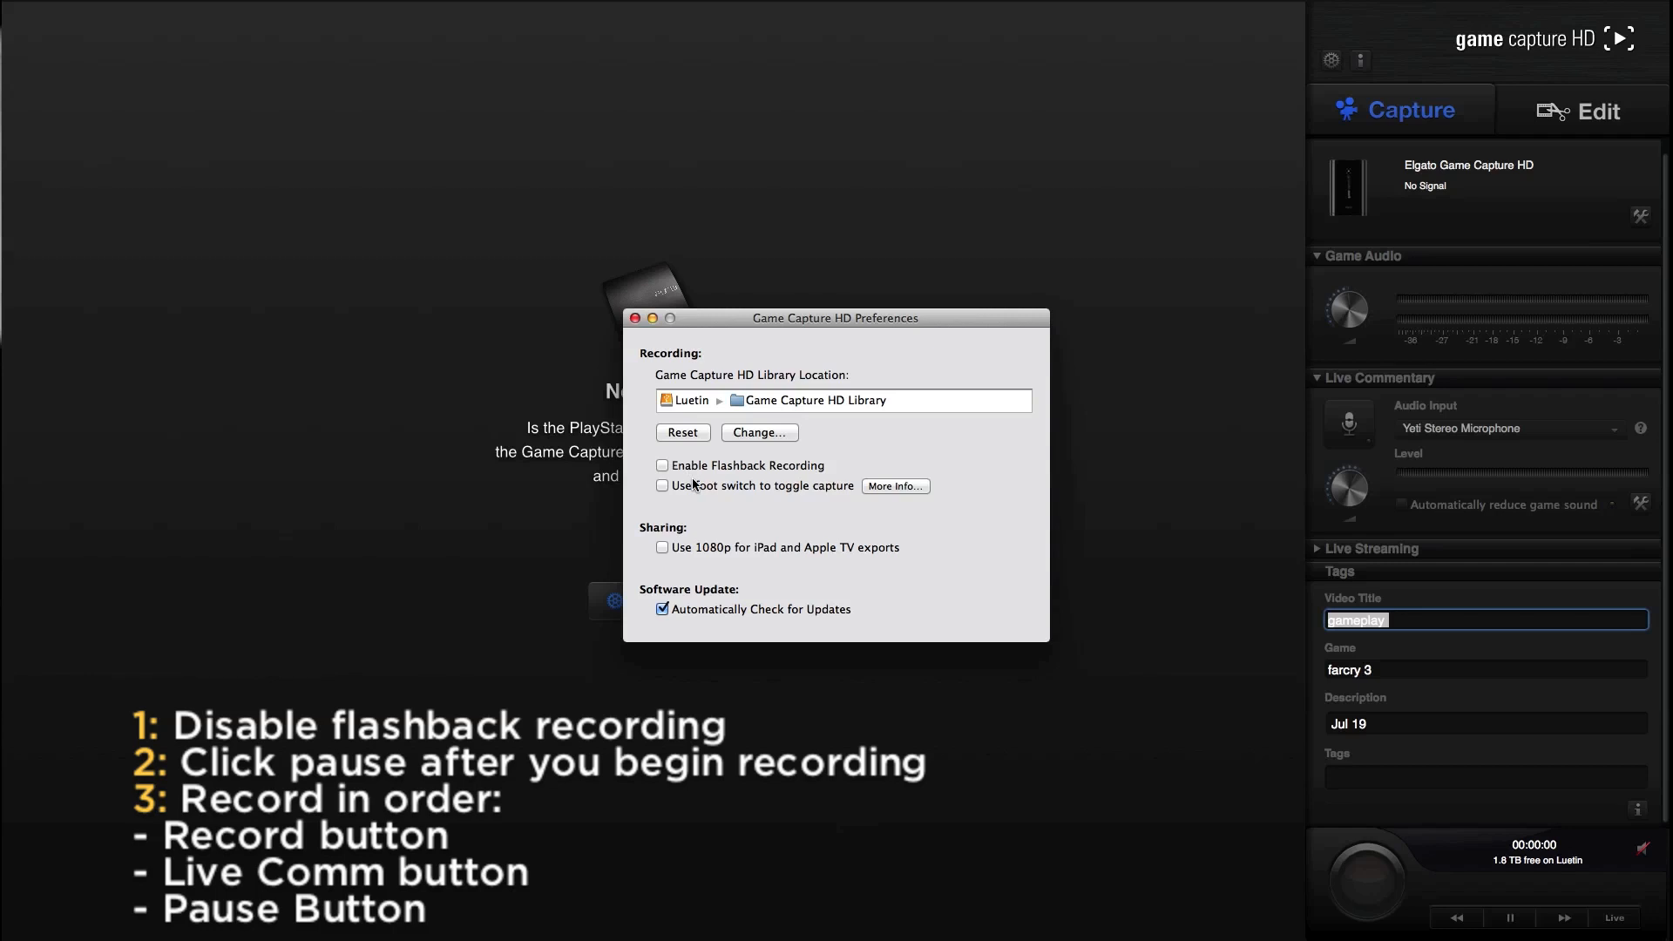
pyautogui.moveTo(707, 491)
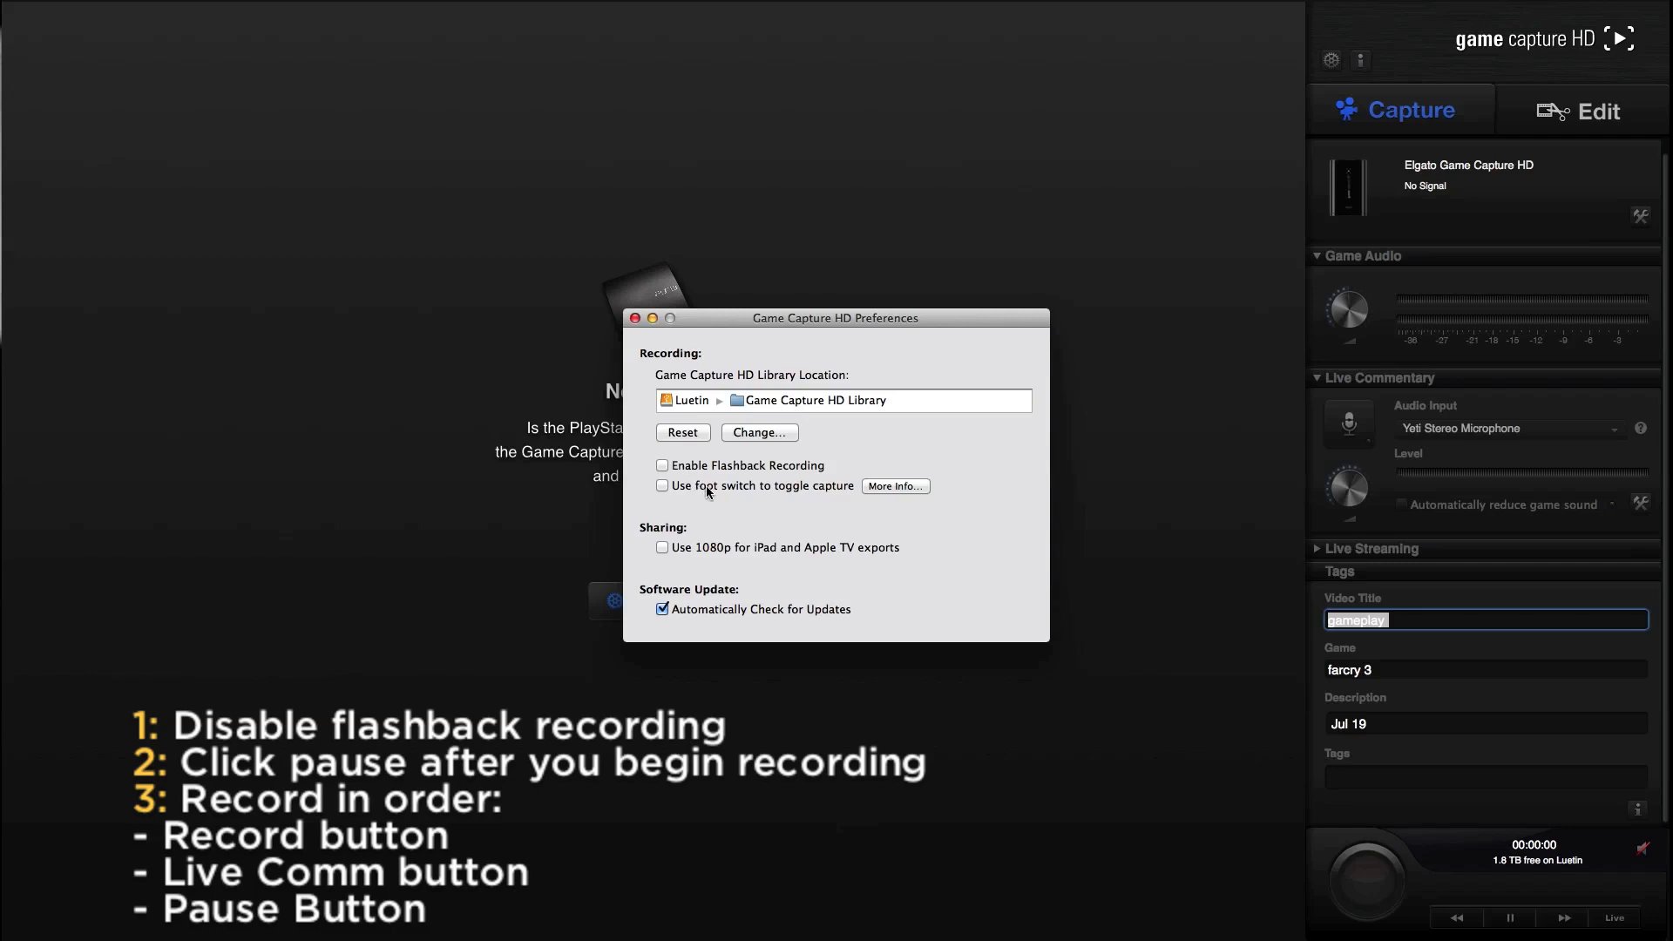
pyautogui.moveTo(1668, 730)
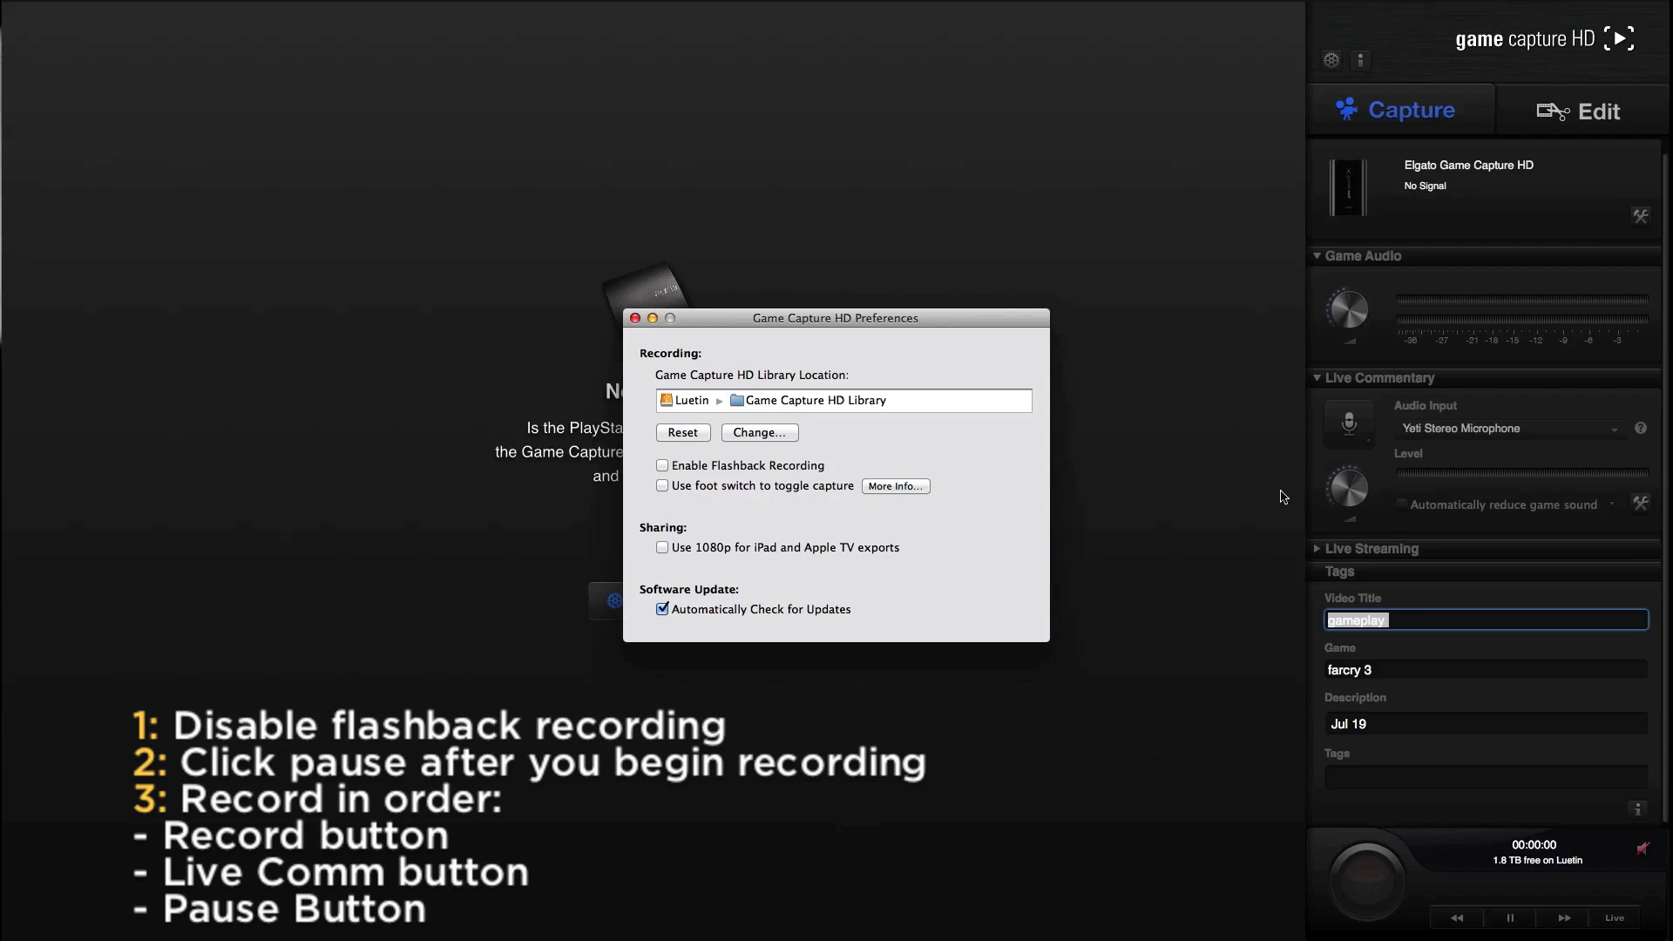
pyautogui.moveTo(713, 487)
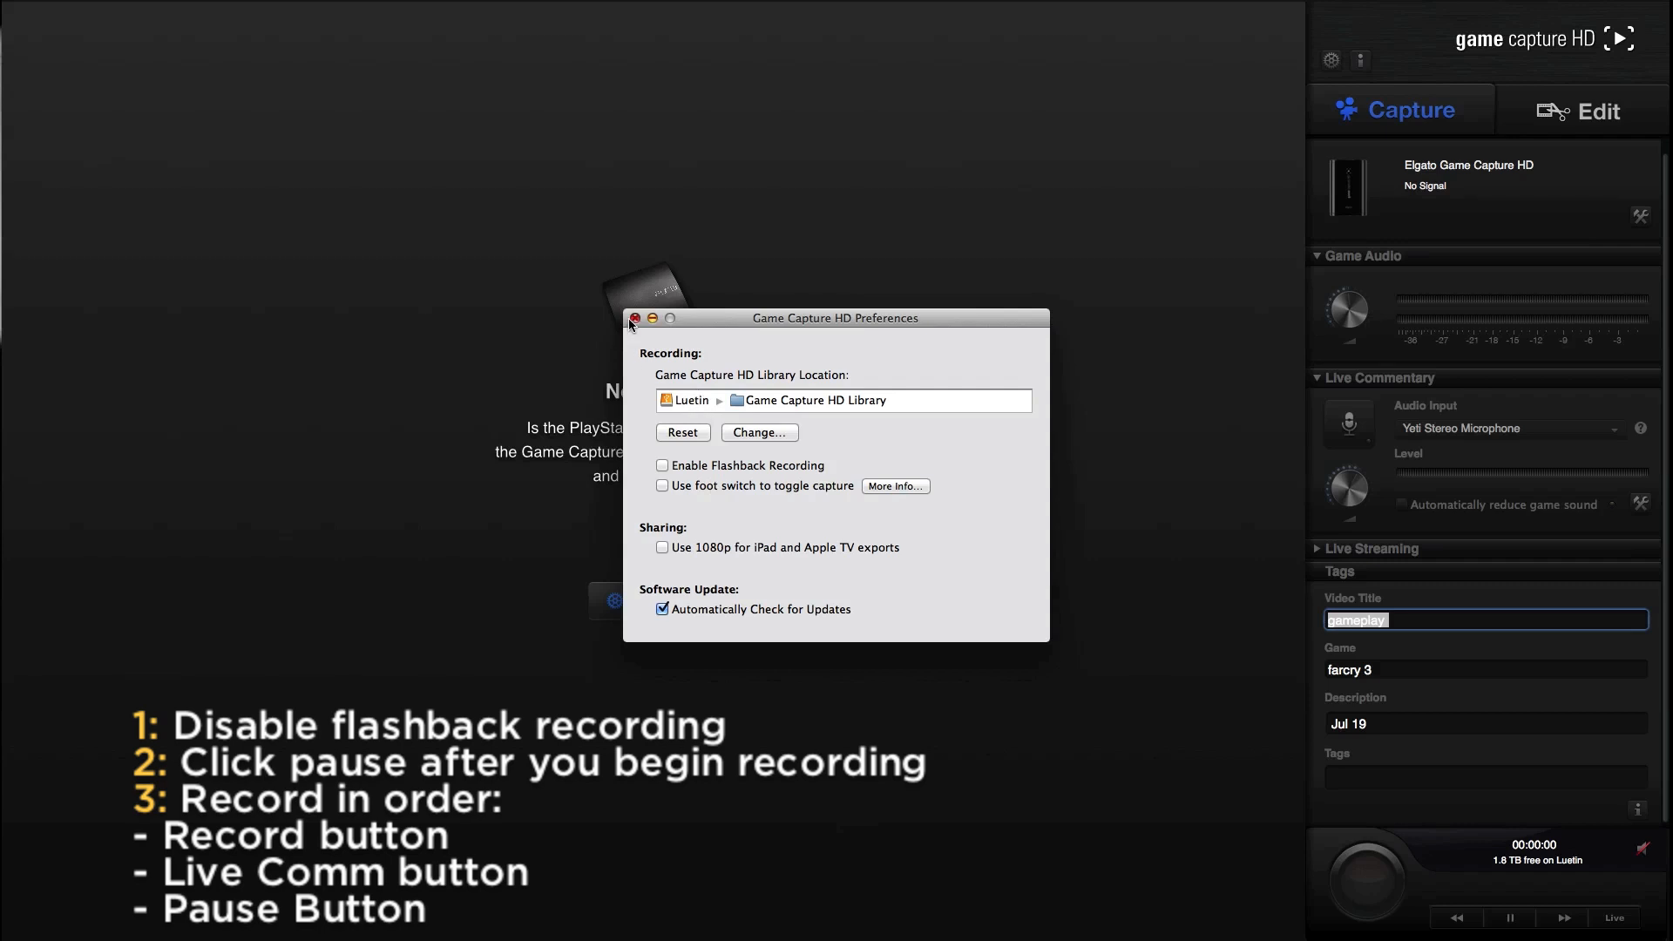
pyautogui.click(636, 319)
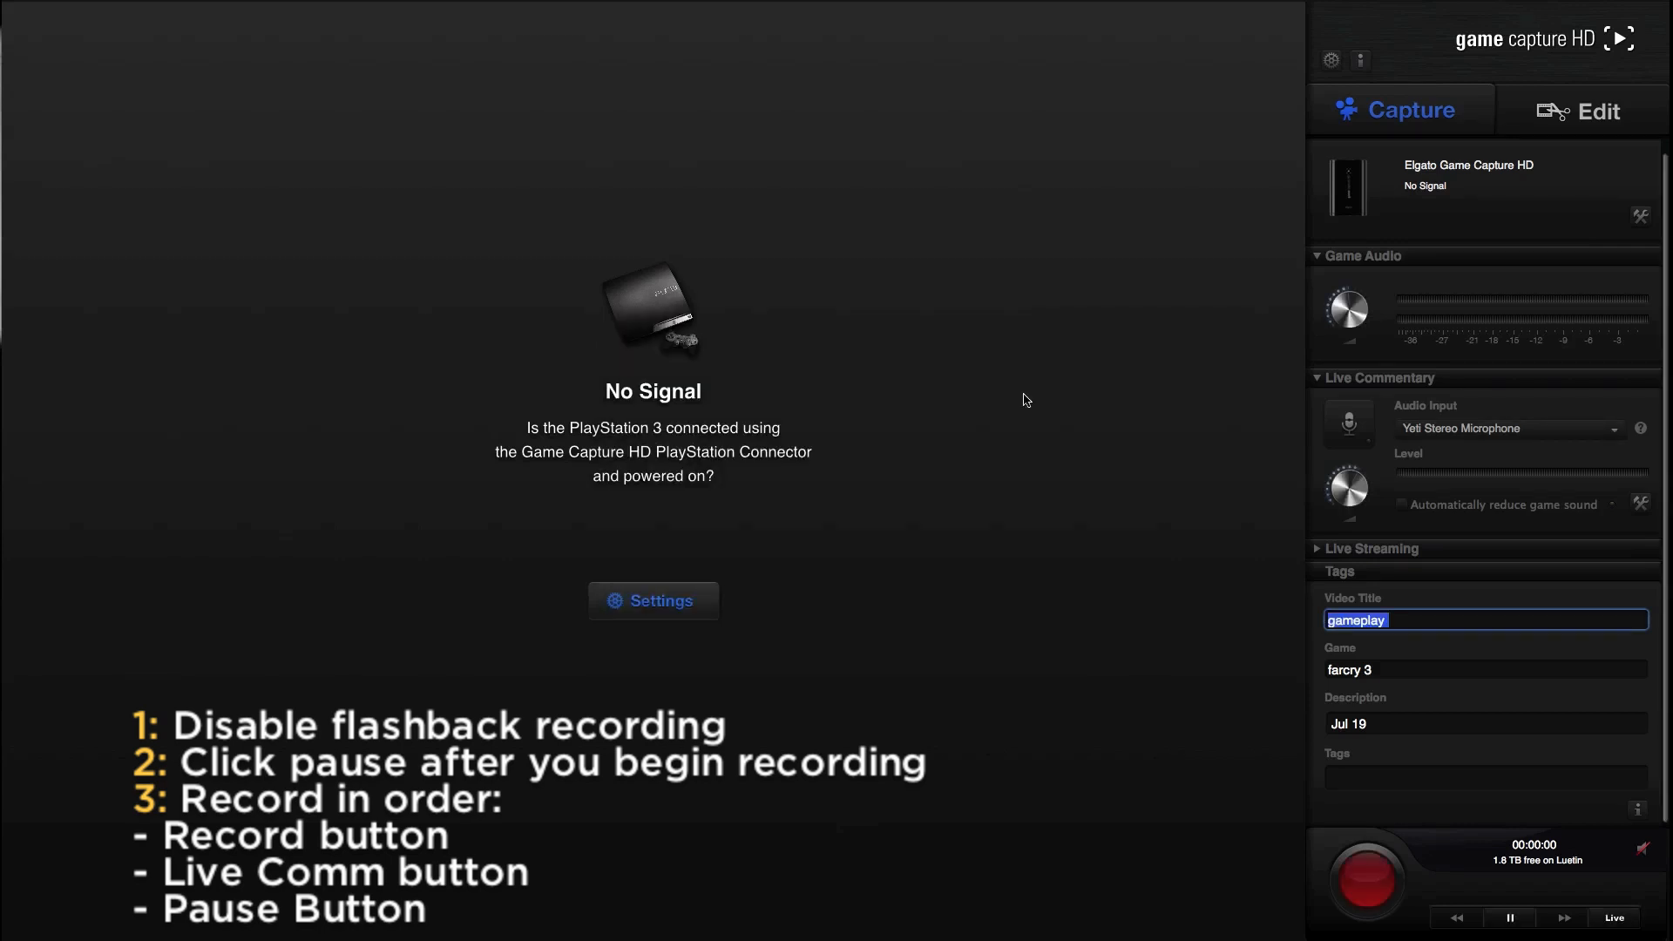
pyautogui.moveTo(1525, 442)
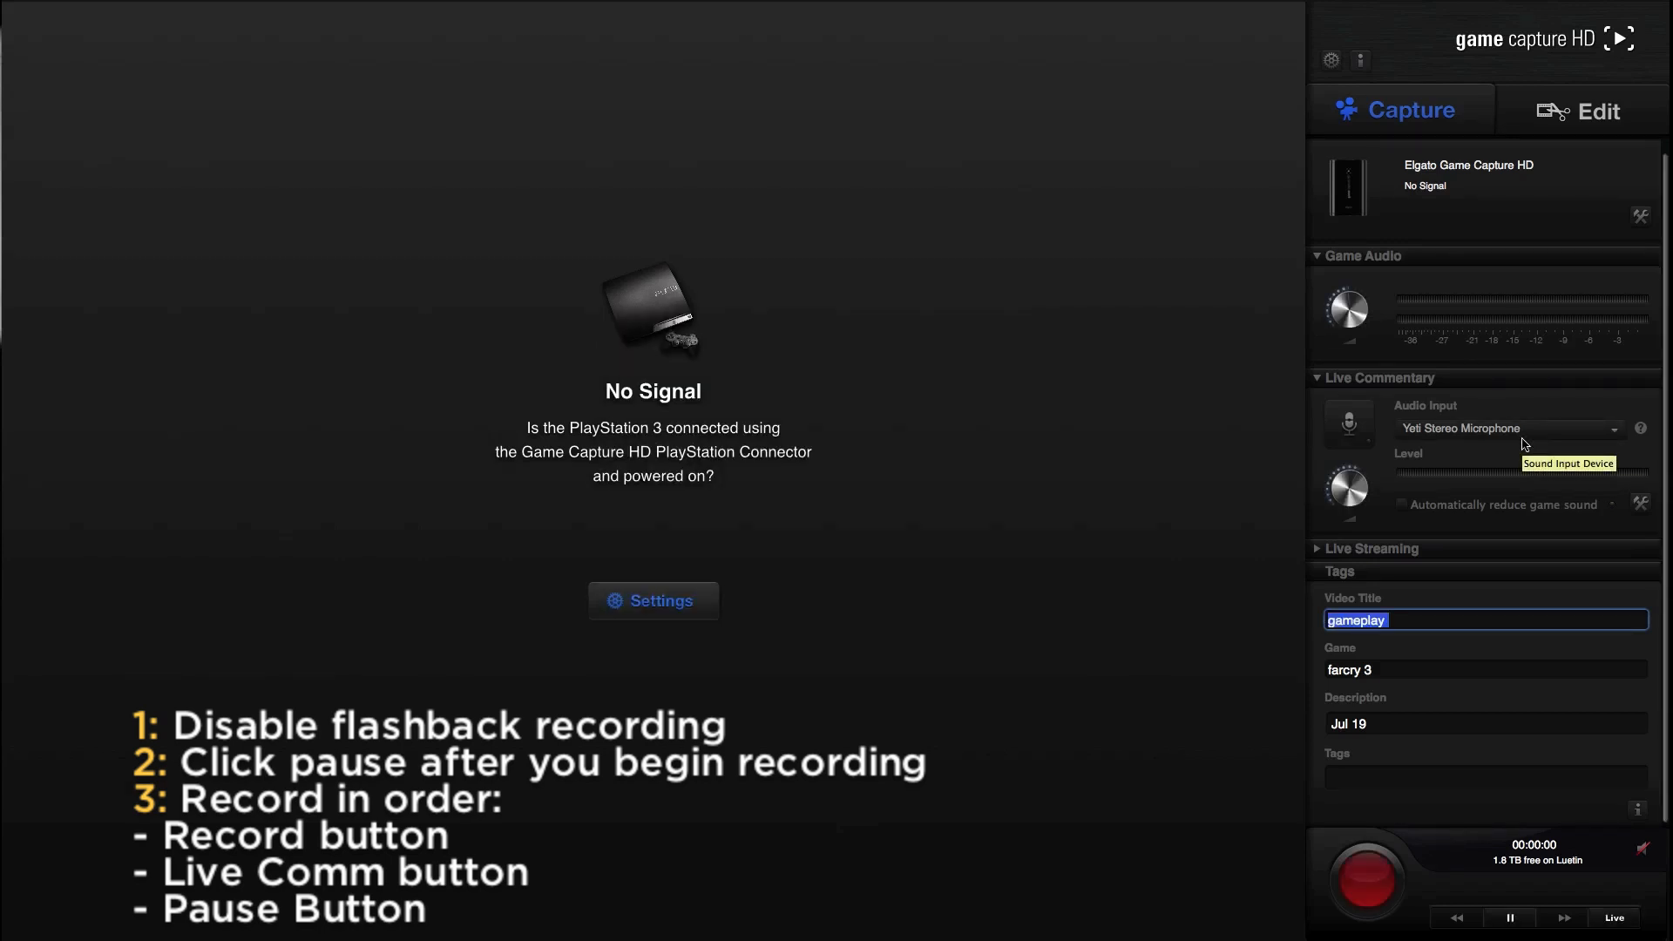
pyautogui.moveTo(1457, 819)
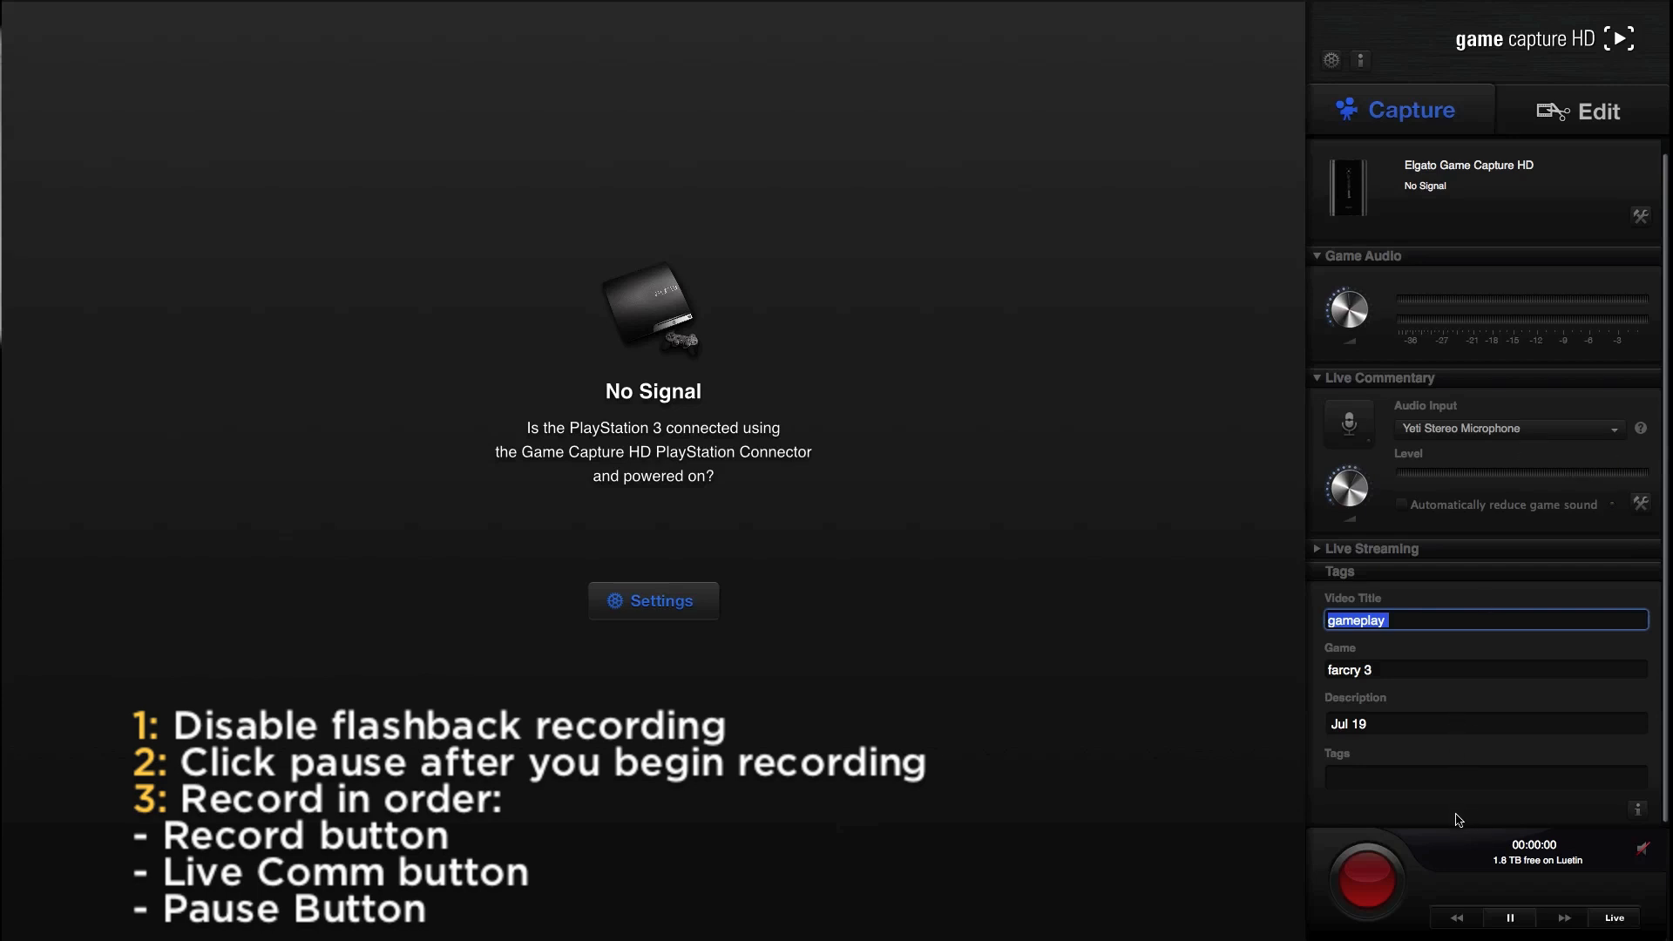
pyautogui.moveTo(1037, 766)
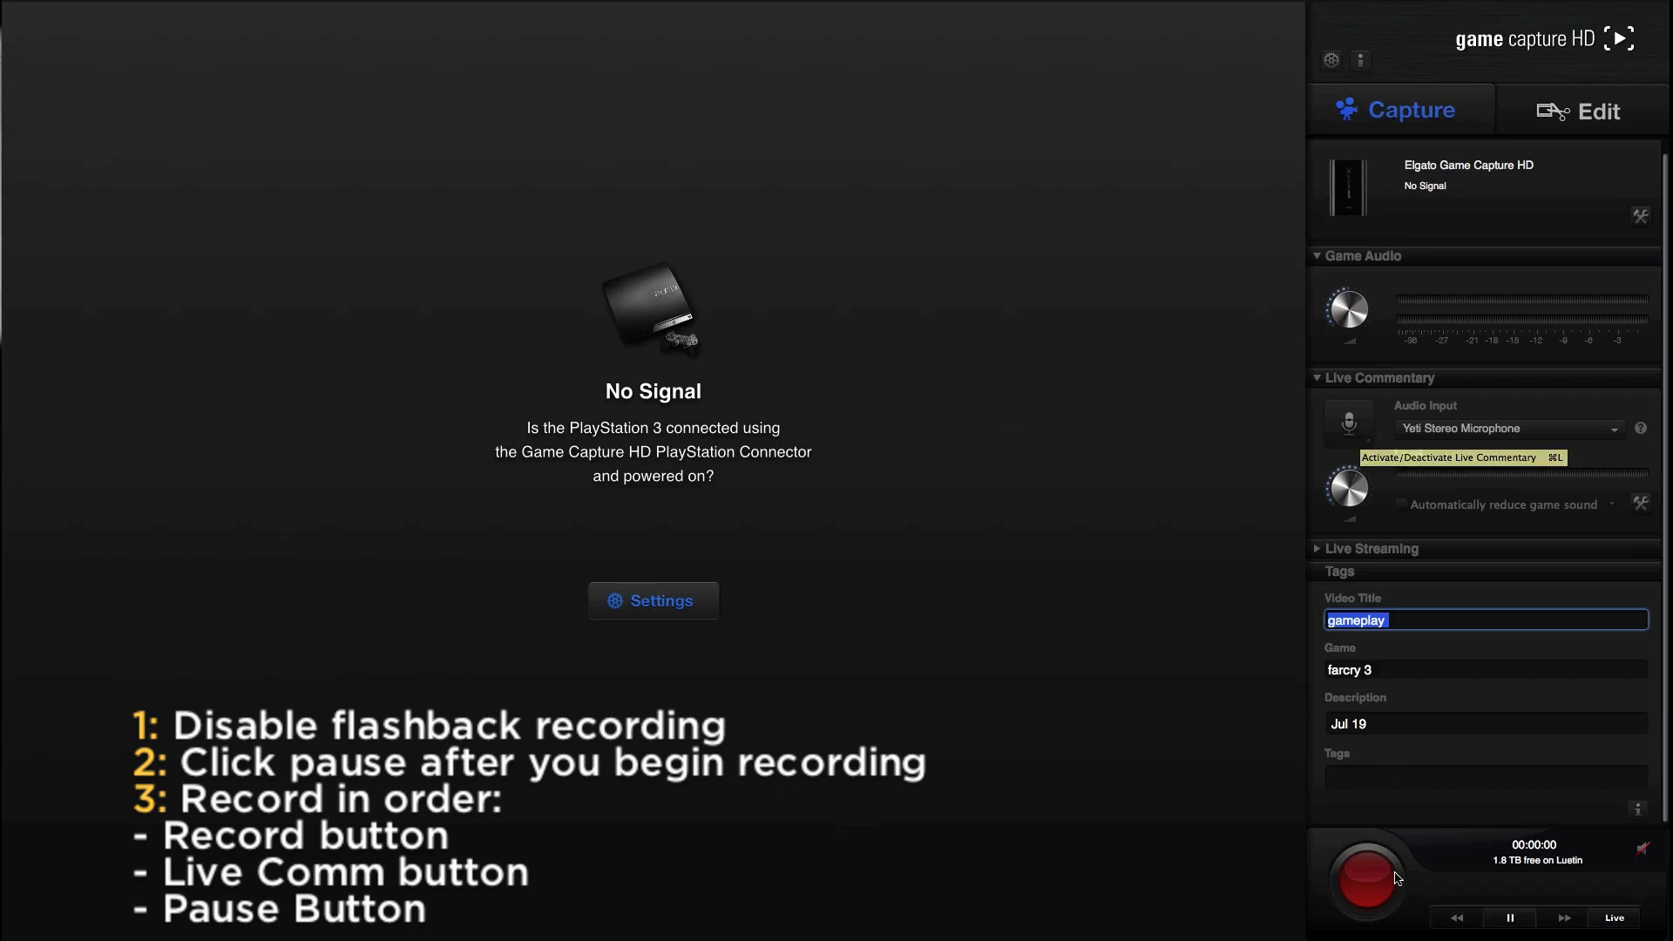
# Step: Start recording the capture with the Record button
pyautogui.click(1365, 875)
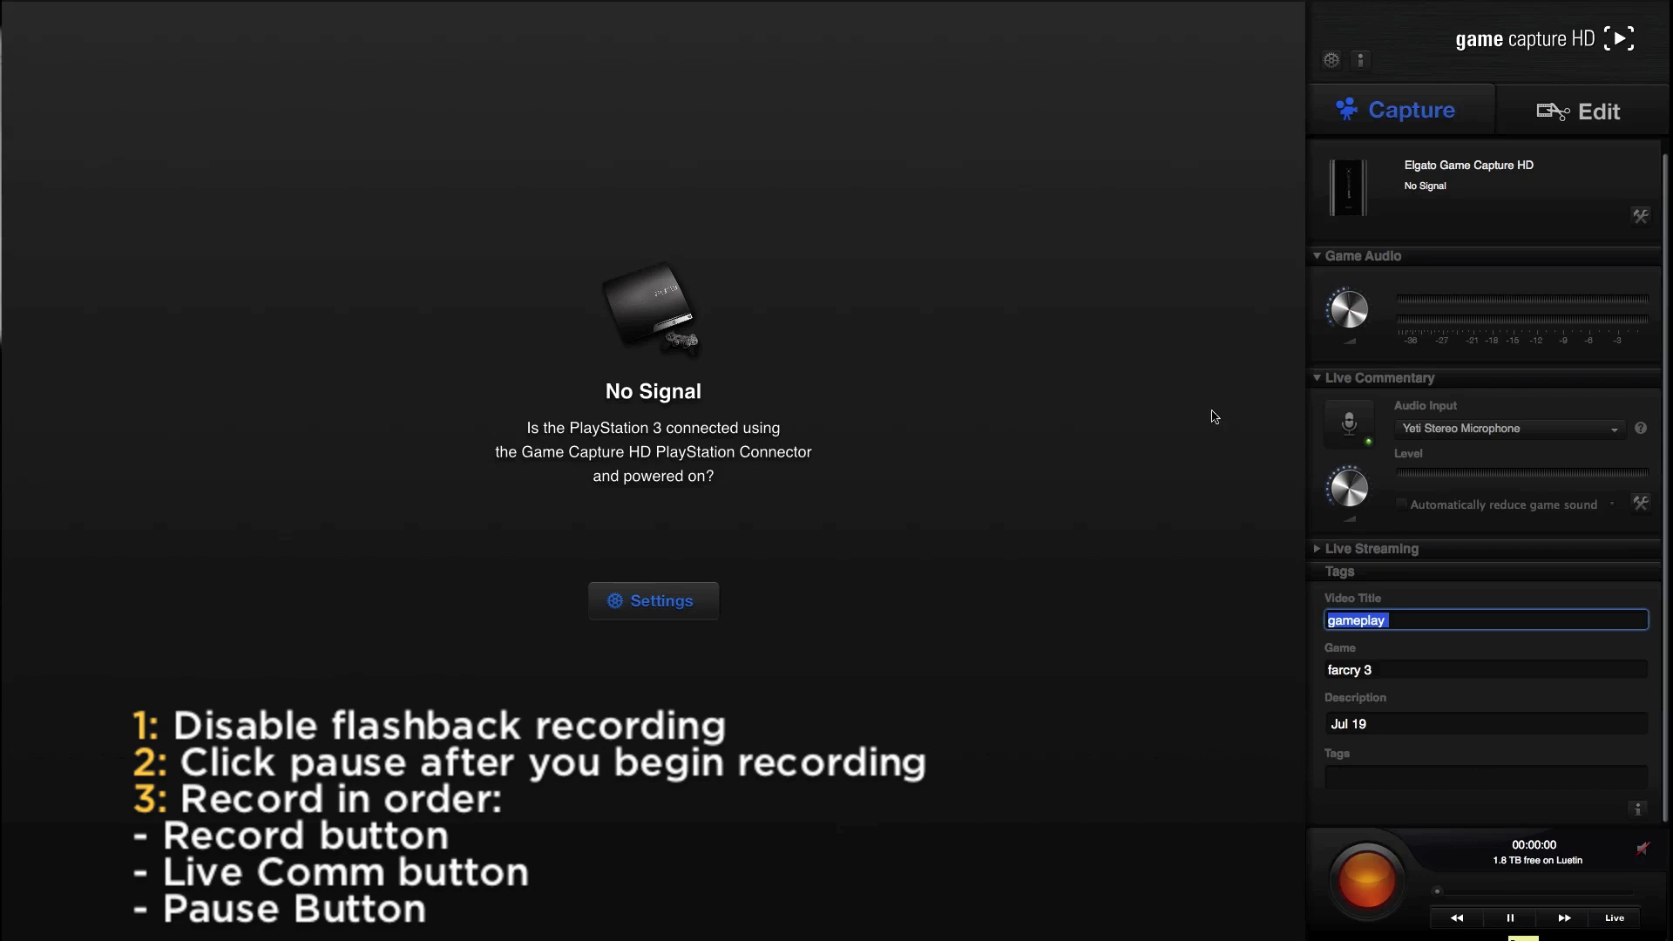
pyautogui.moveTo(892, 685)
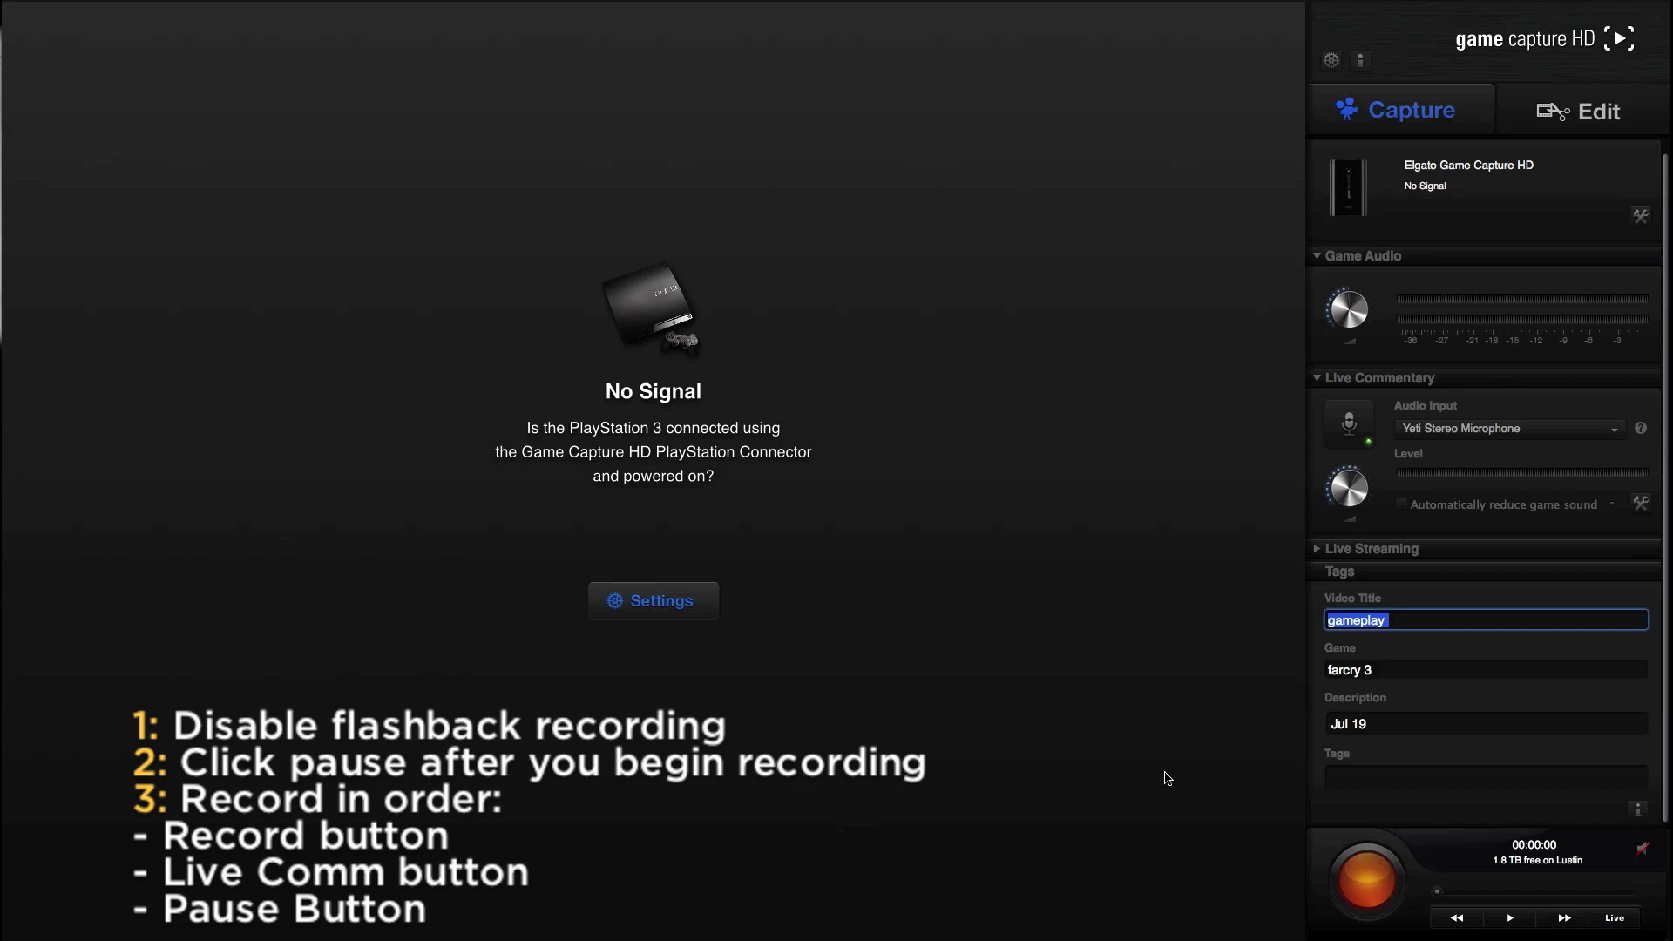
pyautogui.moveTo(795, 419)
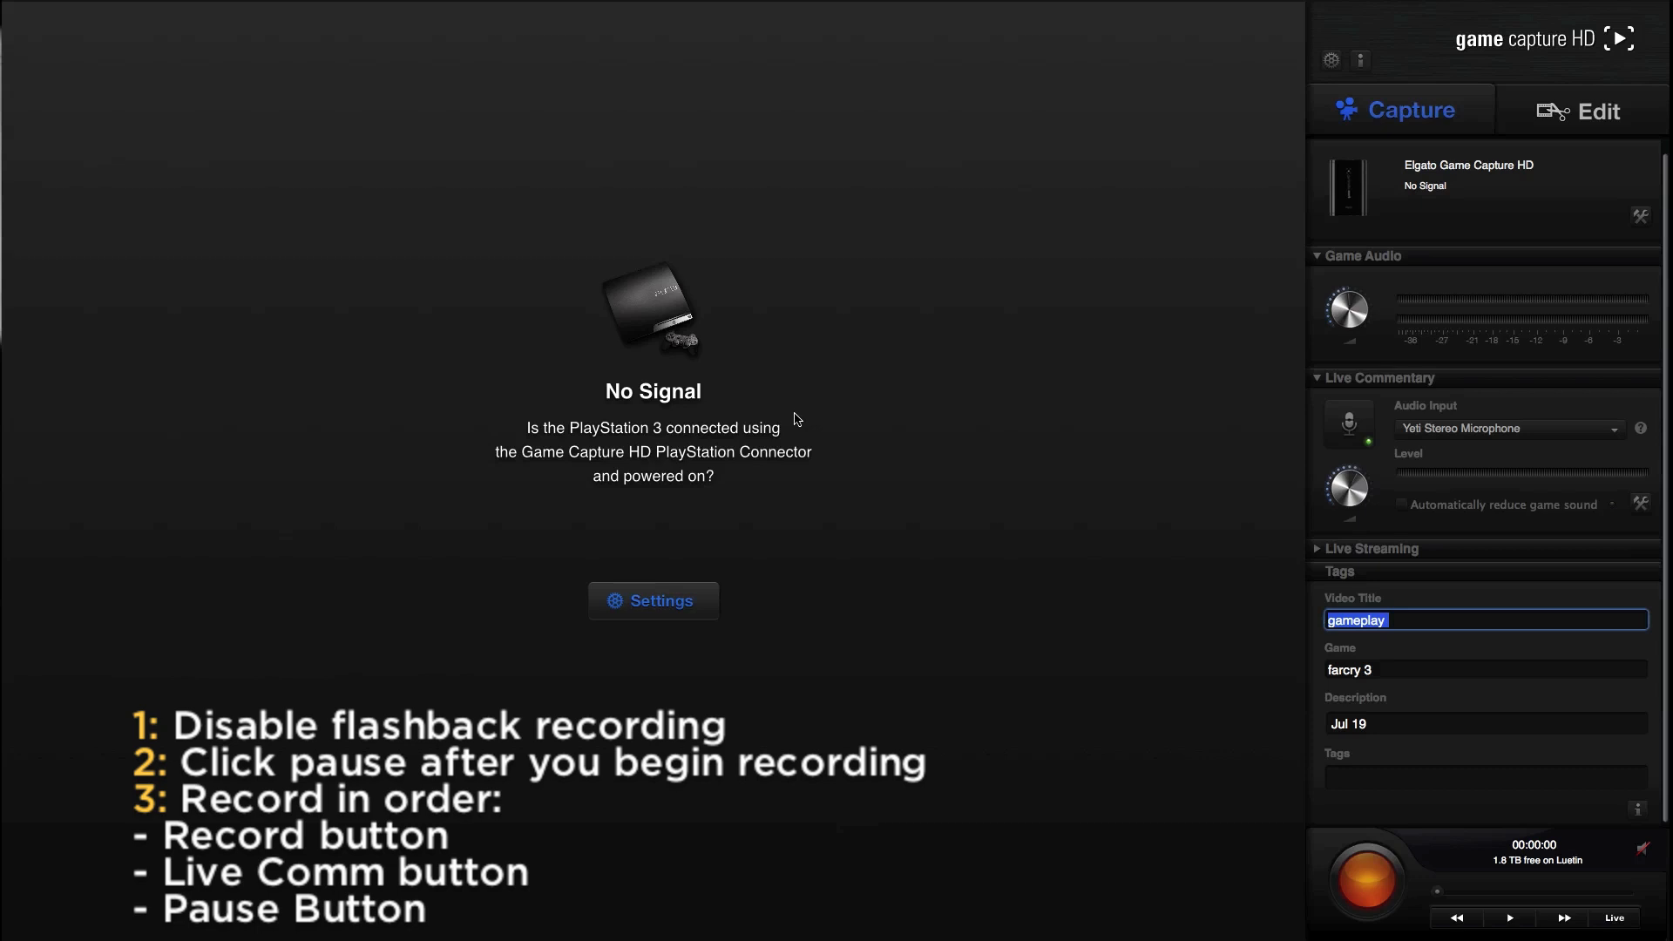
pyautogui.moveTo(1515, 926)
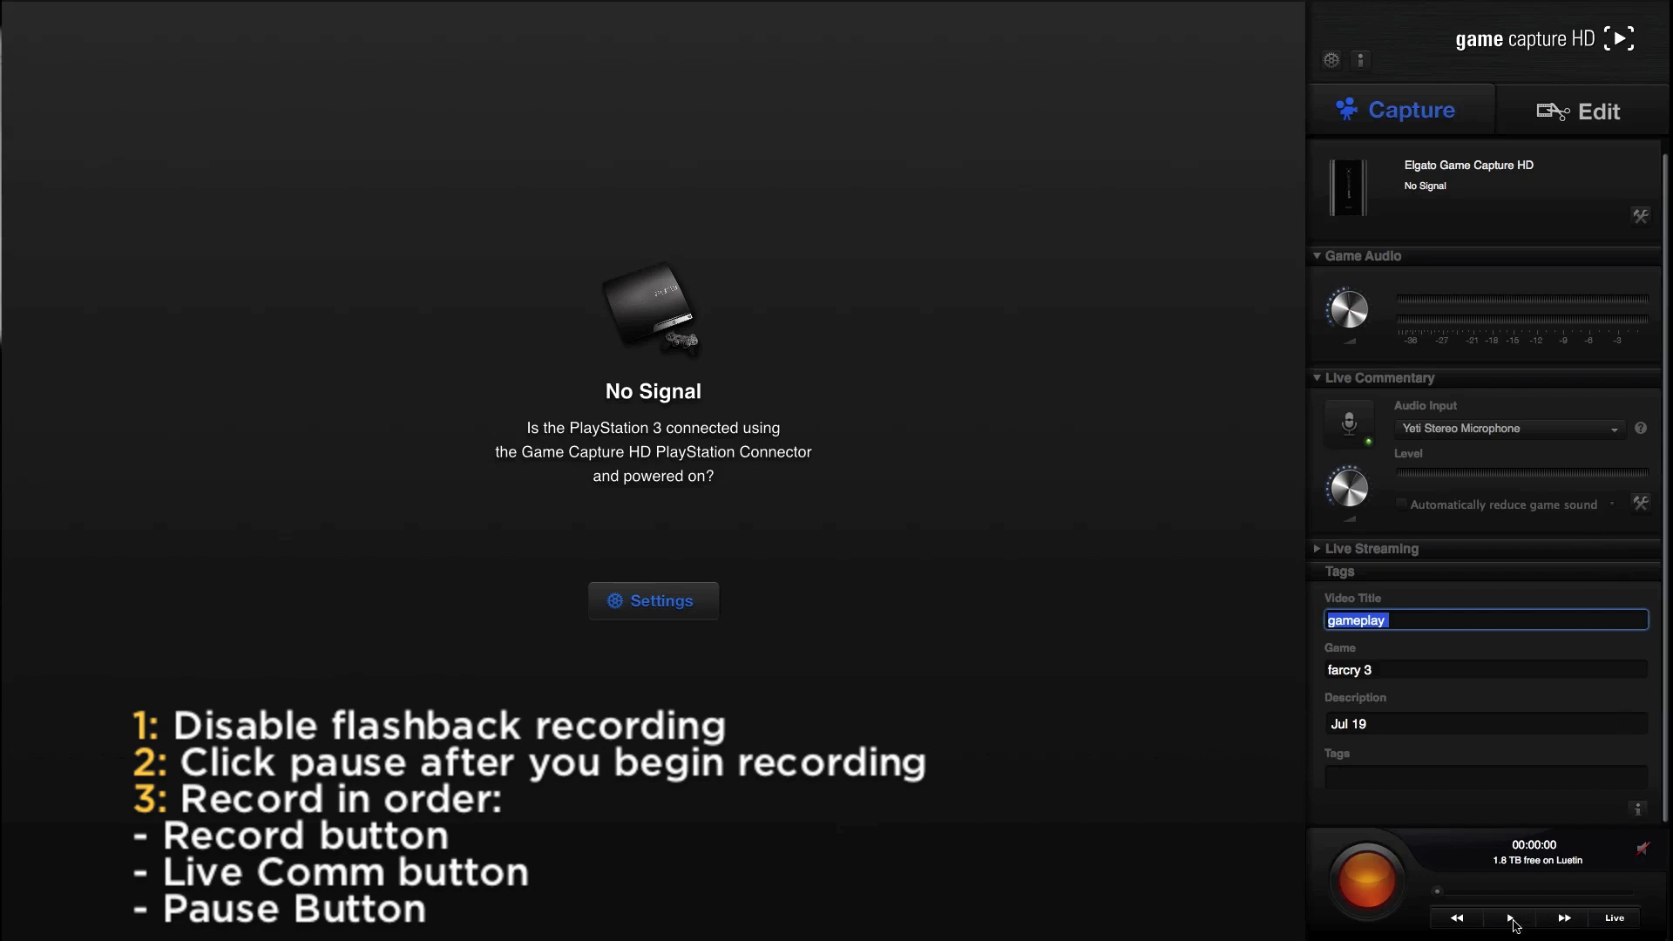
pyautogui.moveTo(747, 643)
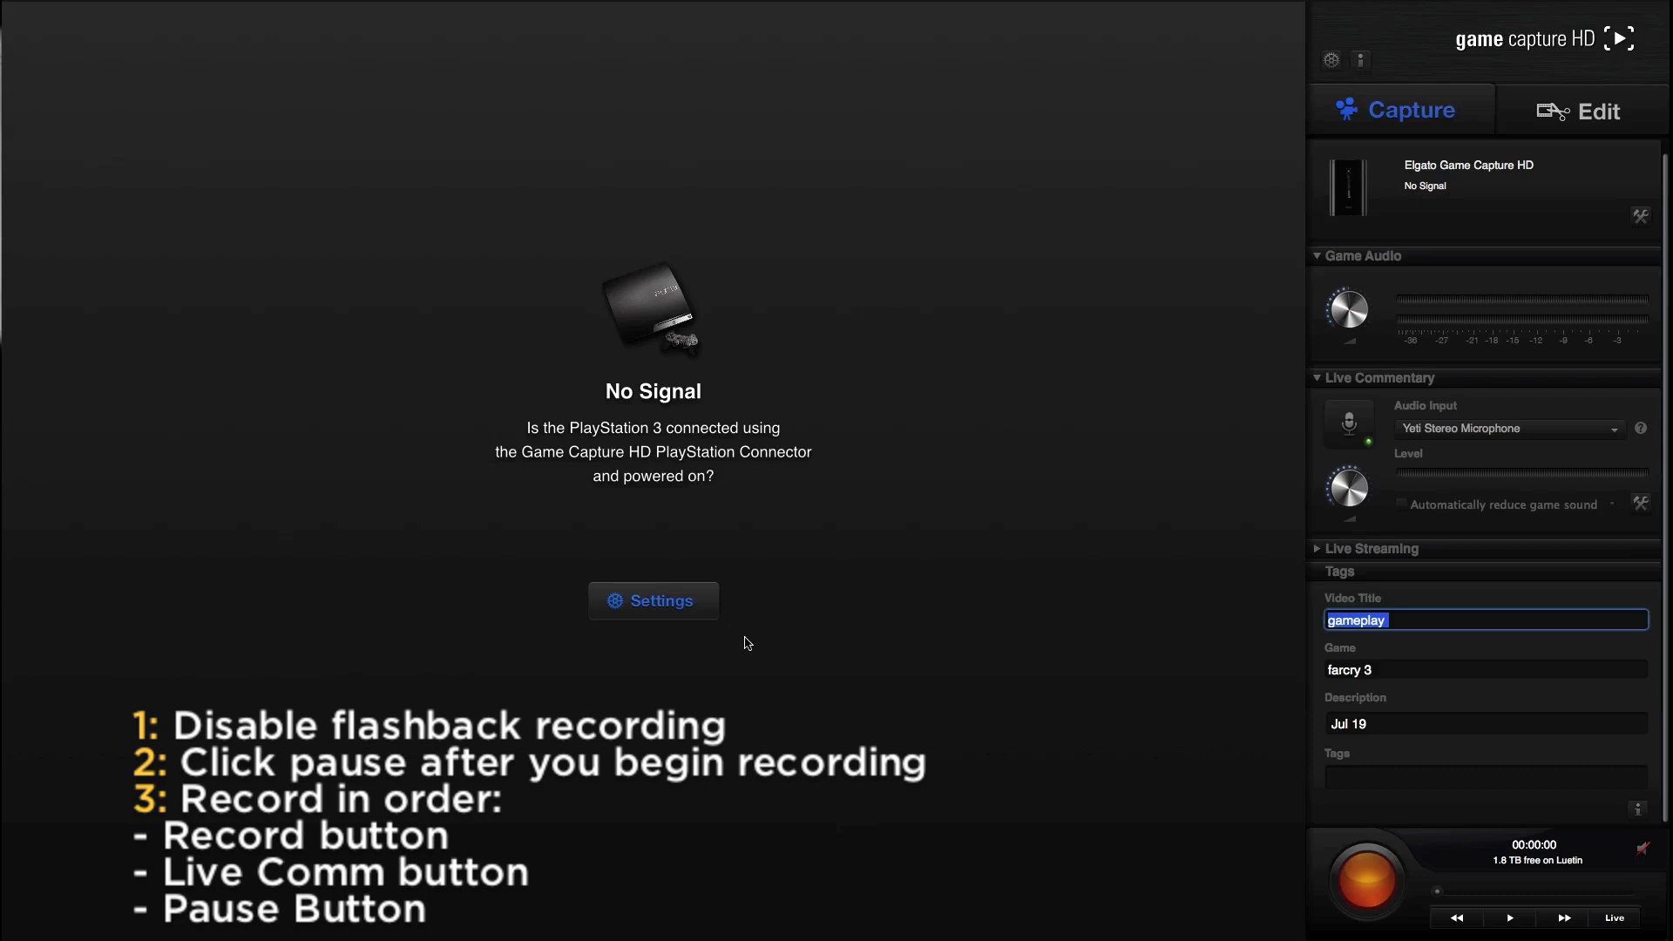
pyautogui.moveTo(1036, 407)
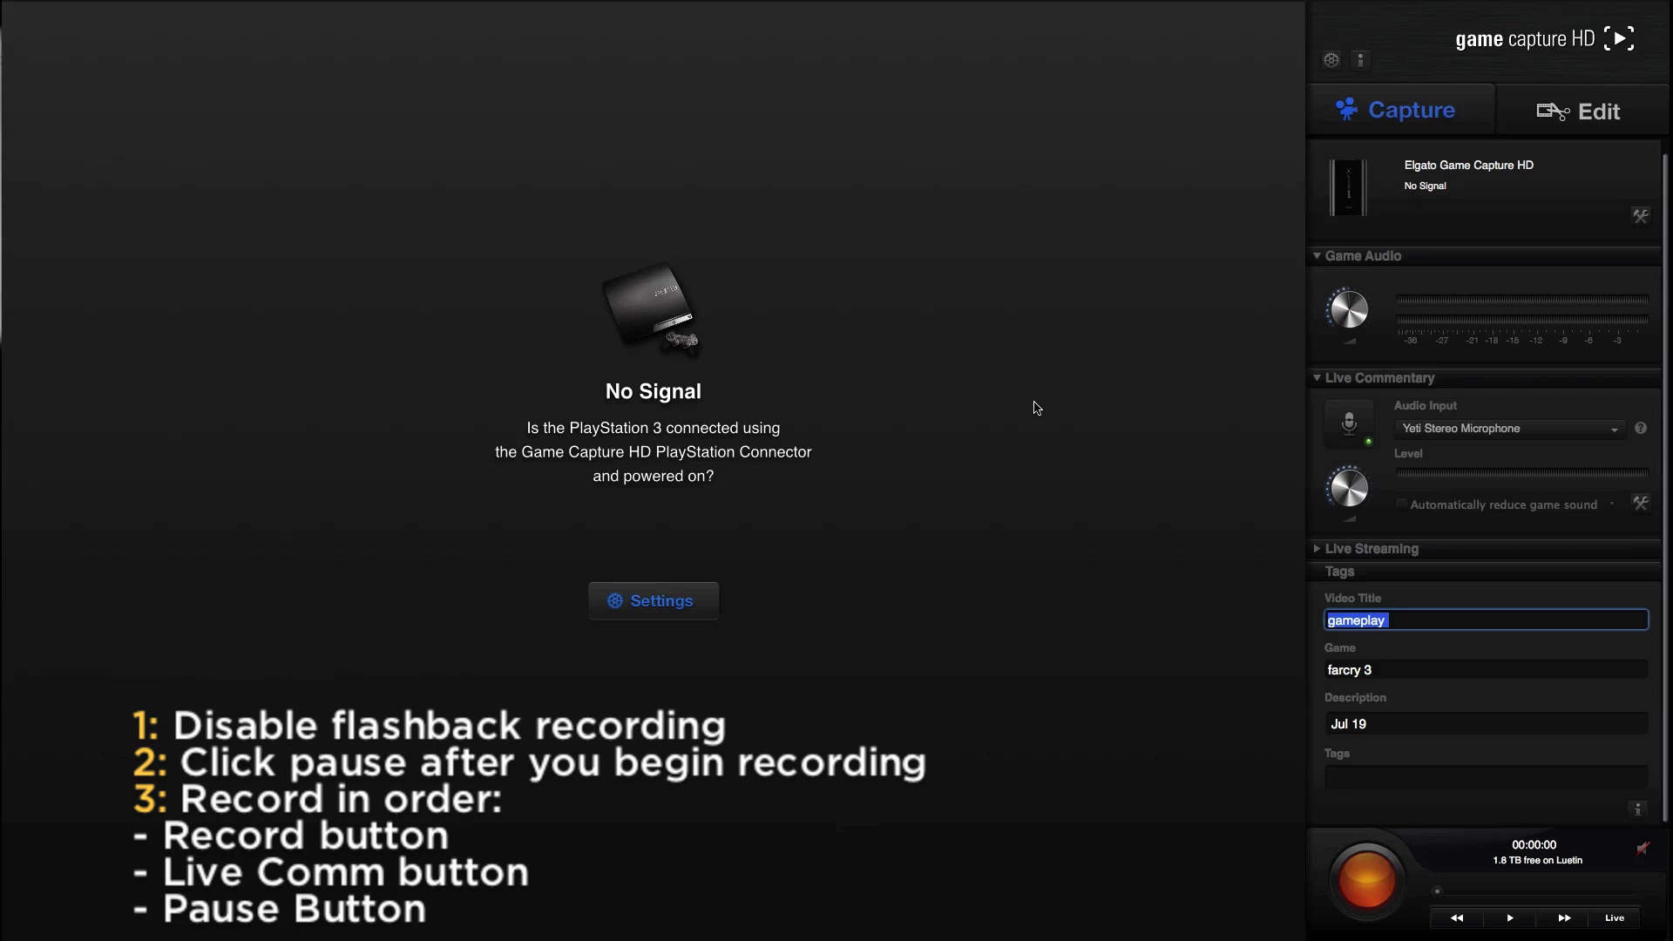
pyautogui.moveTo(1064, 406)
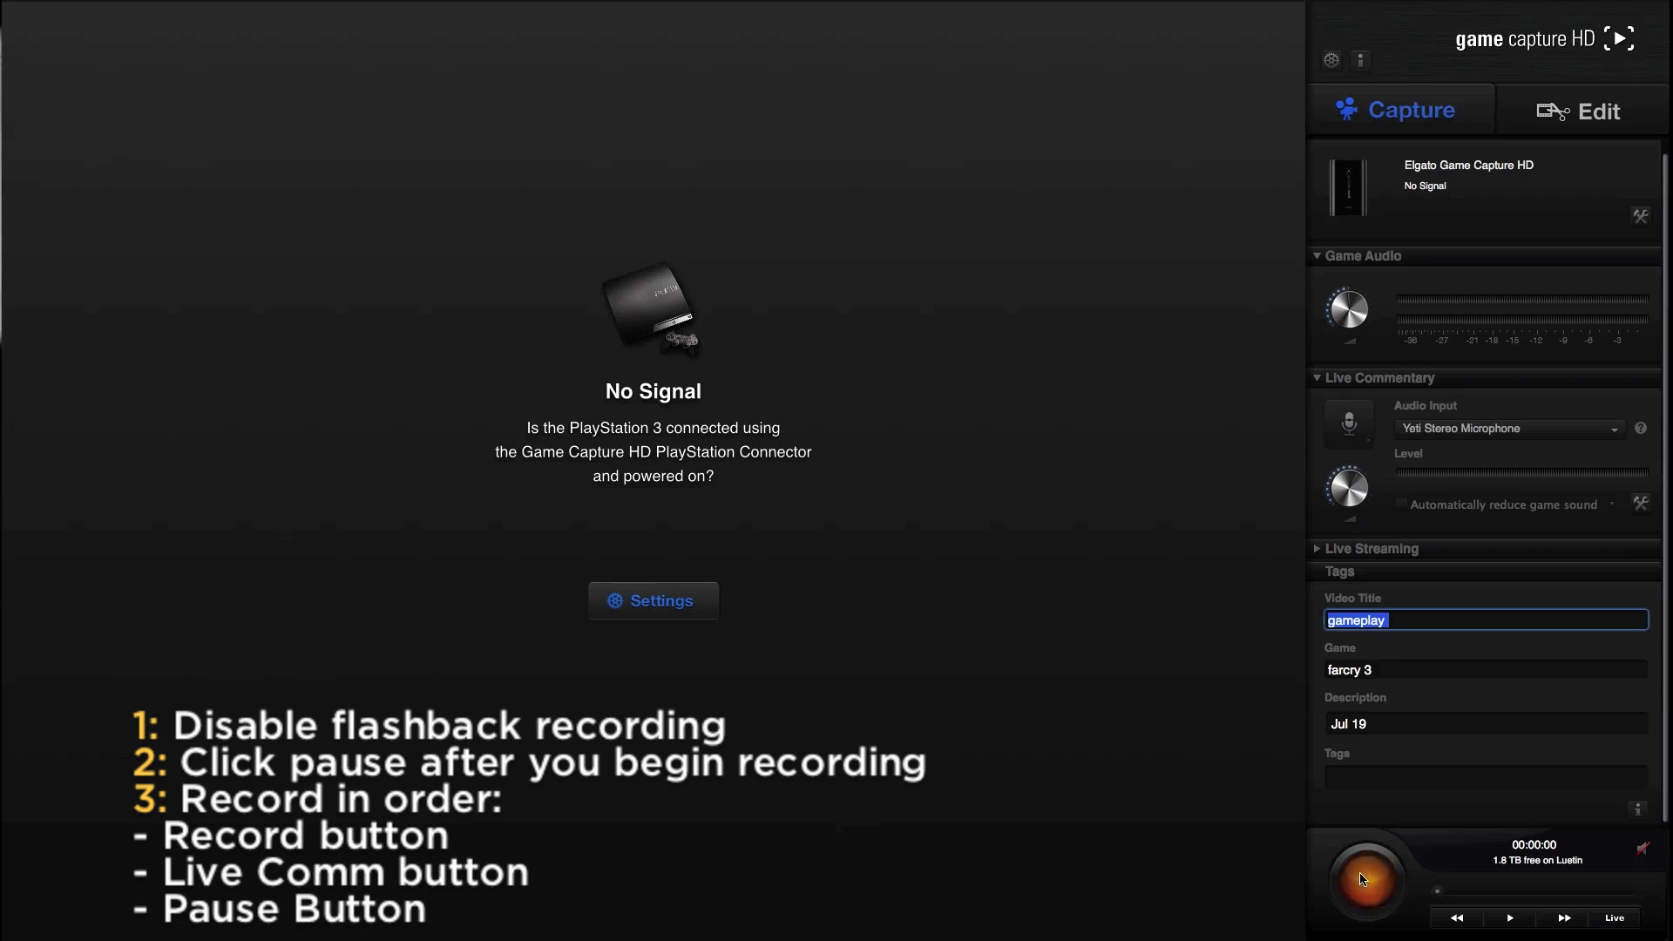
# Step: Stop the paused recording so live commentary switches off
pyautogui.click(1365, 878)
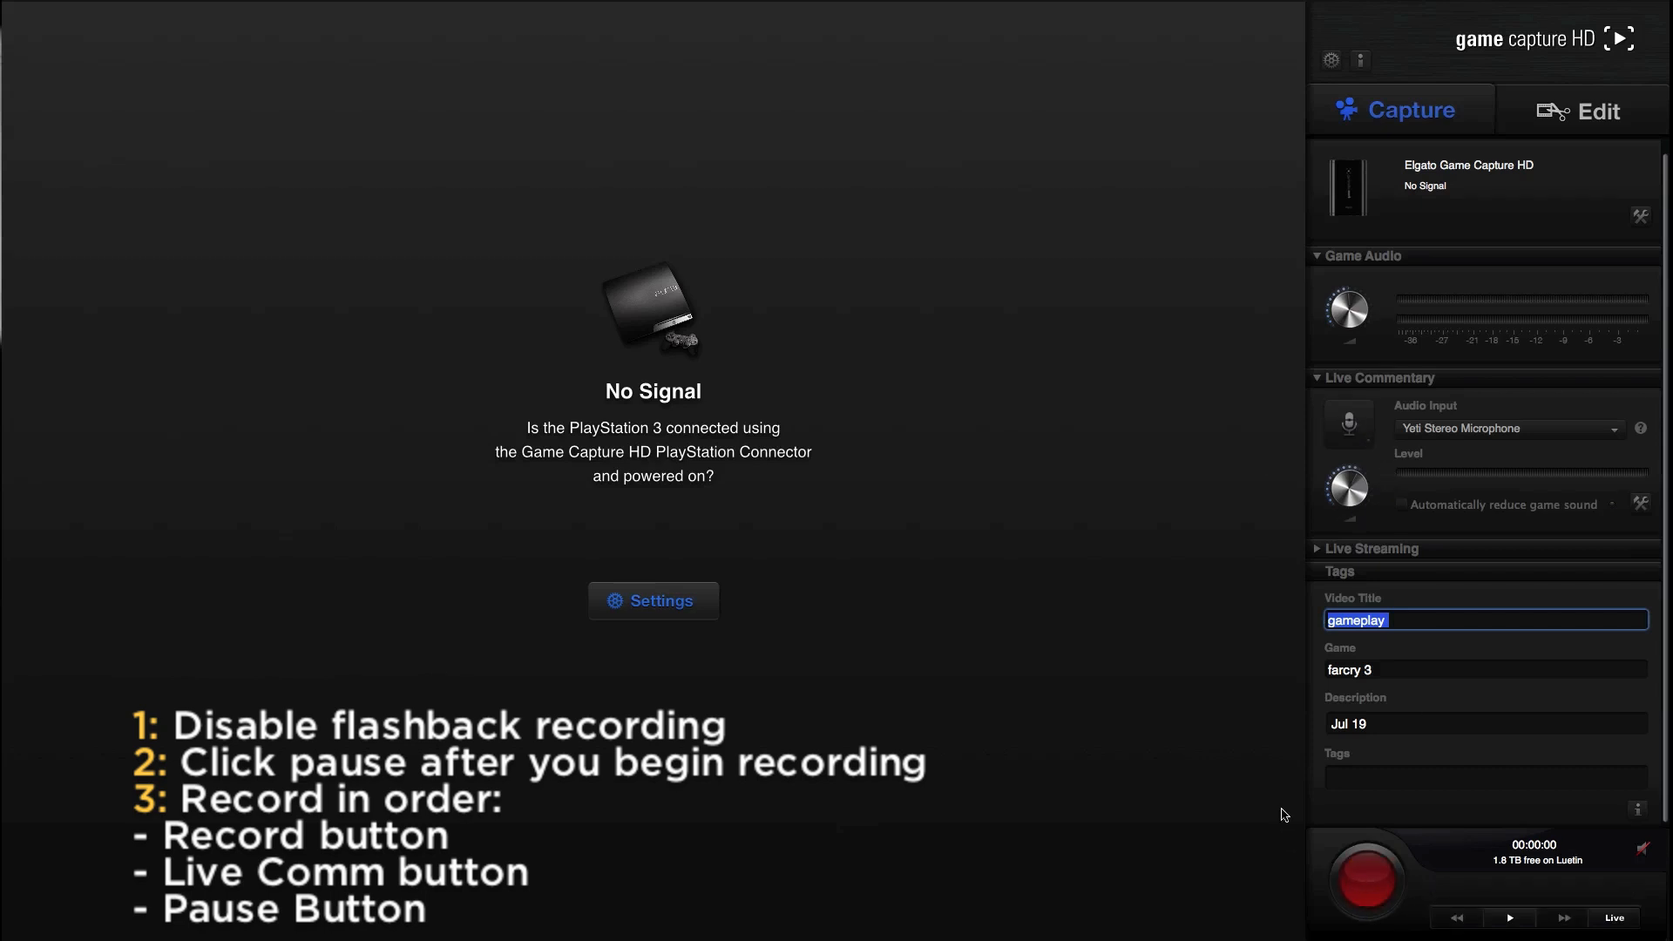
pyautogui.moveTo(1286, 776)
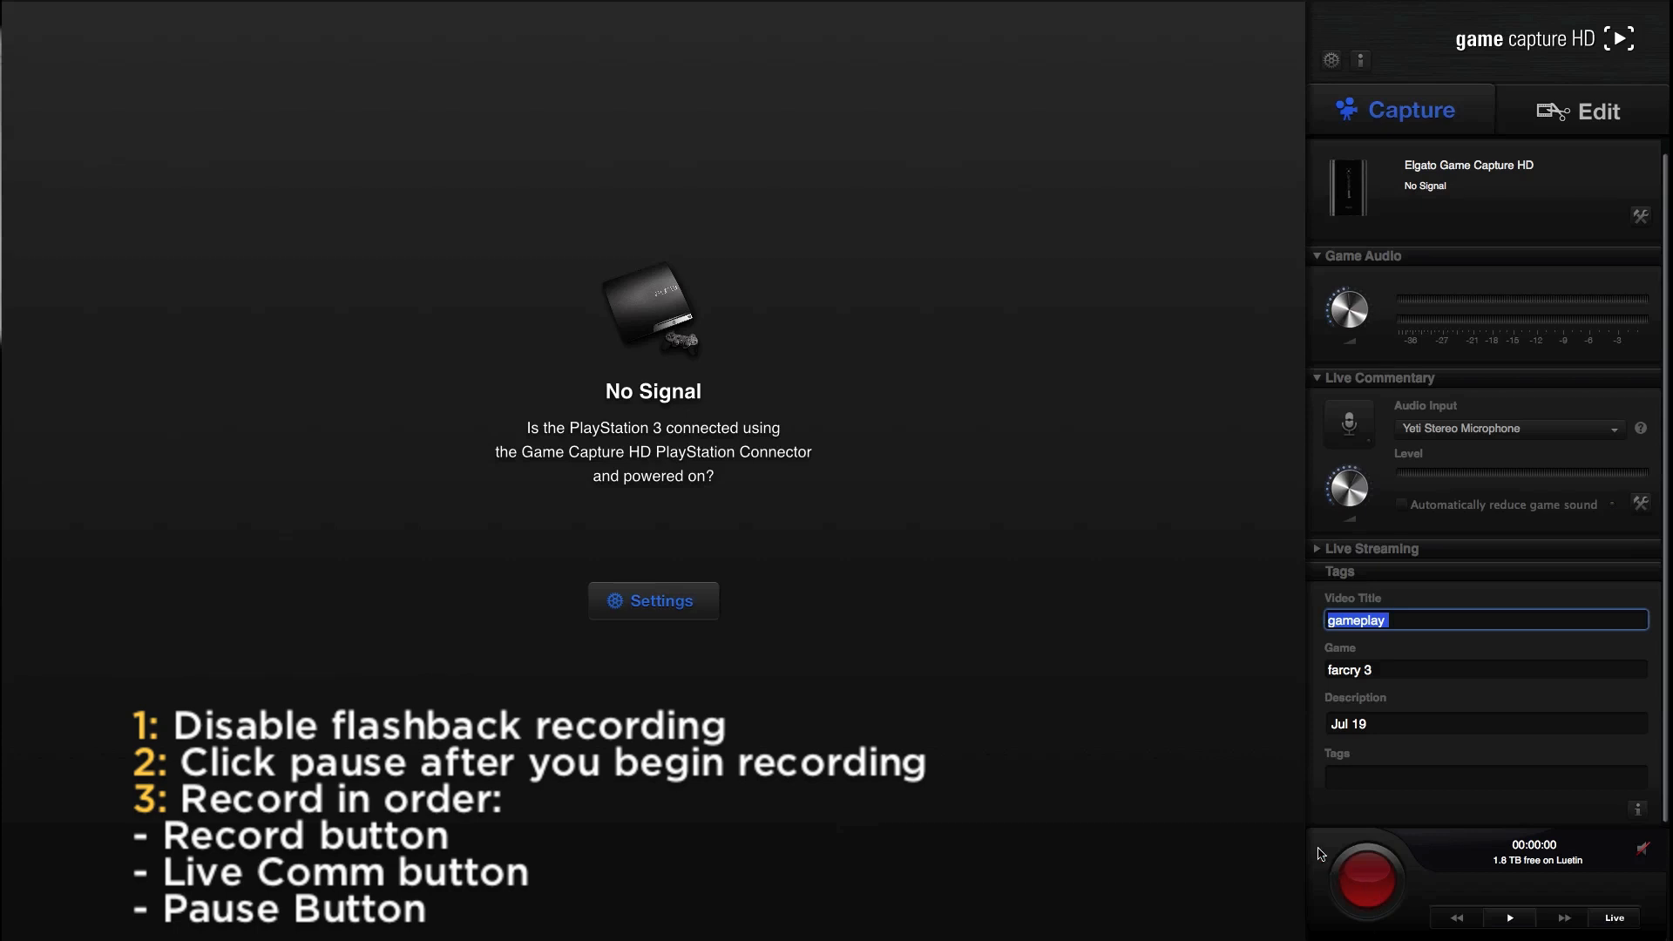
pyautogui.moveTo(373, 174)
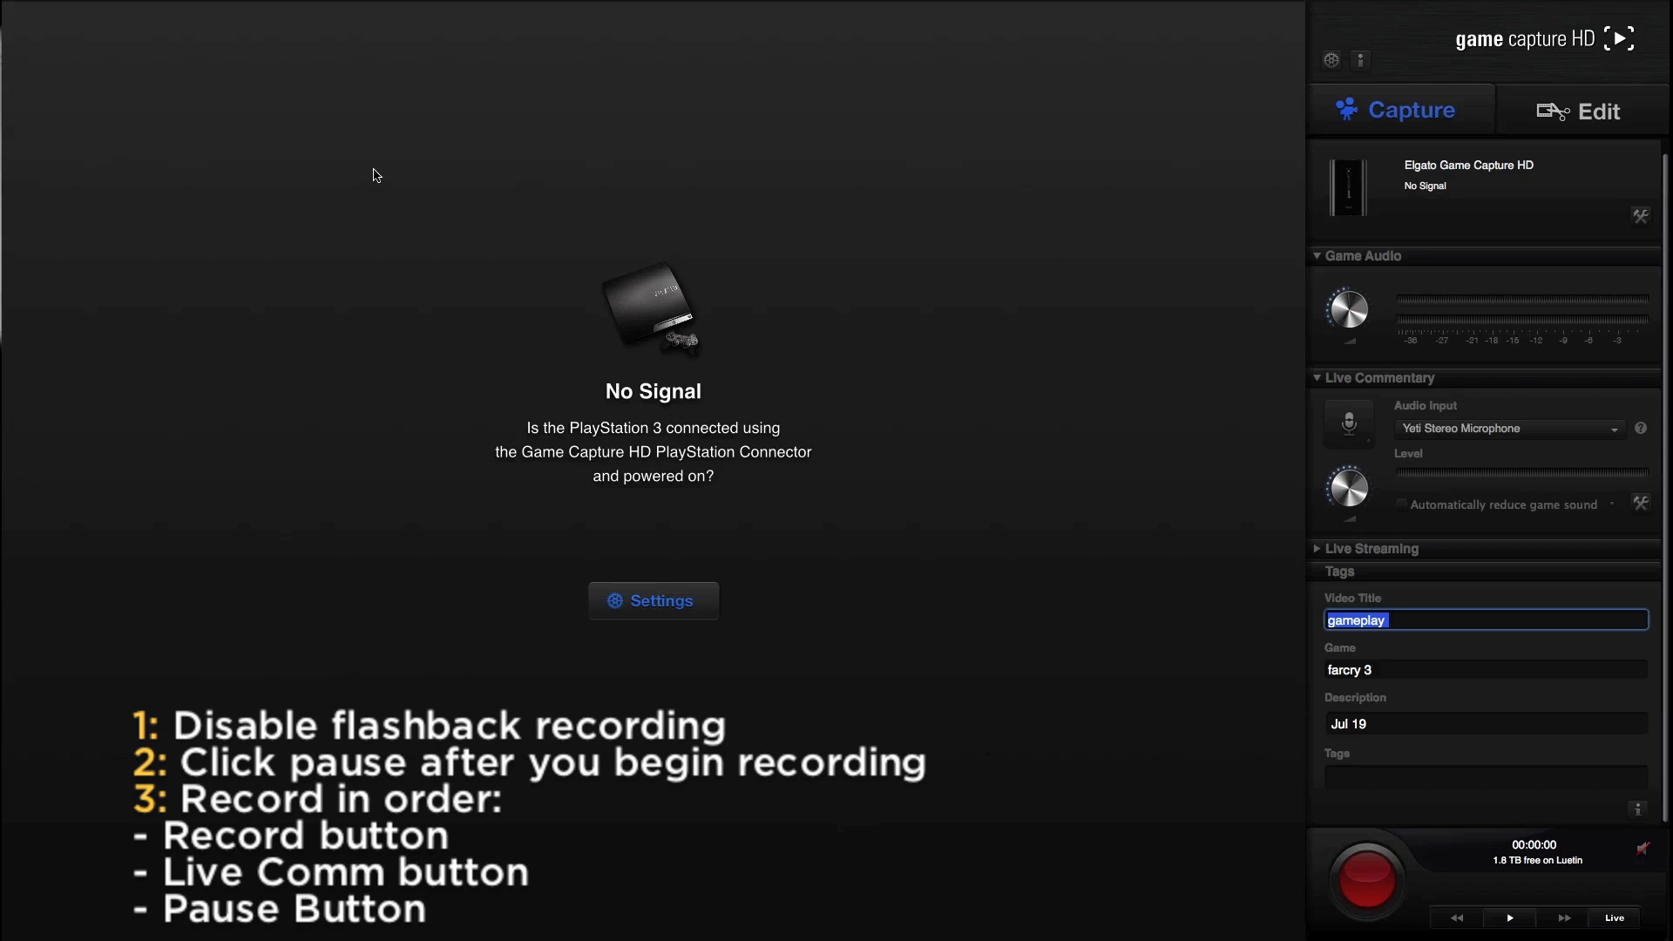
pyautogui.moveTo(1579, 903)
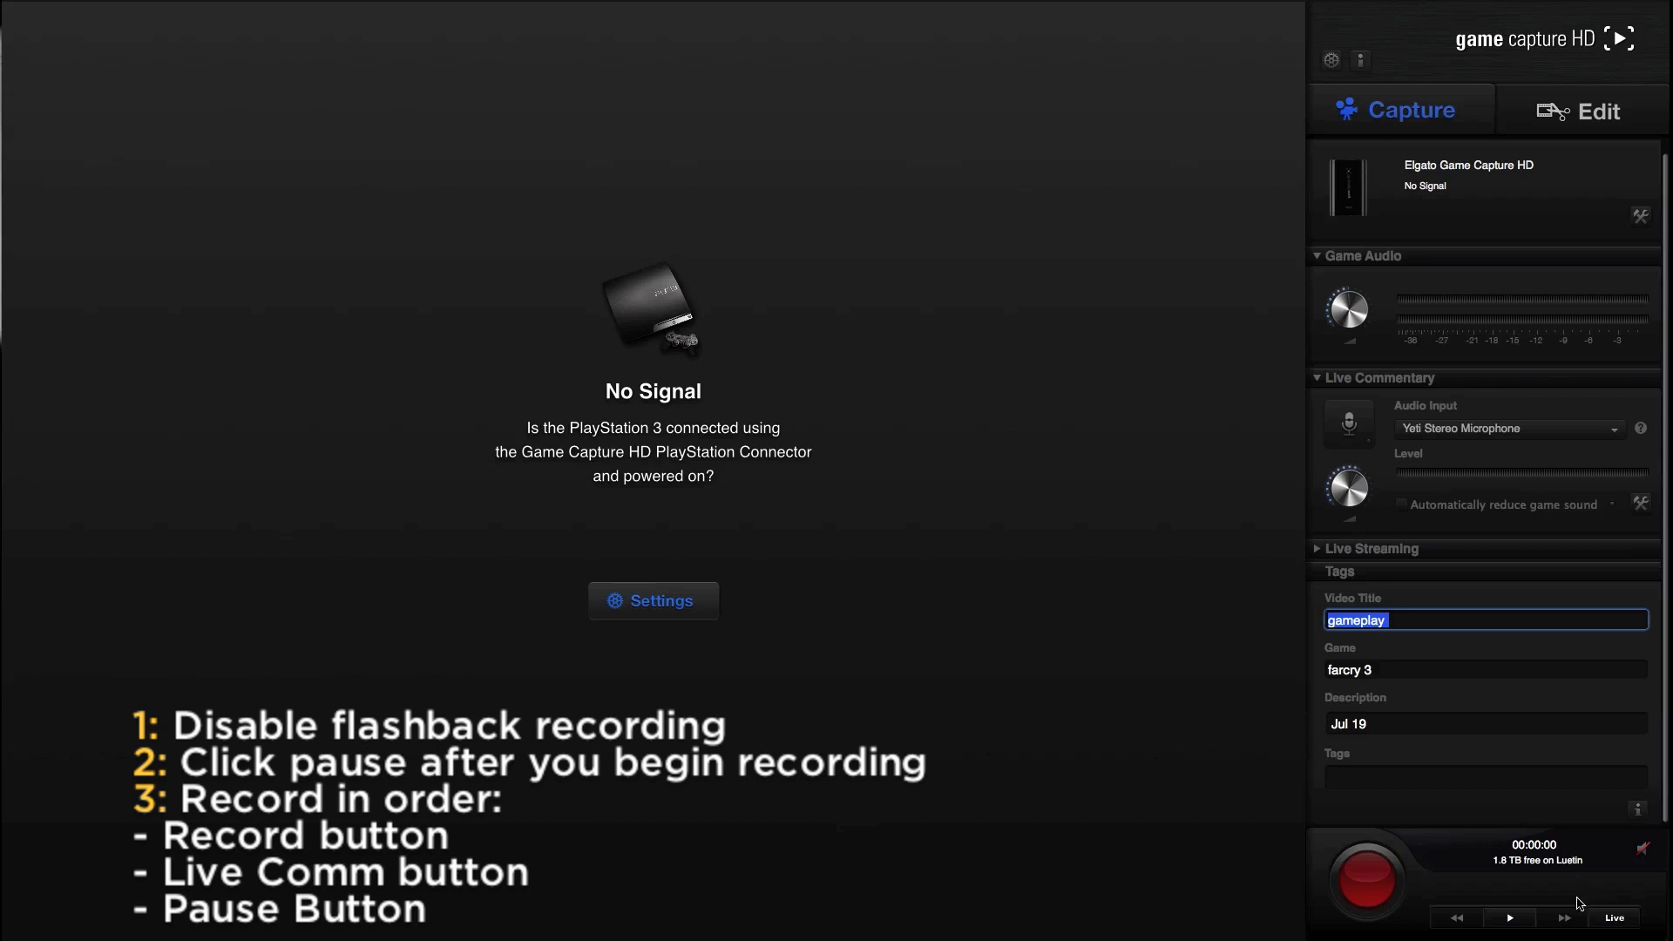
pyautogui.moveTo(1319, 788)
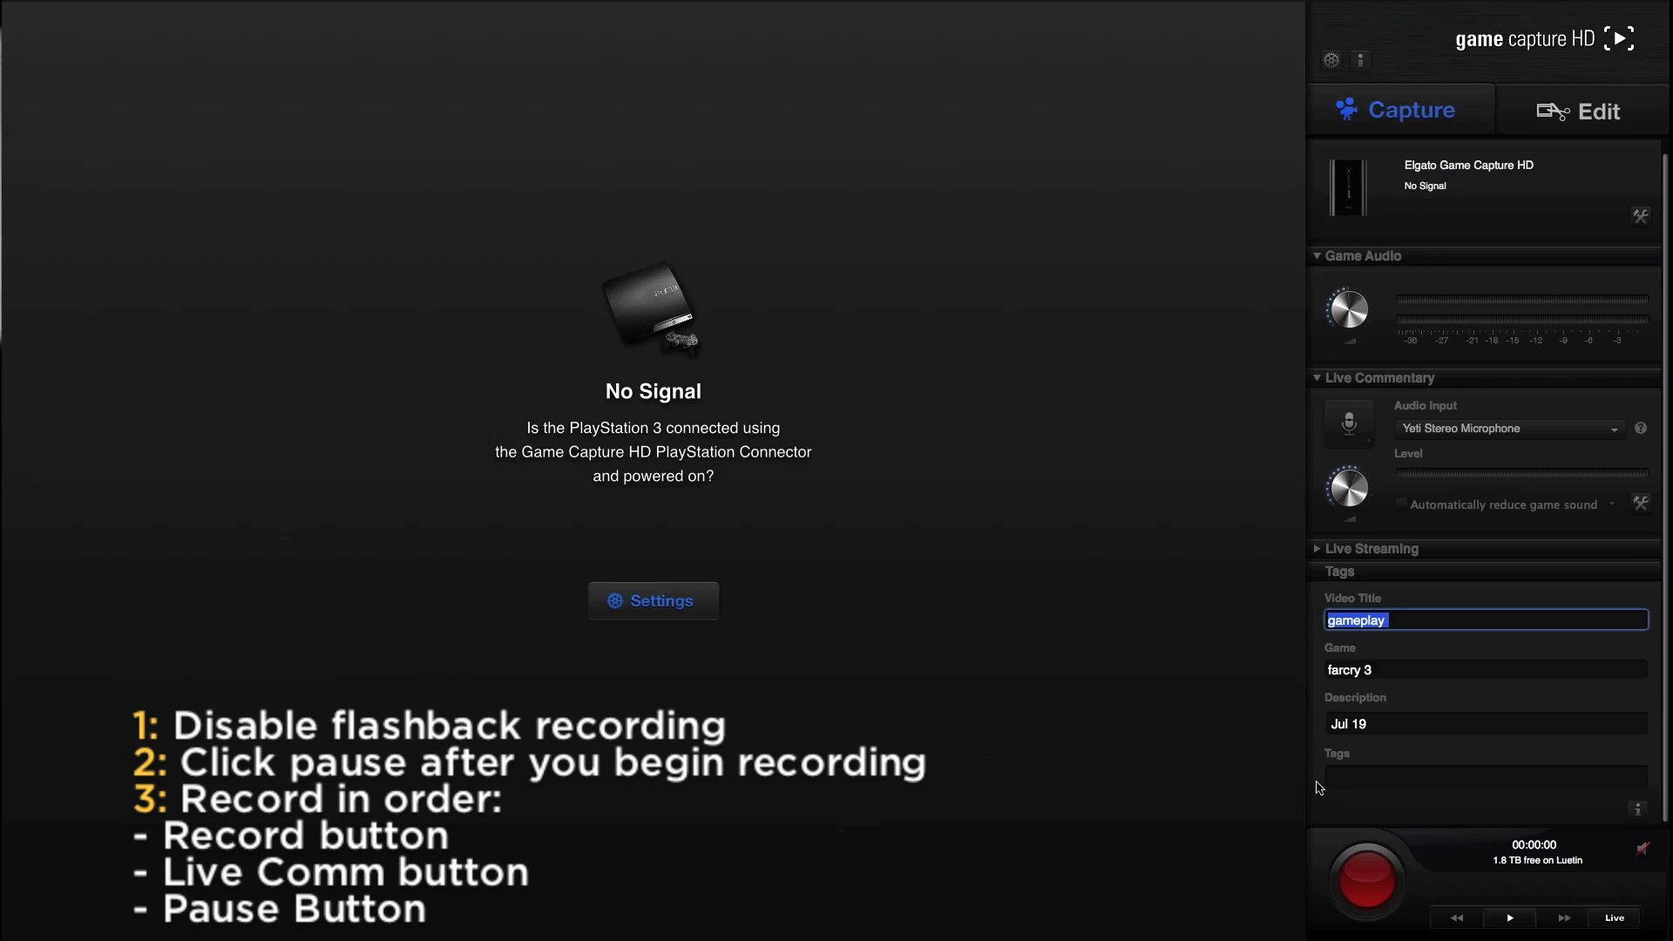
pyautogui.moveTo(1316, 793)
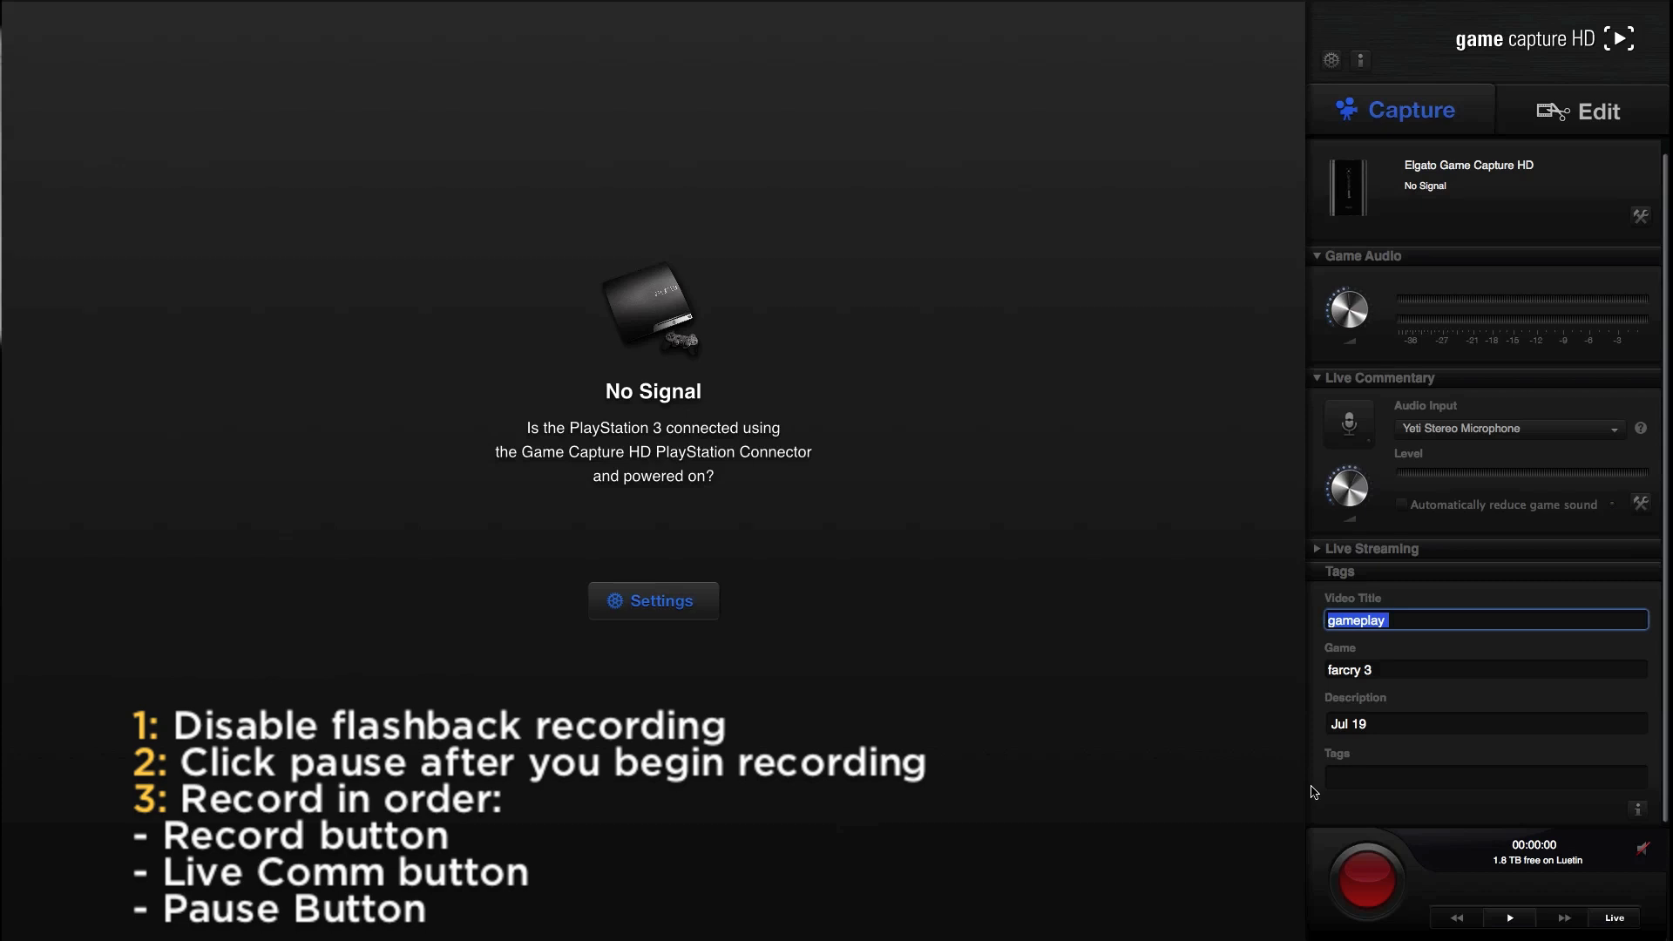
pyautogui.moveTo(1294, 760)
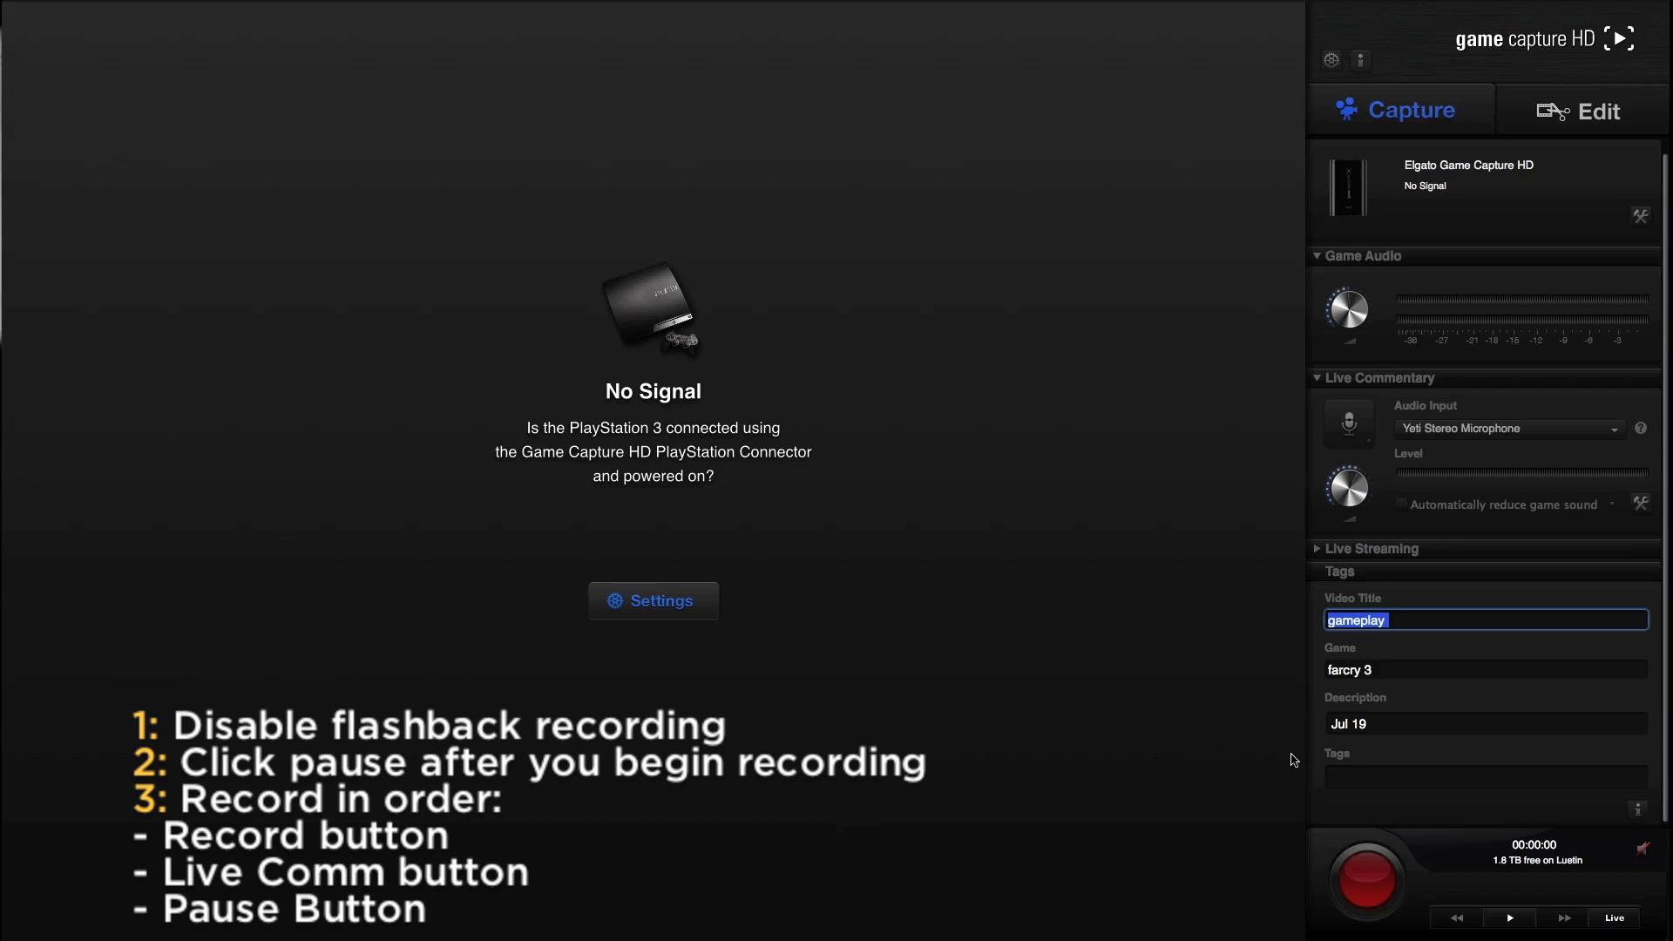
pyautogui.moveTo(1288, 744)
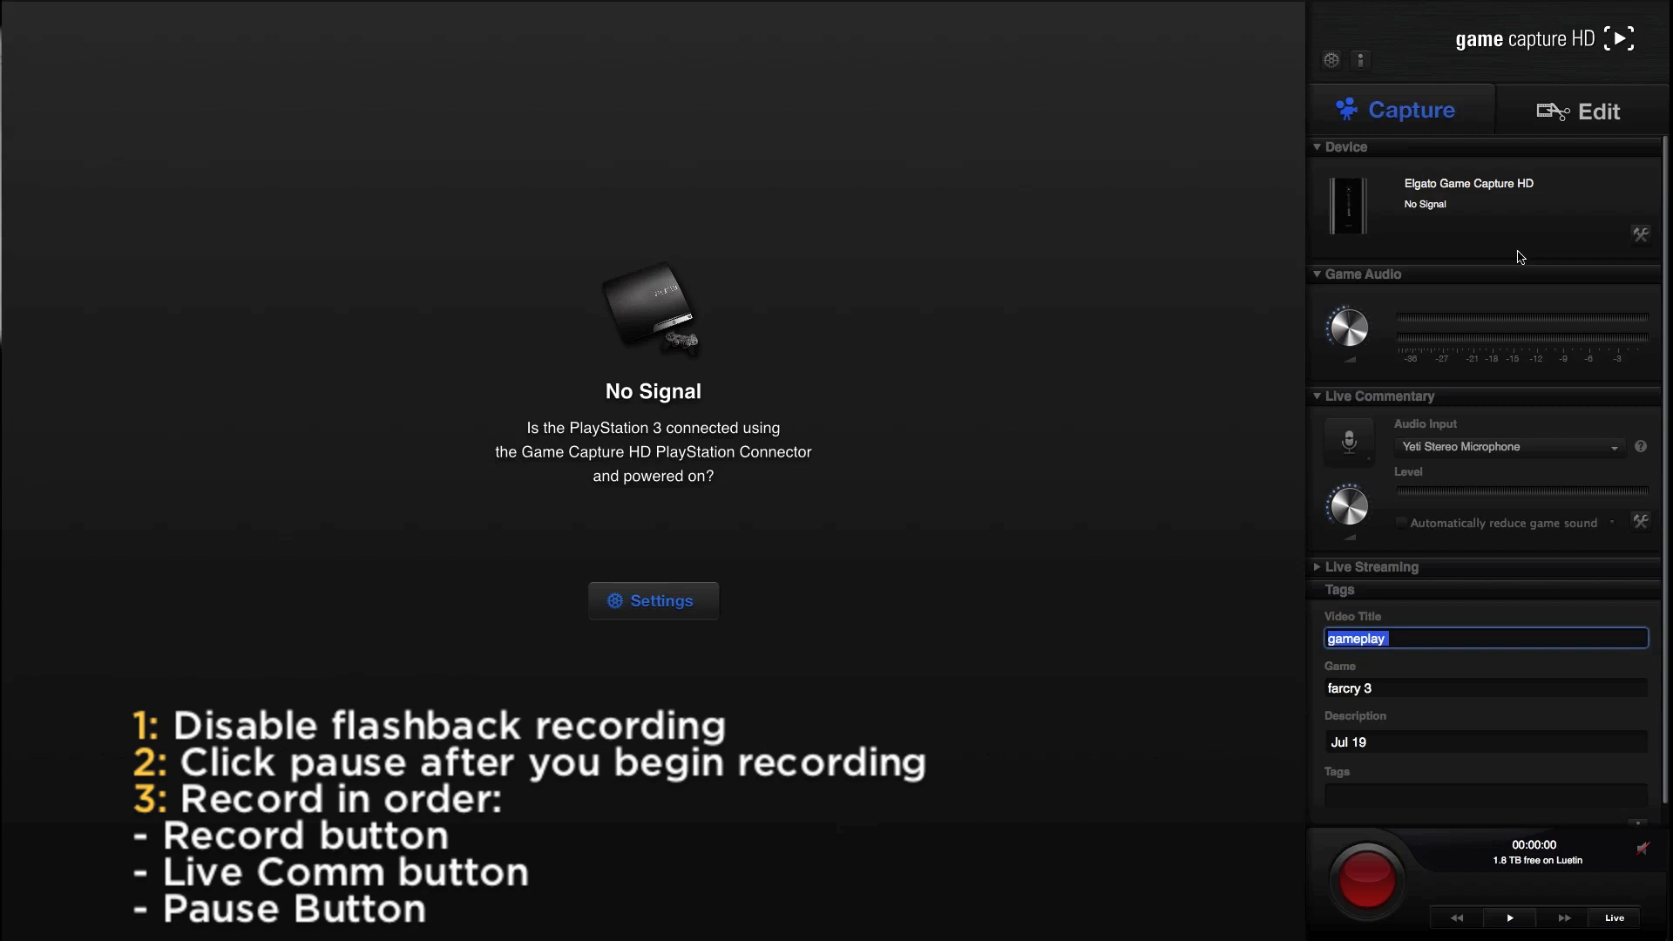
pyautogui.moveTo(1635, 240)
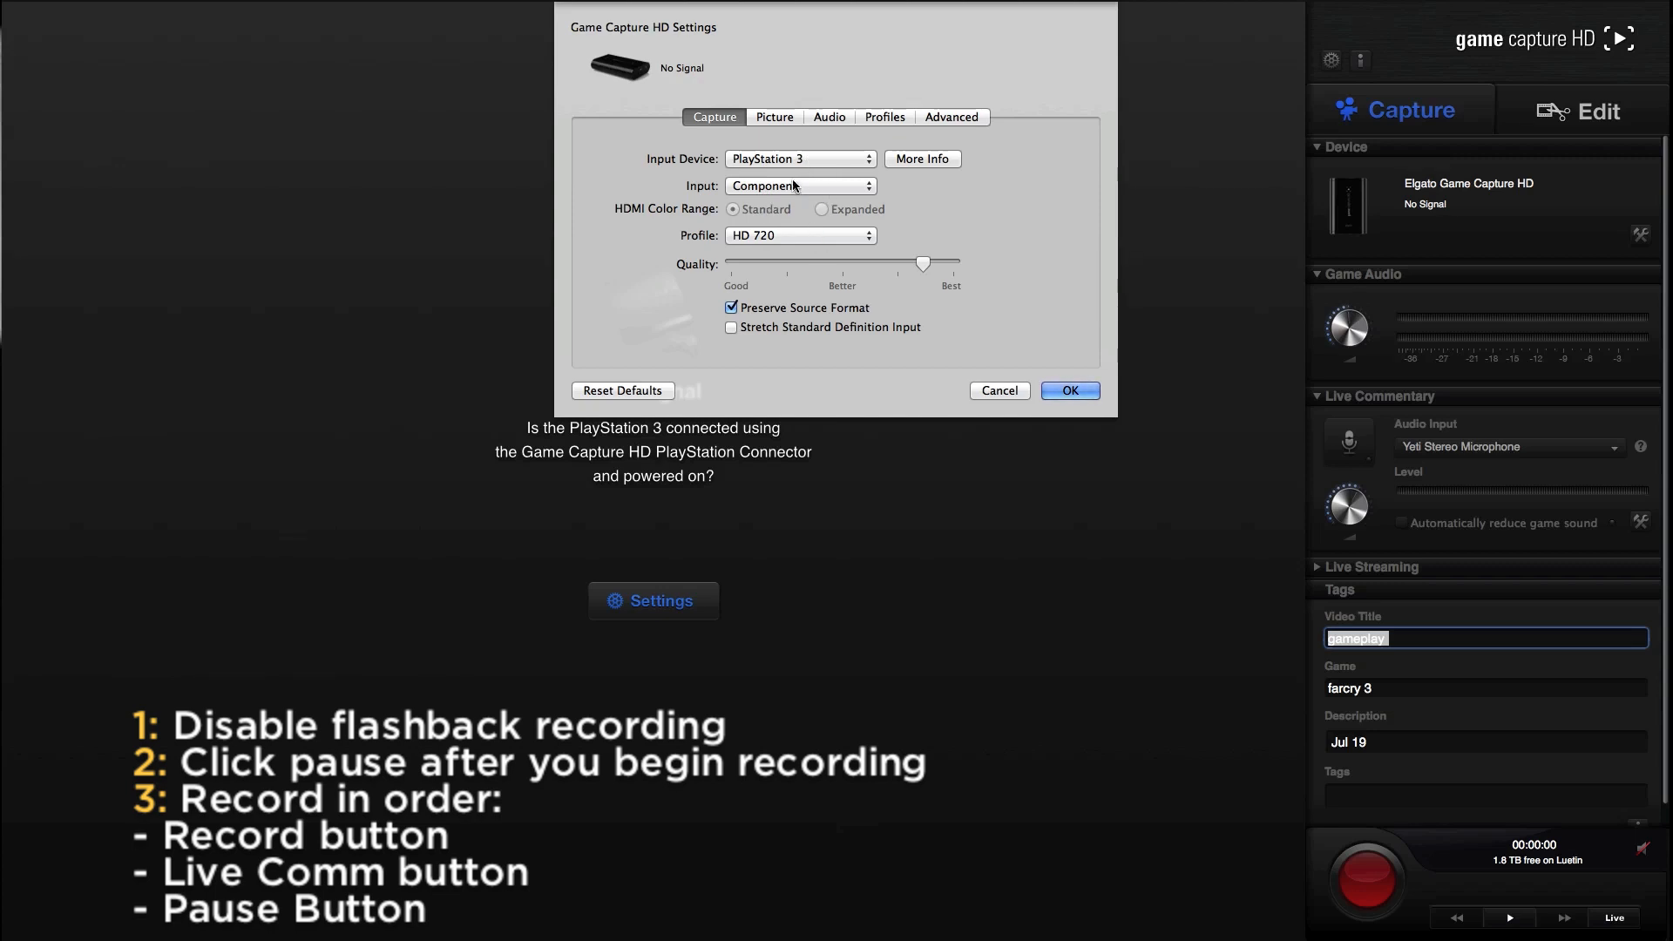
pyautogui.moveTo(811, 192)
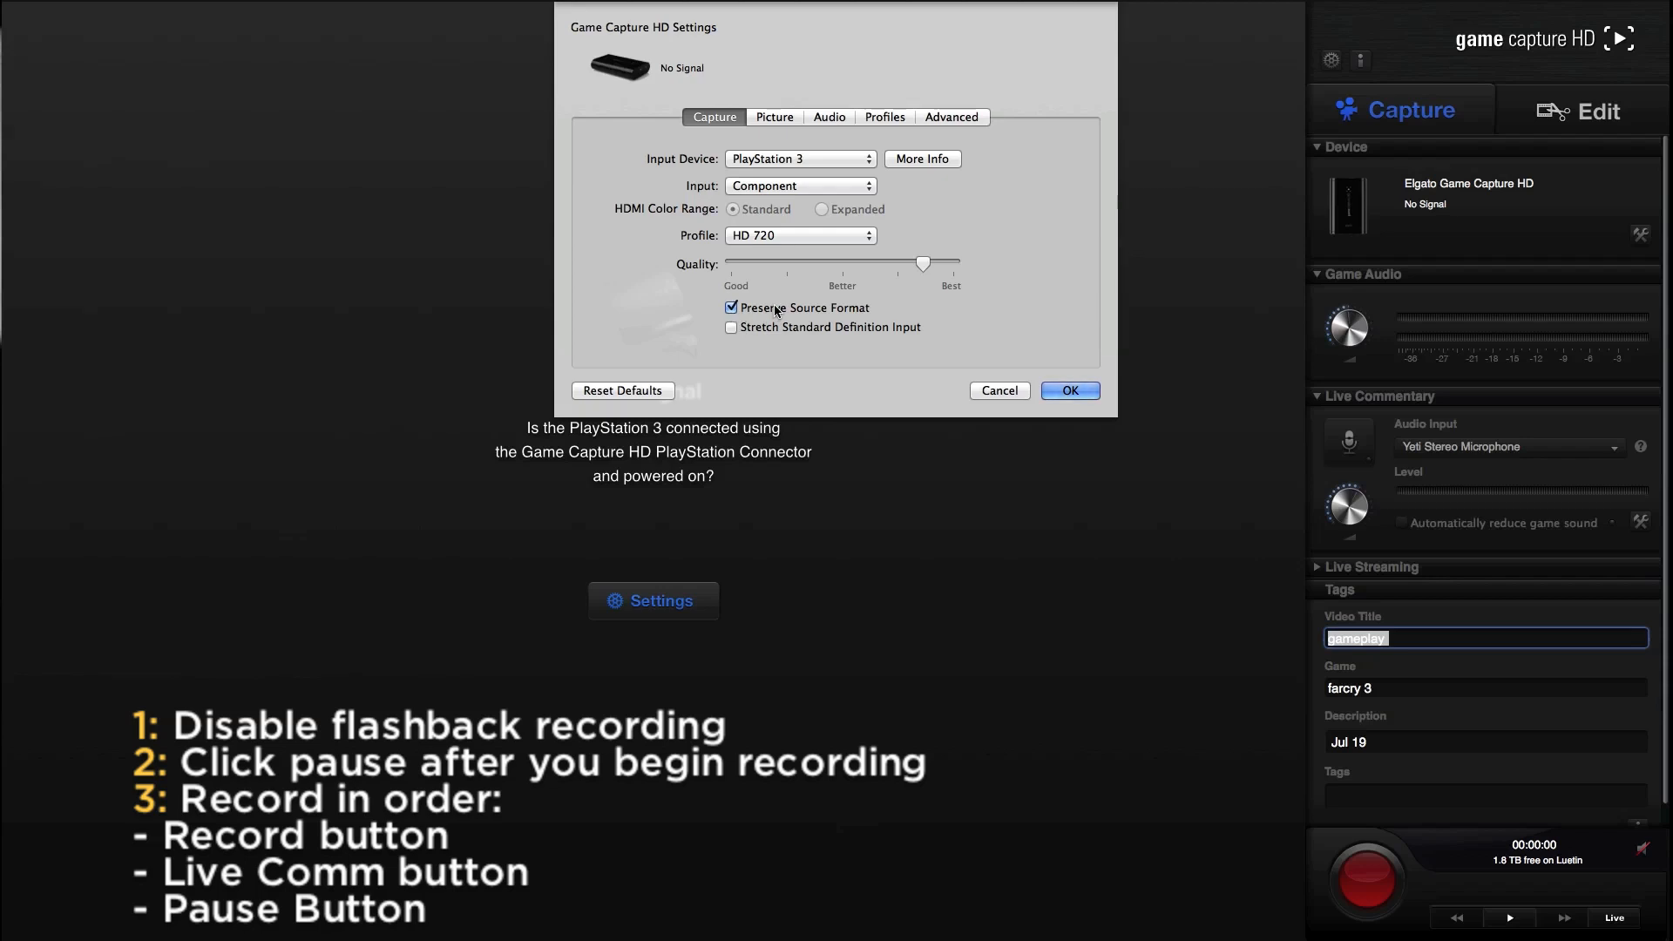
pyautogui.moveTo(771, 314)
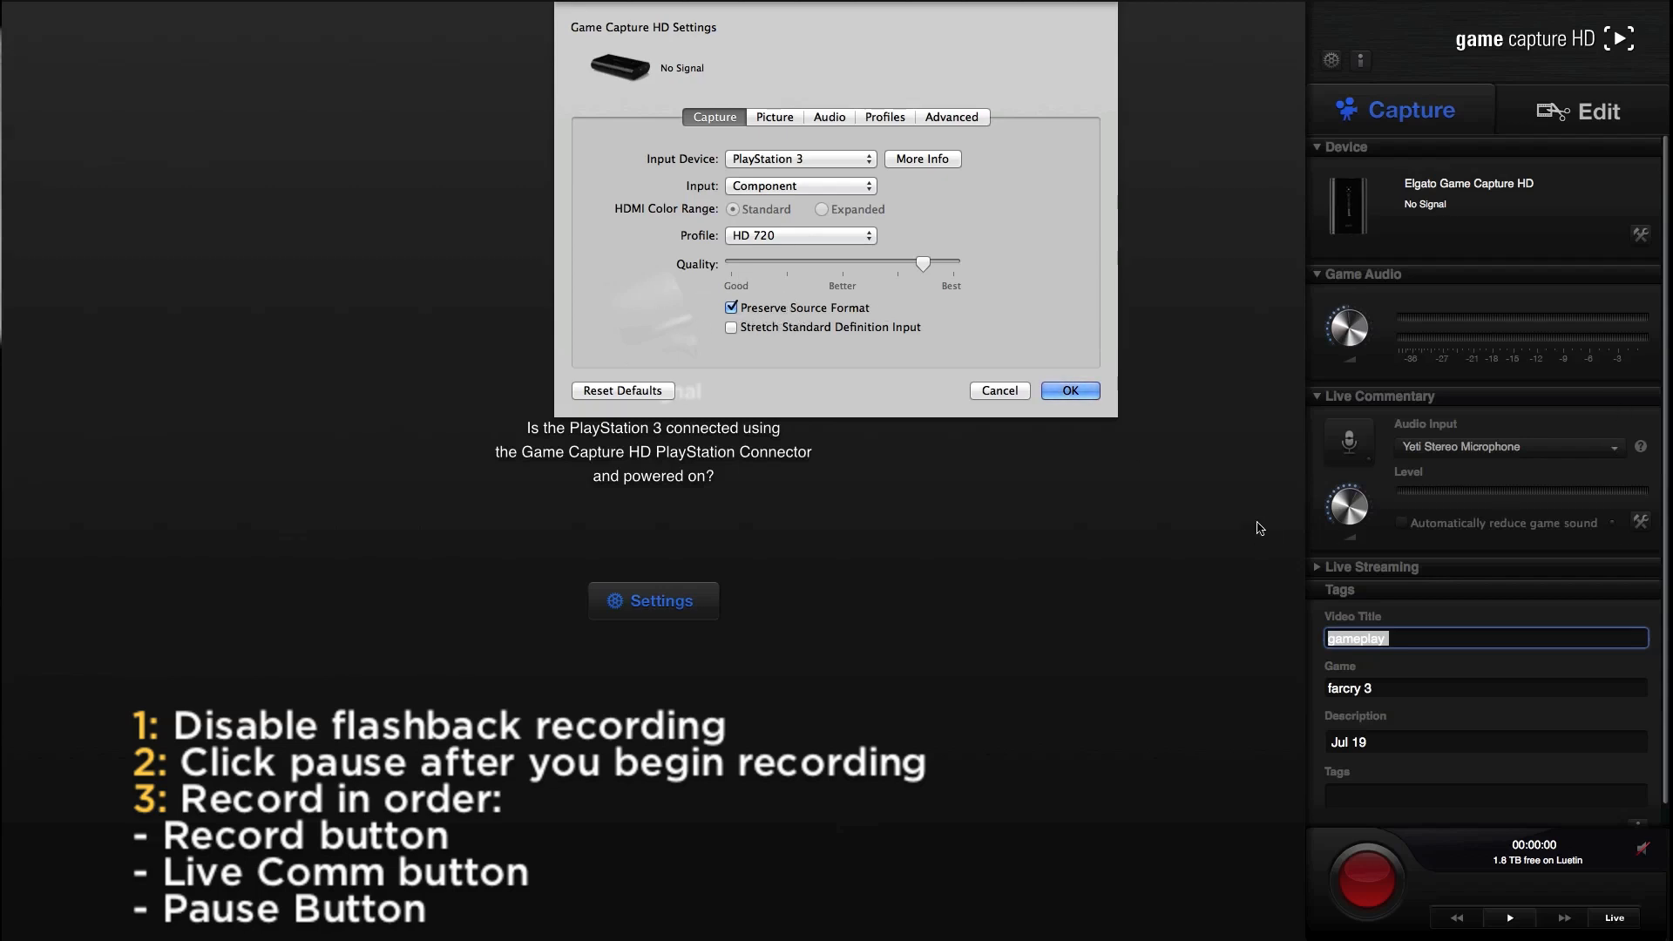
pyautogui.moveTo(1214, 538)
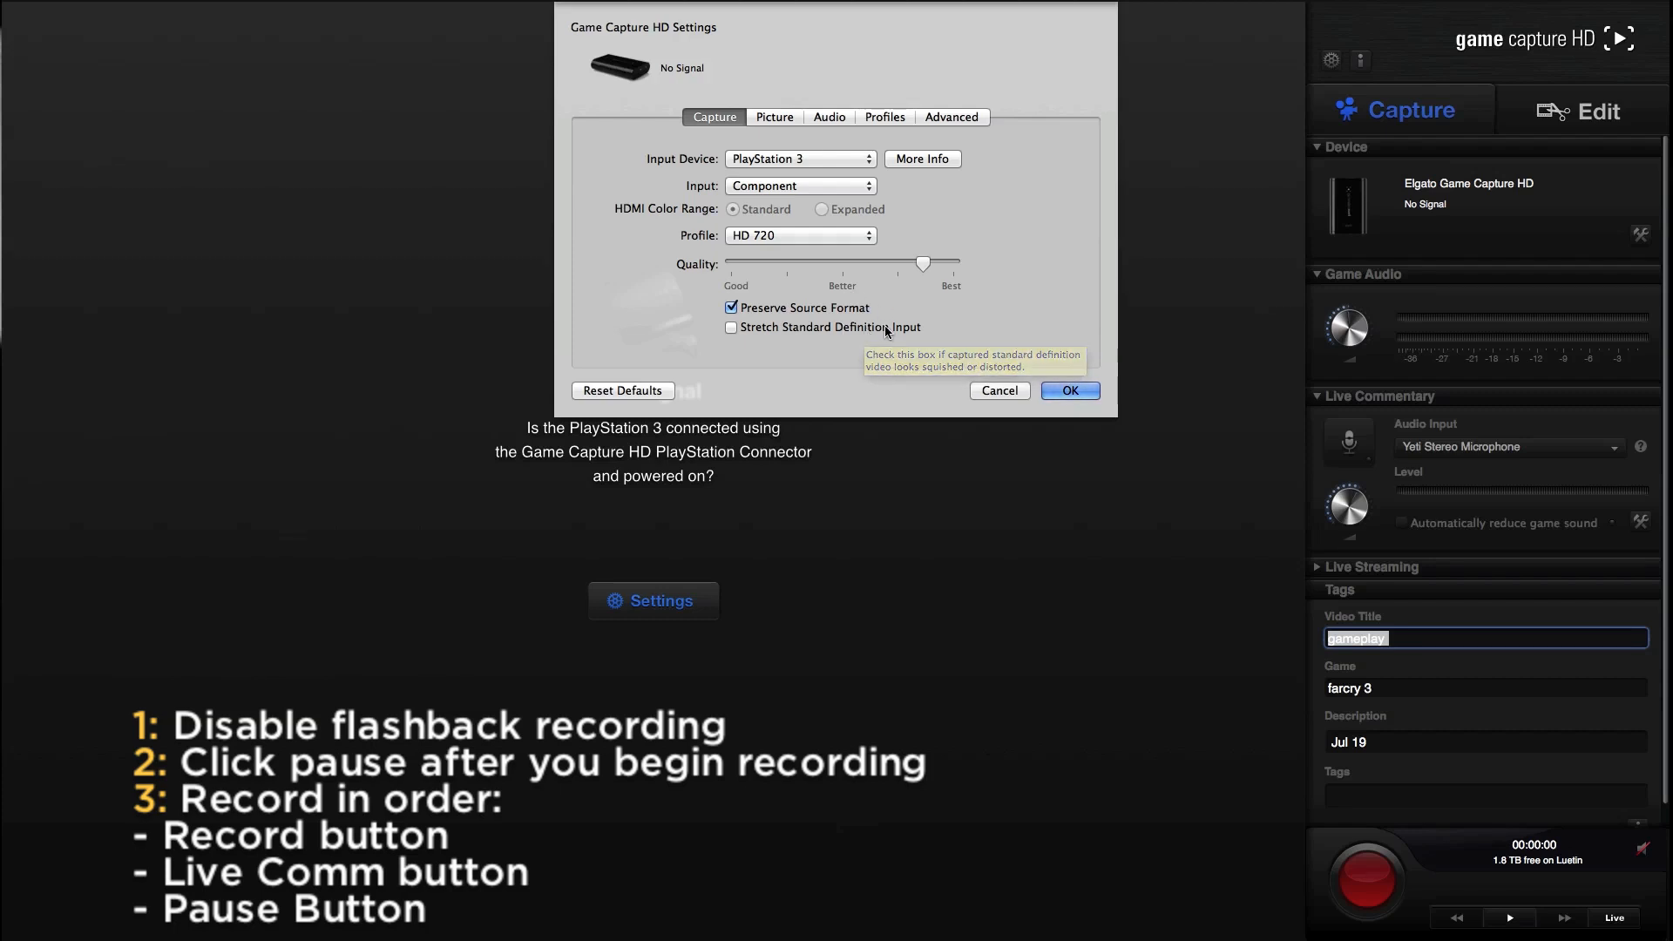
pyautogui.click(1069, 390)
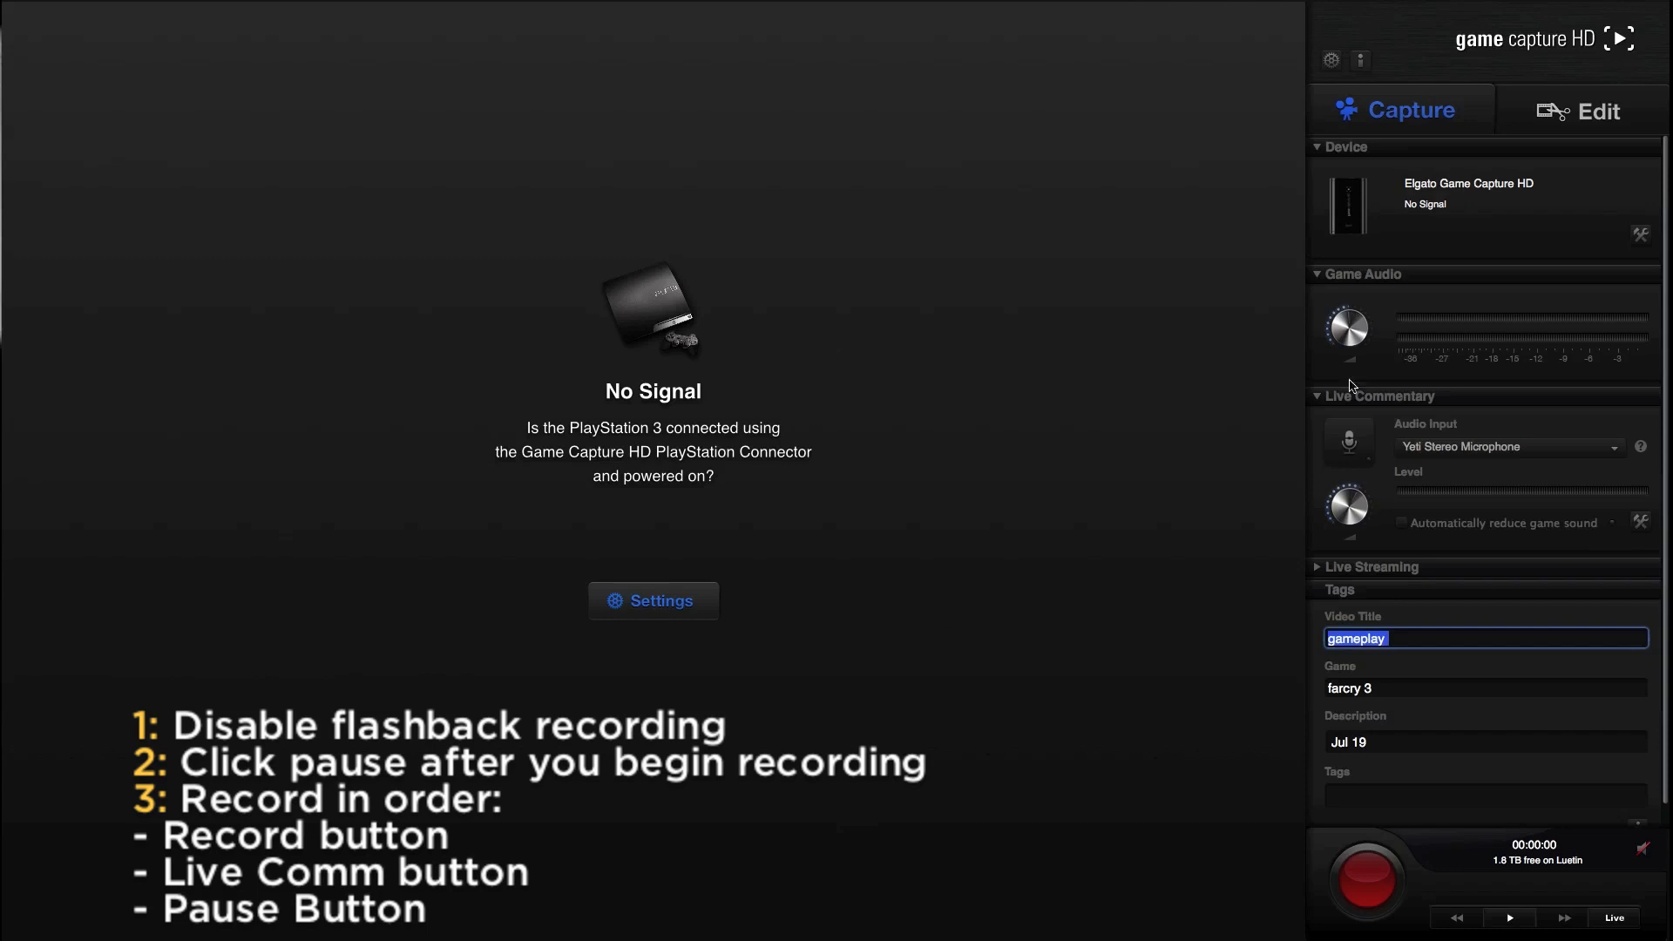
pyautogui.moveTo(1220, 521)
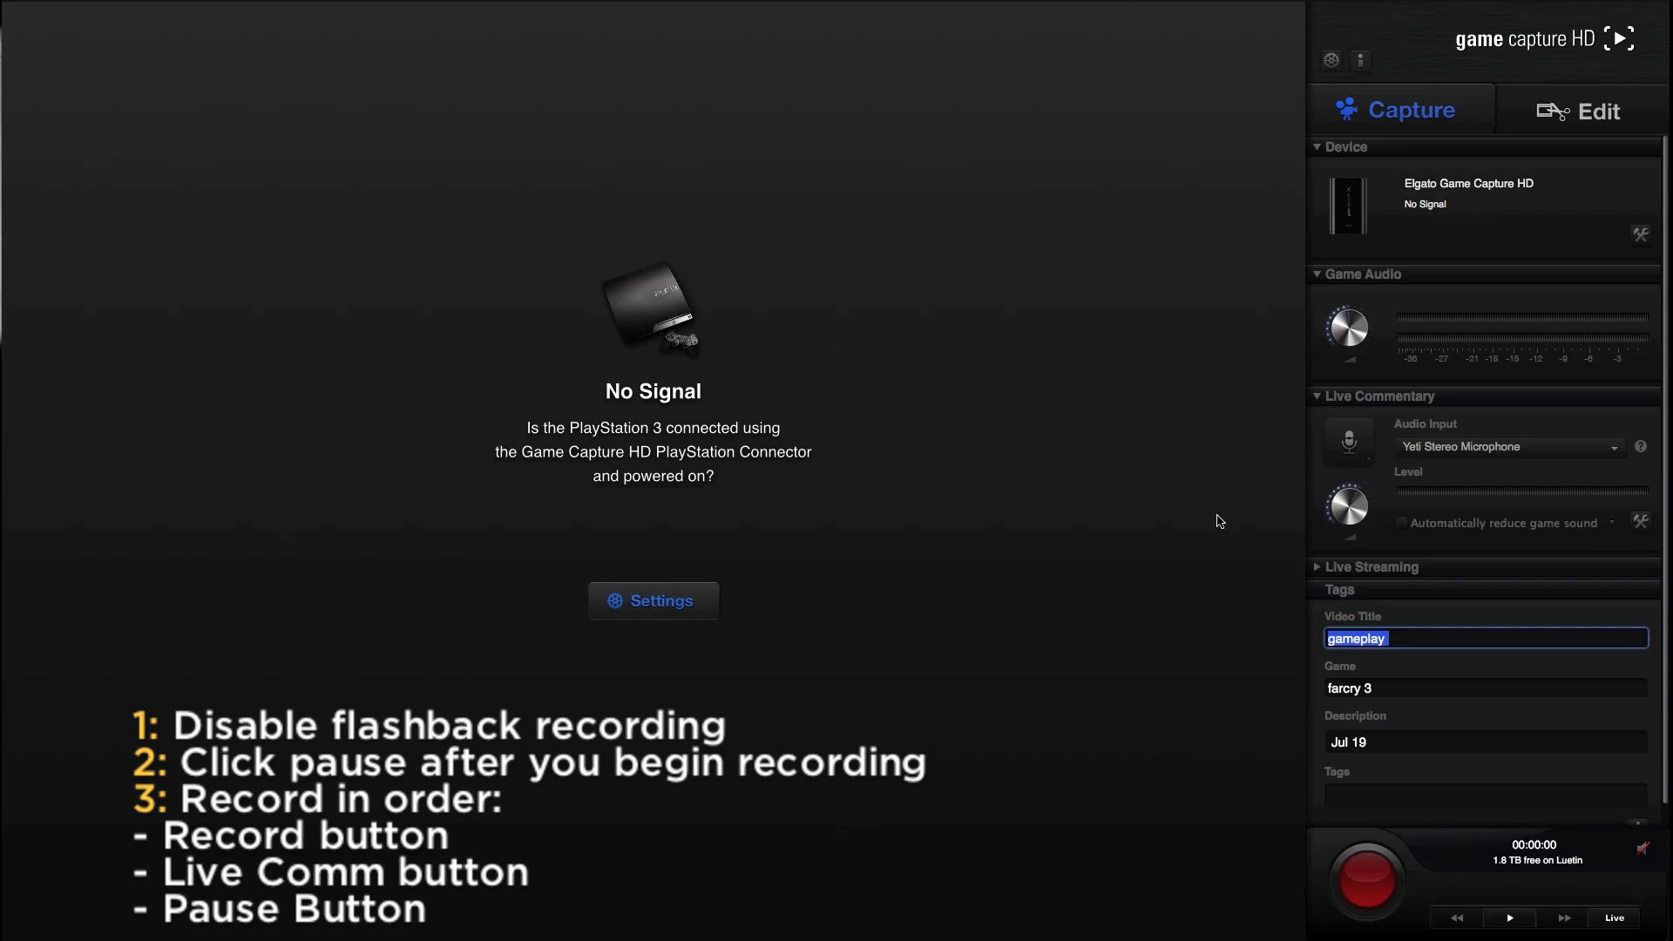
pyautogui.moveTo(1584, 253)
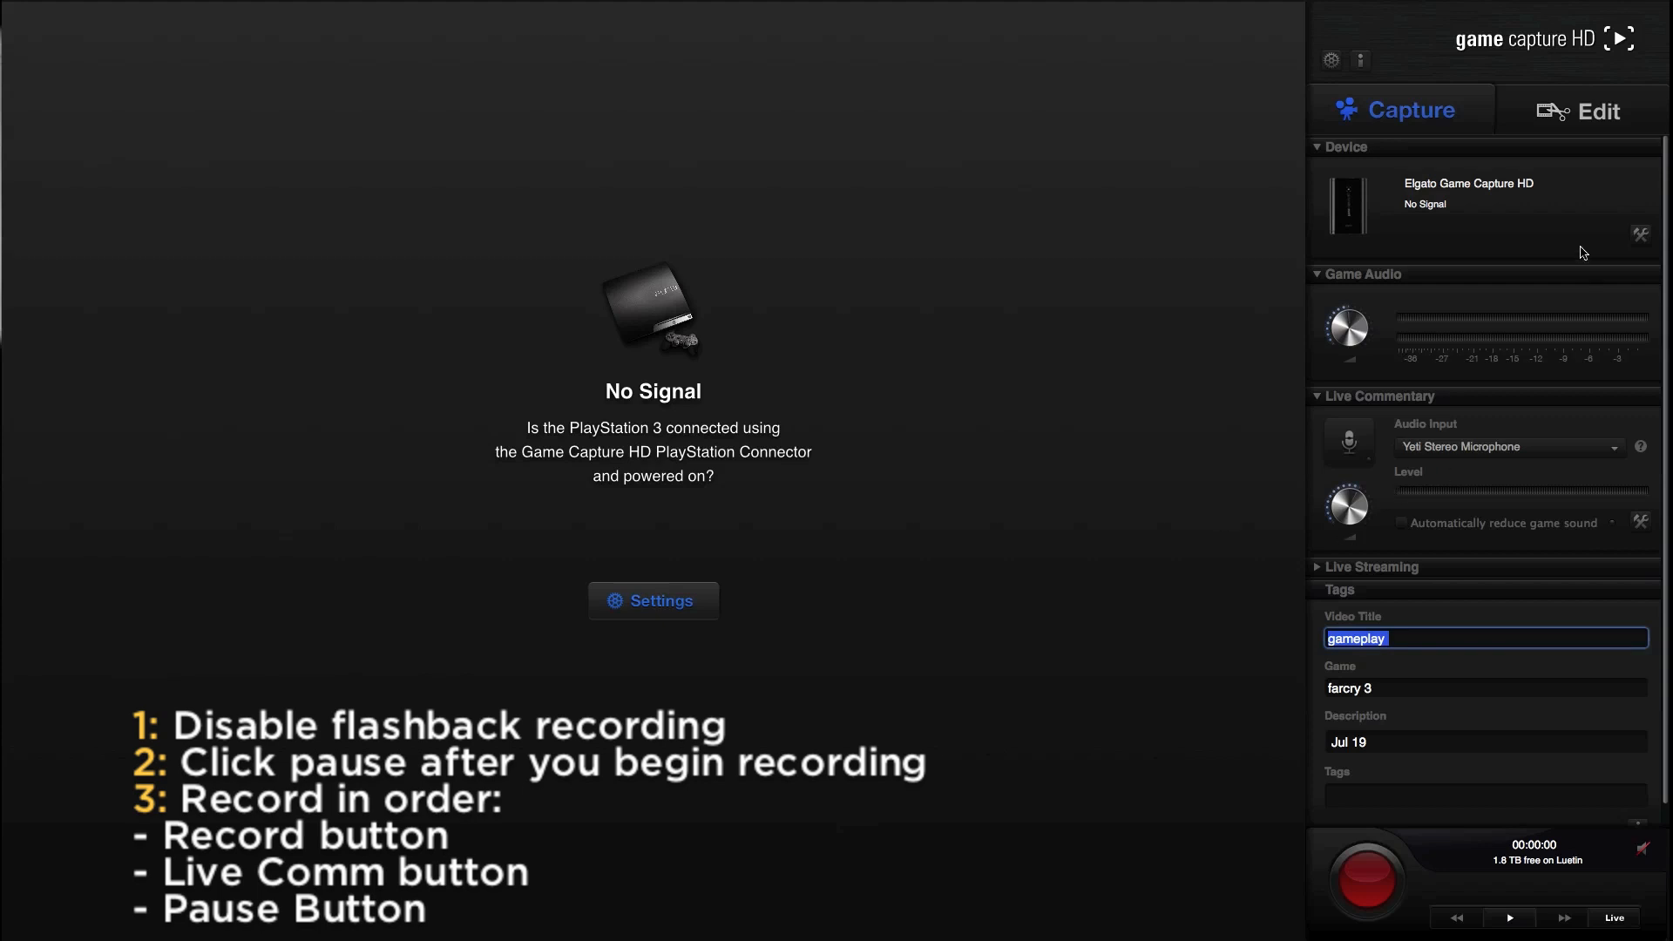
pyautogui.click(652, 601)
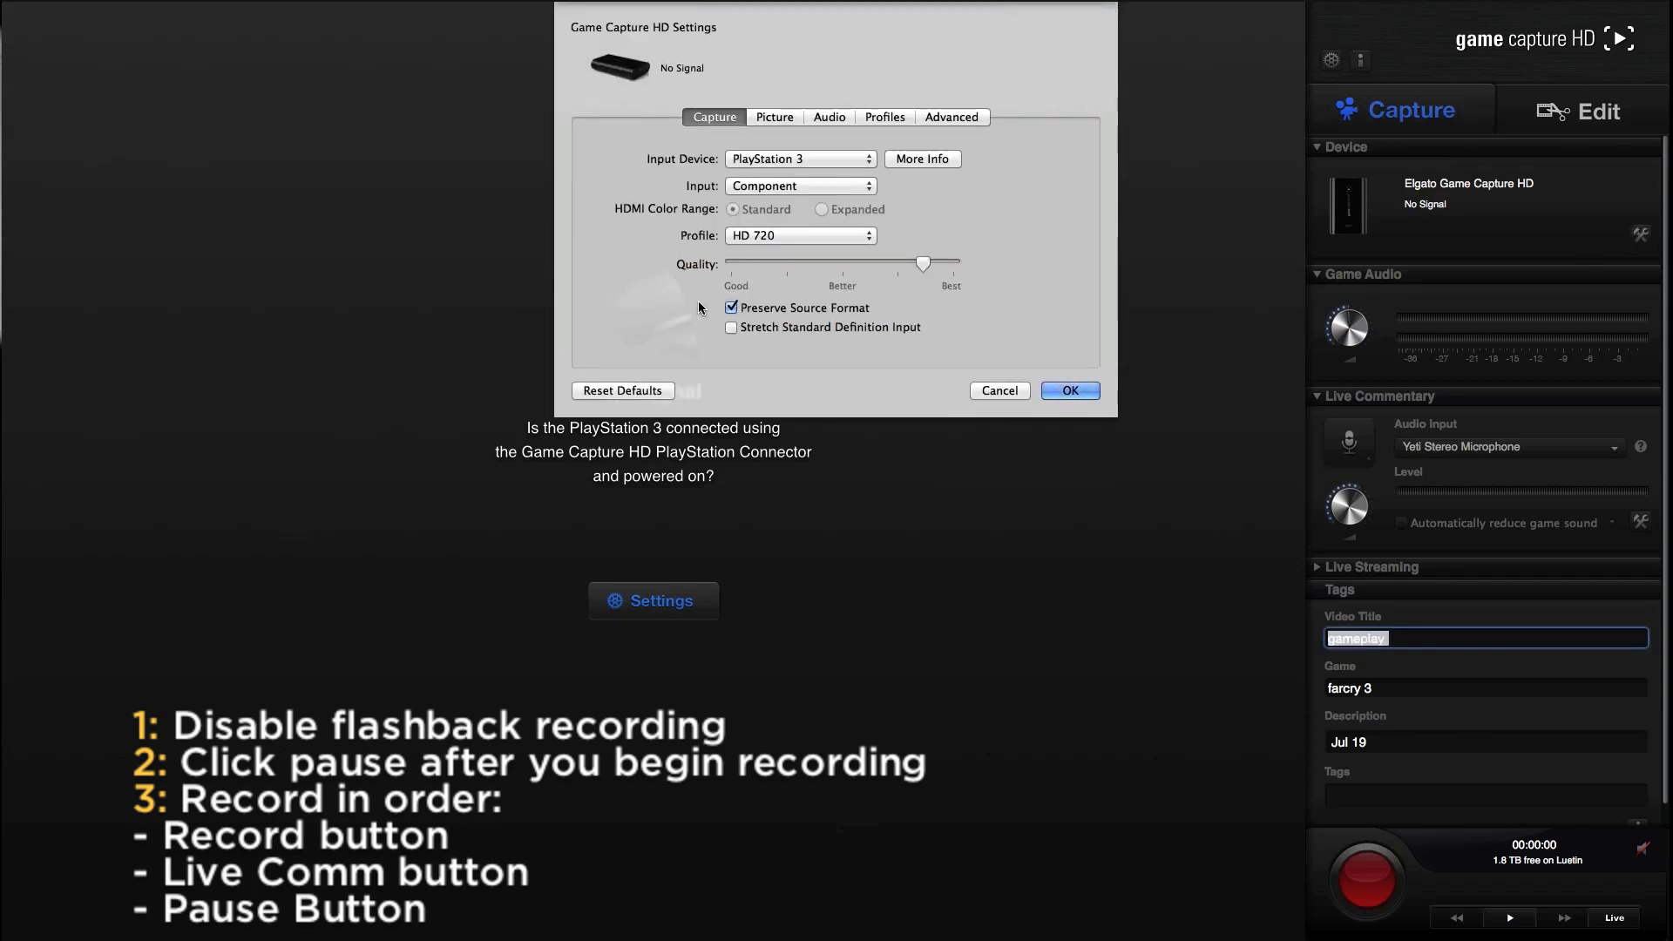
pyautogui.click(732, 307)
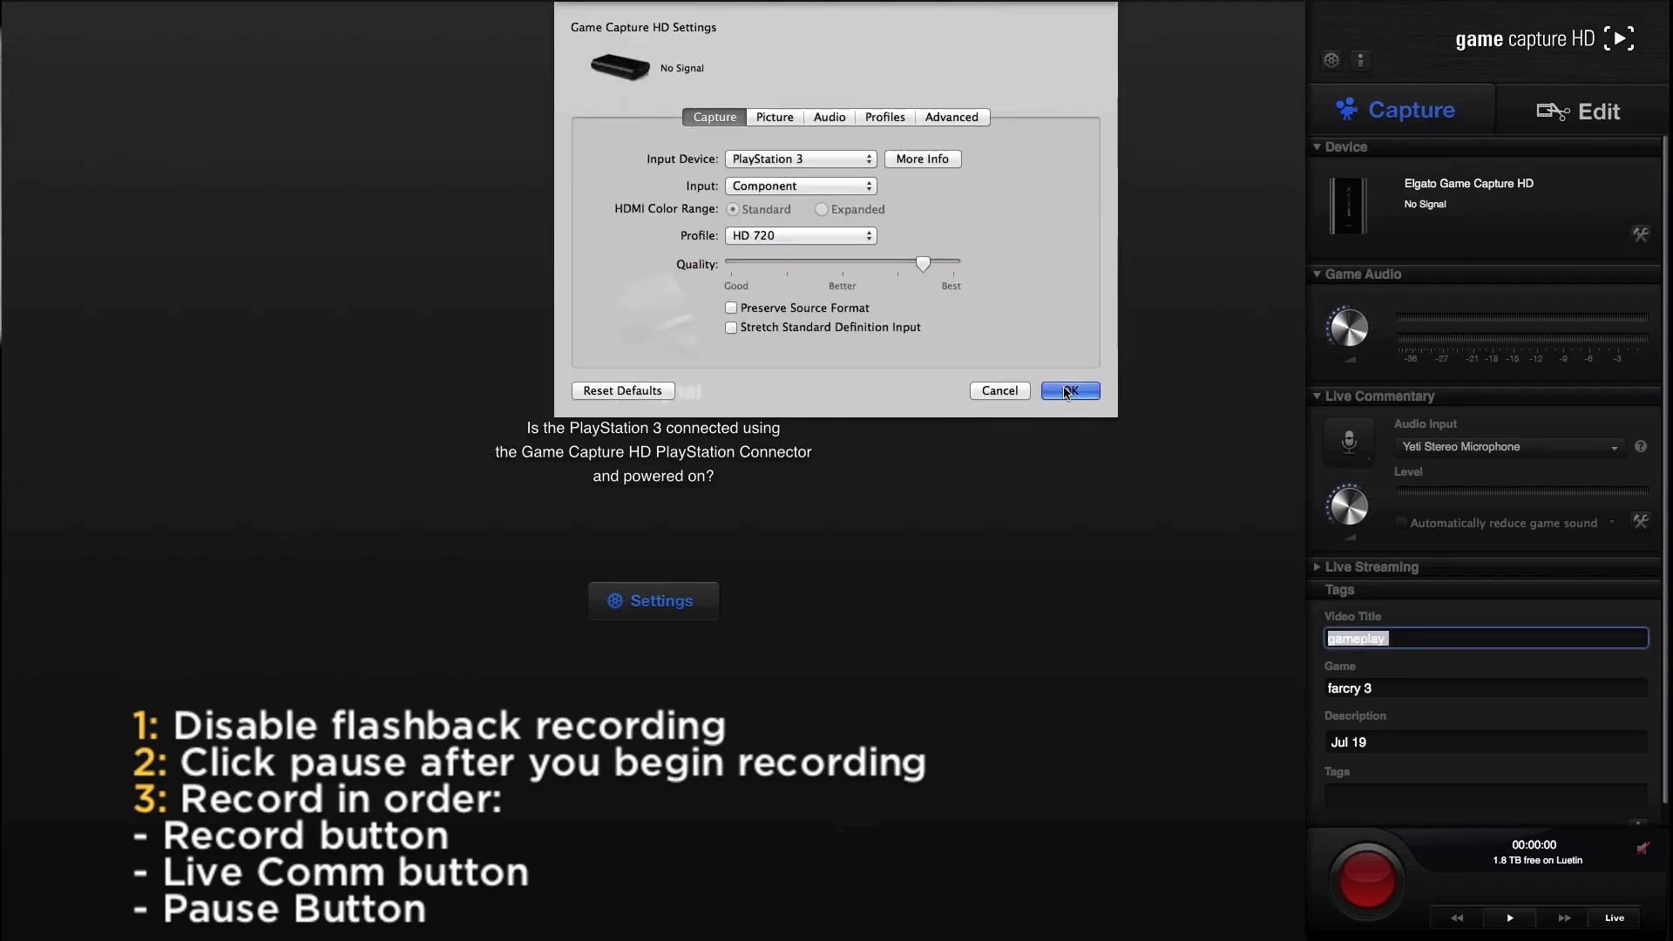
pyautogui.click(1069, 390)
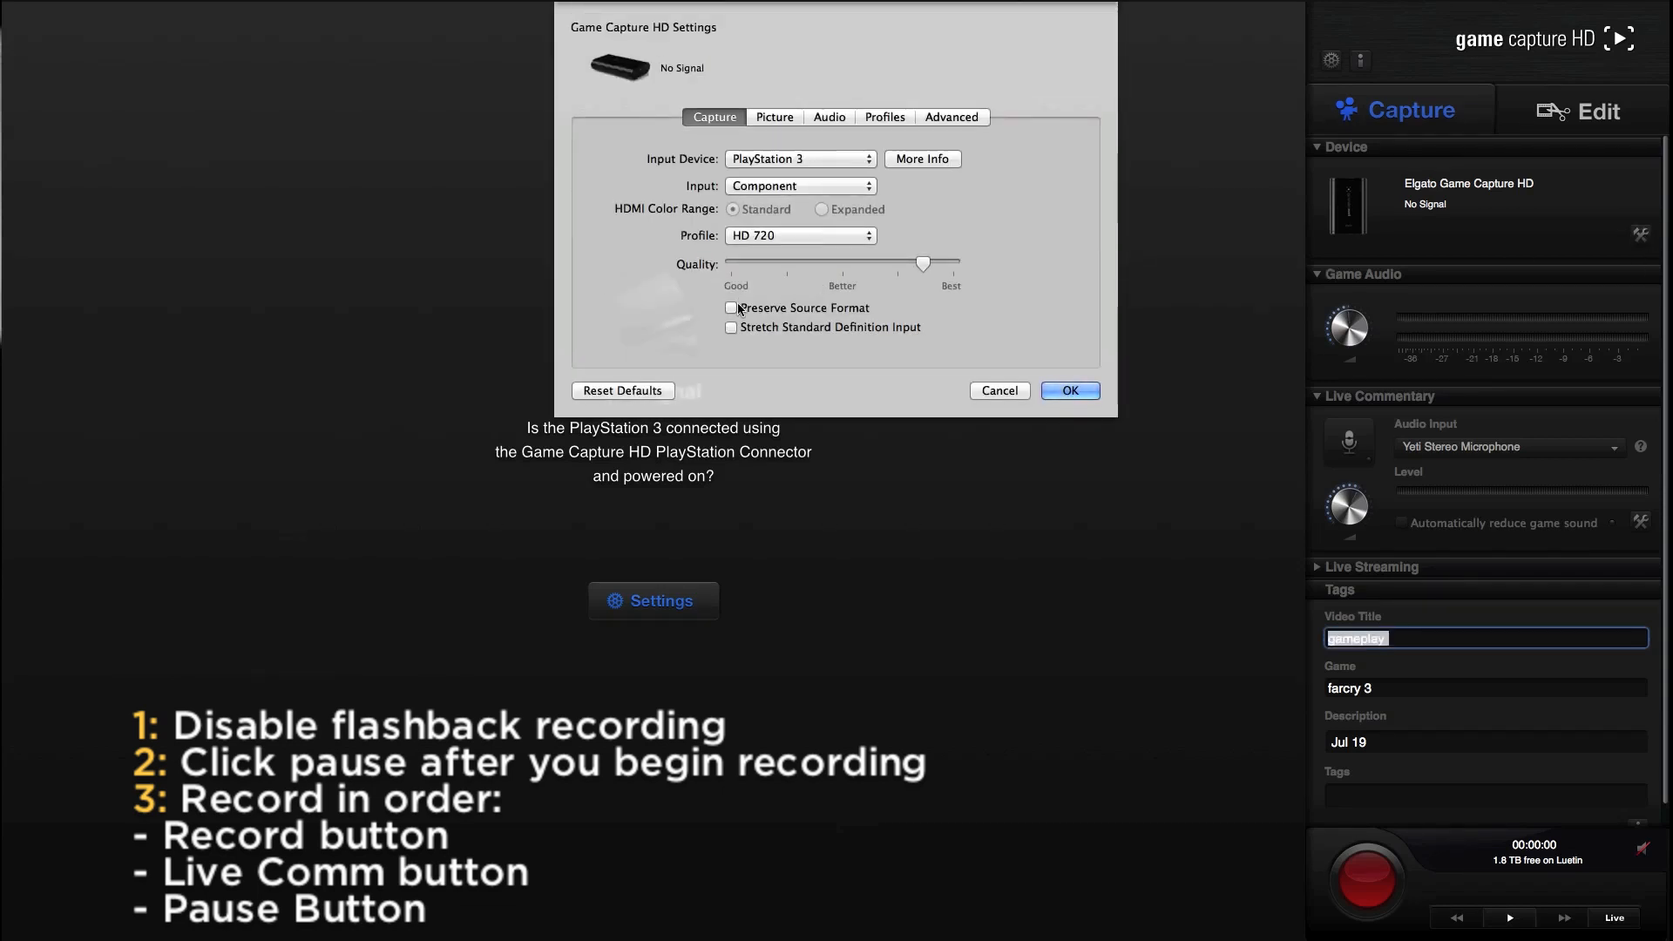
pyautogui.click(731, 308)
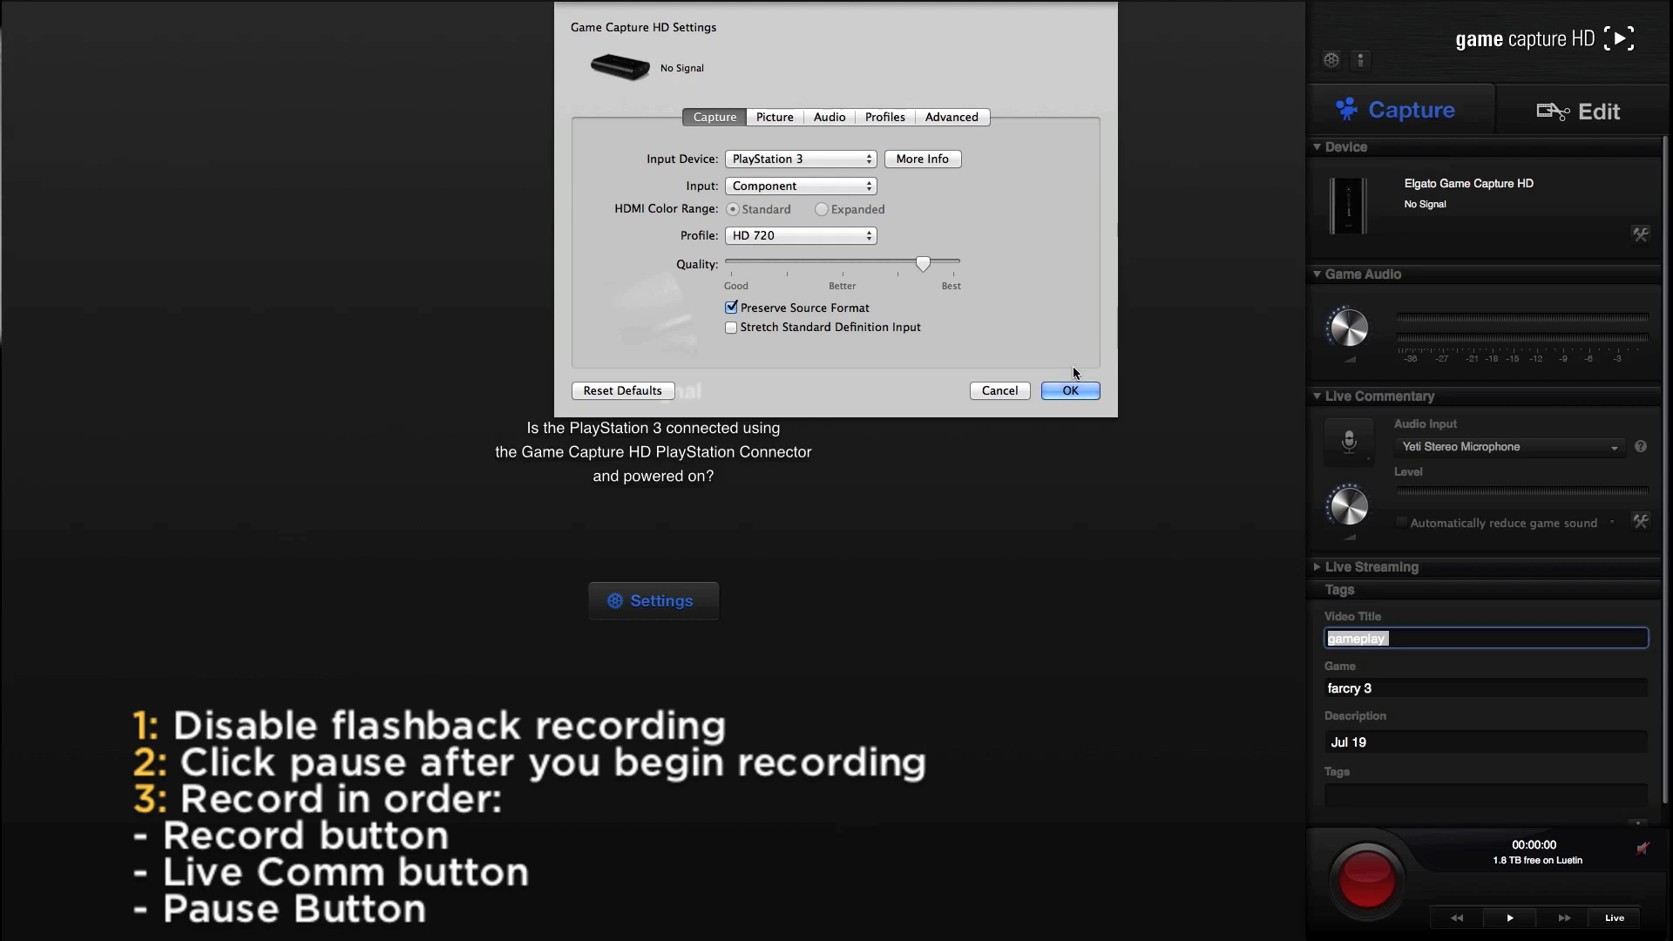
pyautogui.click(1070, 390)
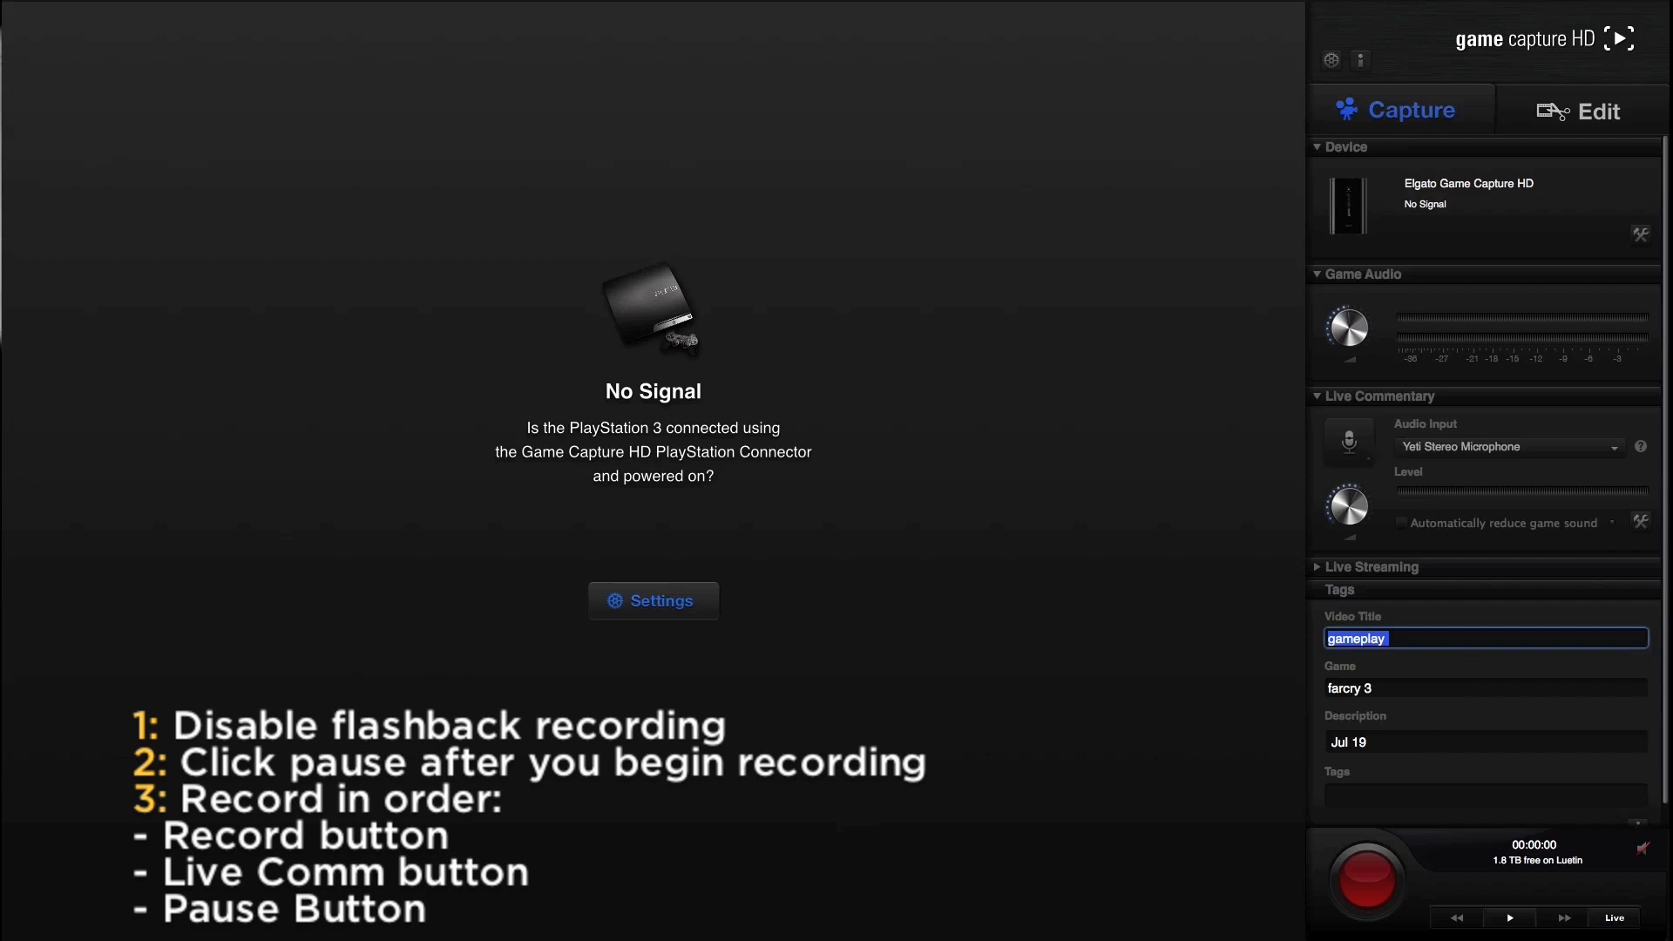
pyautogui.moveTo(1264, 558)
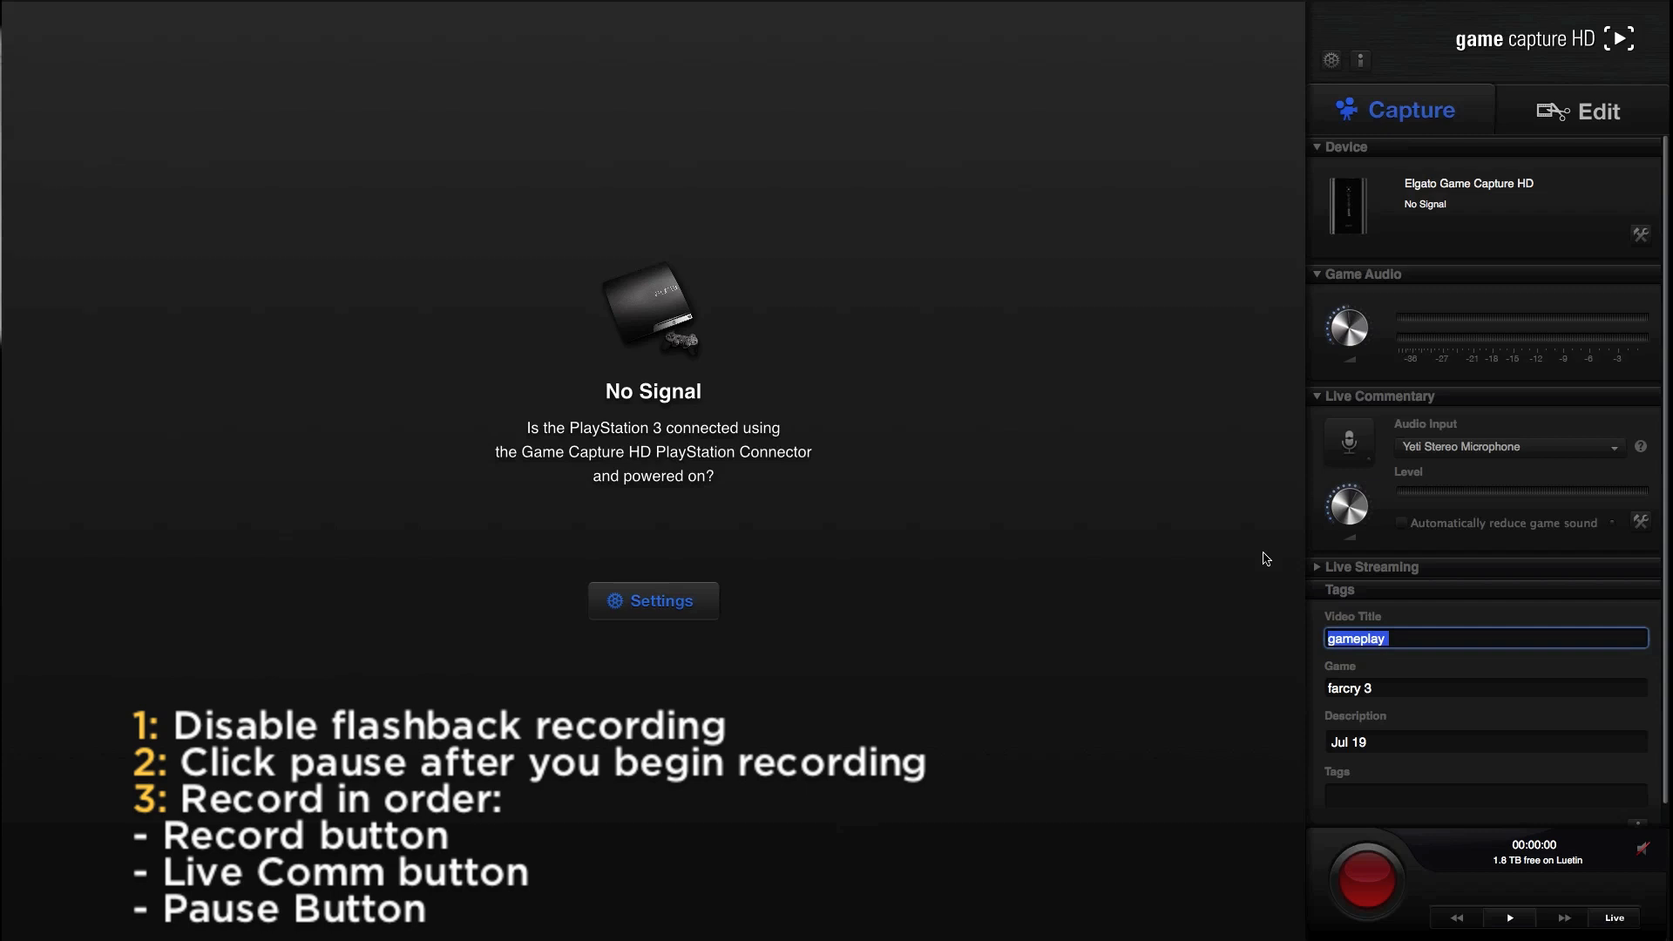
# Step: Set Input Device to Other, Profile to HD 1080 and Quality to Better, then apply
pyautogui.click(652, 600)
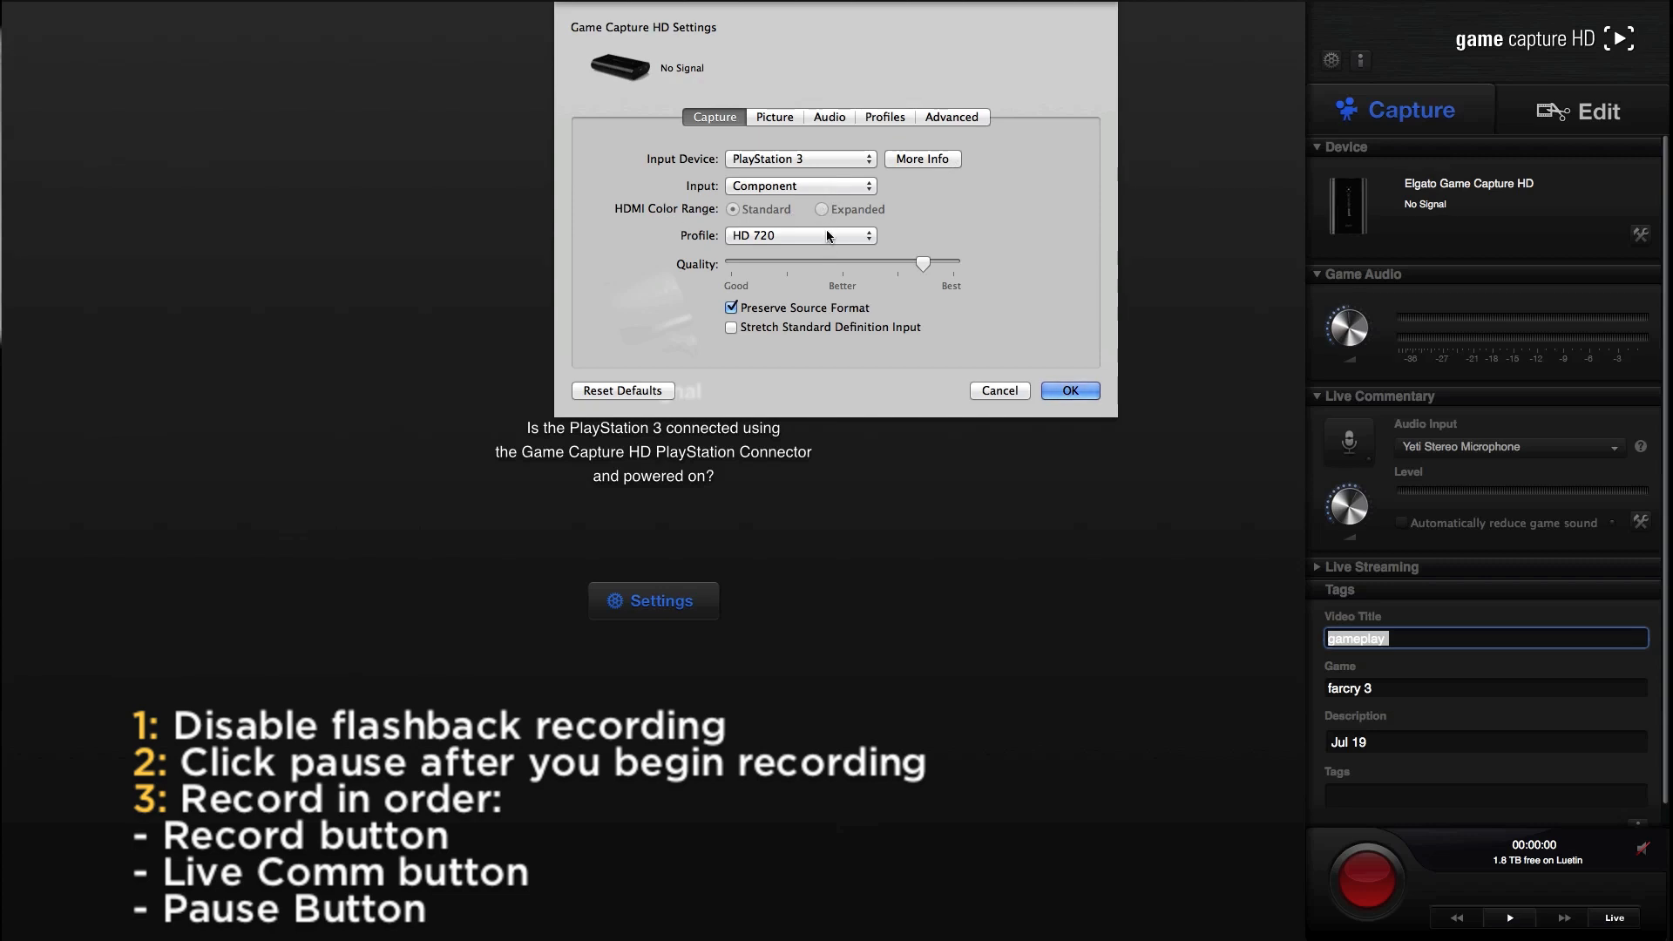
pyautogui.click(799, 158)
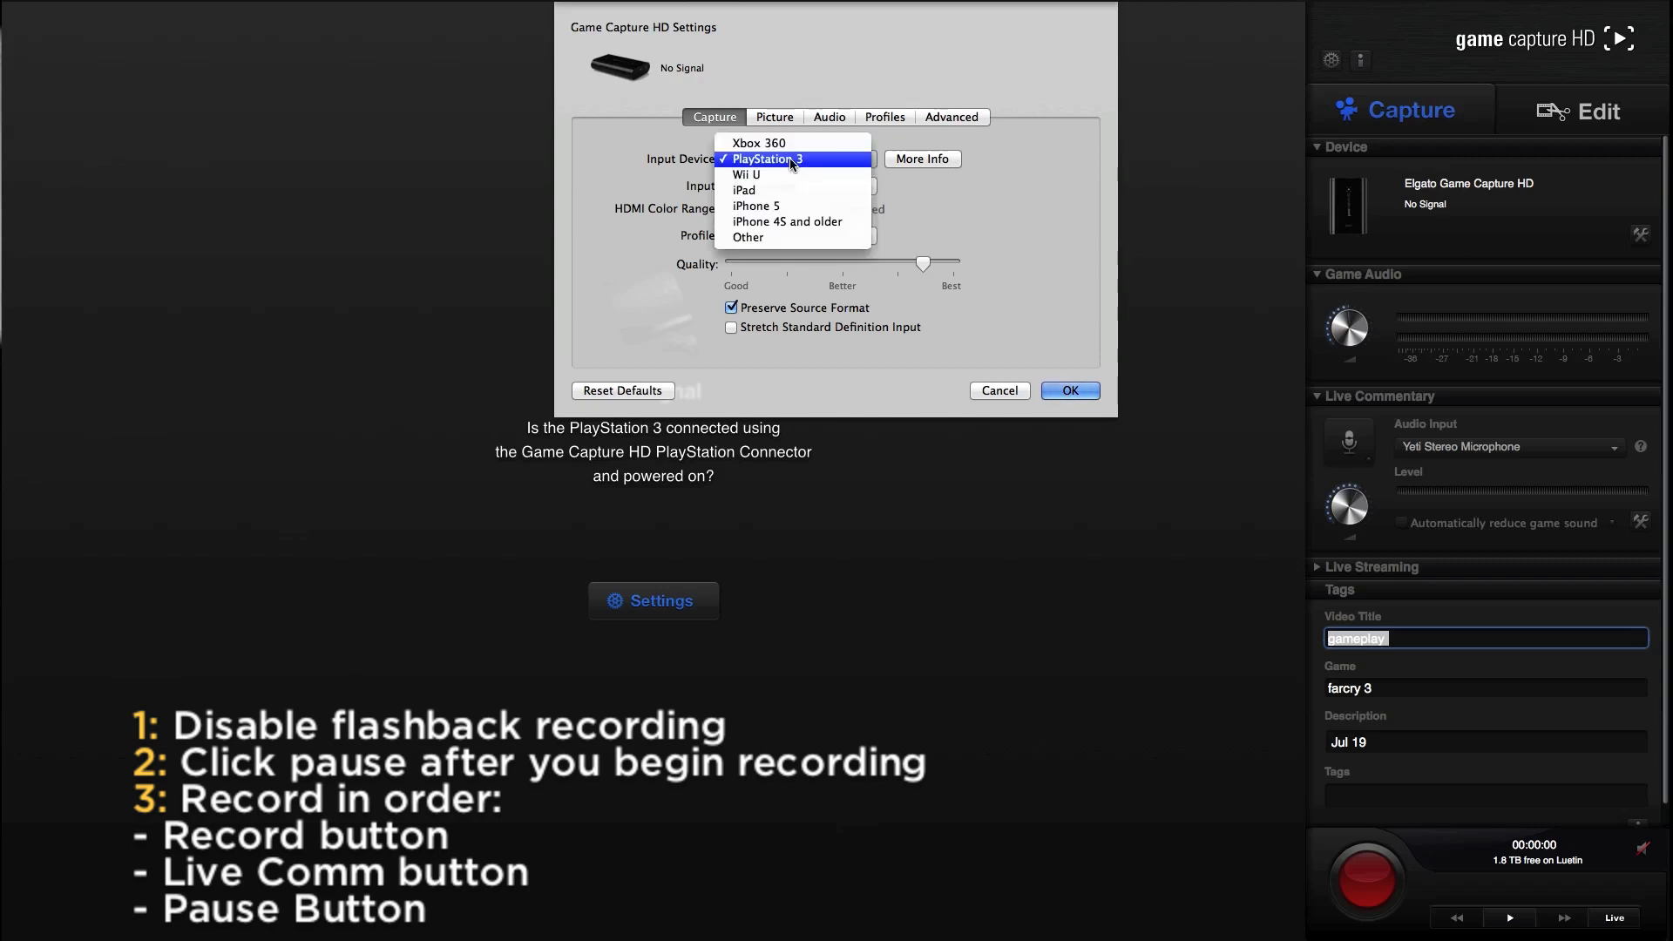
pyautogui.moveTo(779, 237)
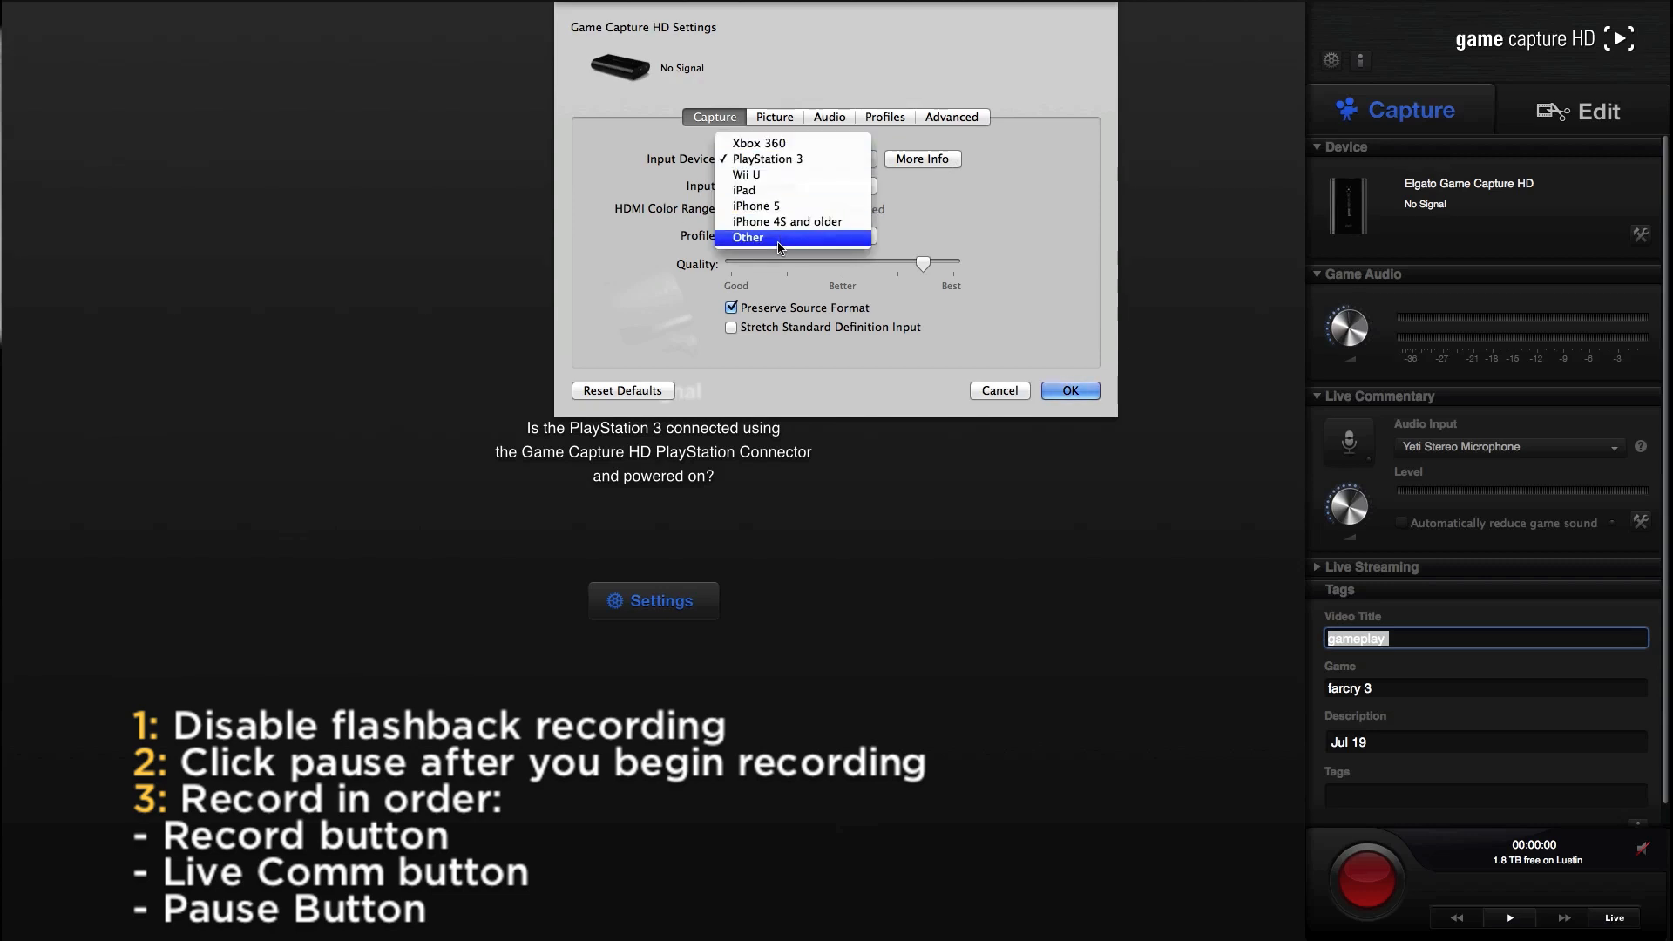
pyautogui.click(748, 237)
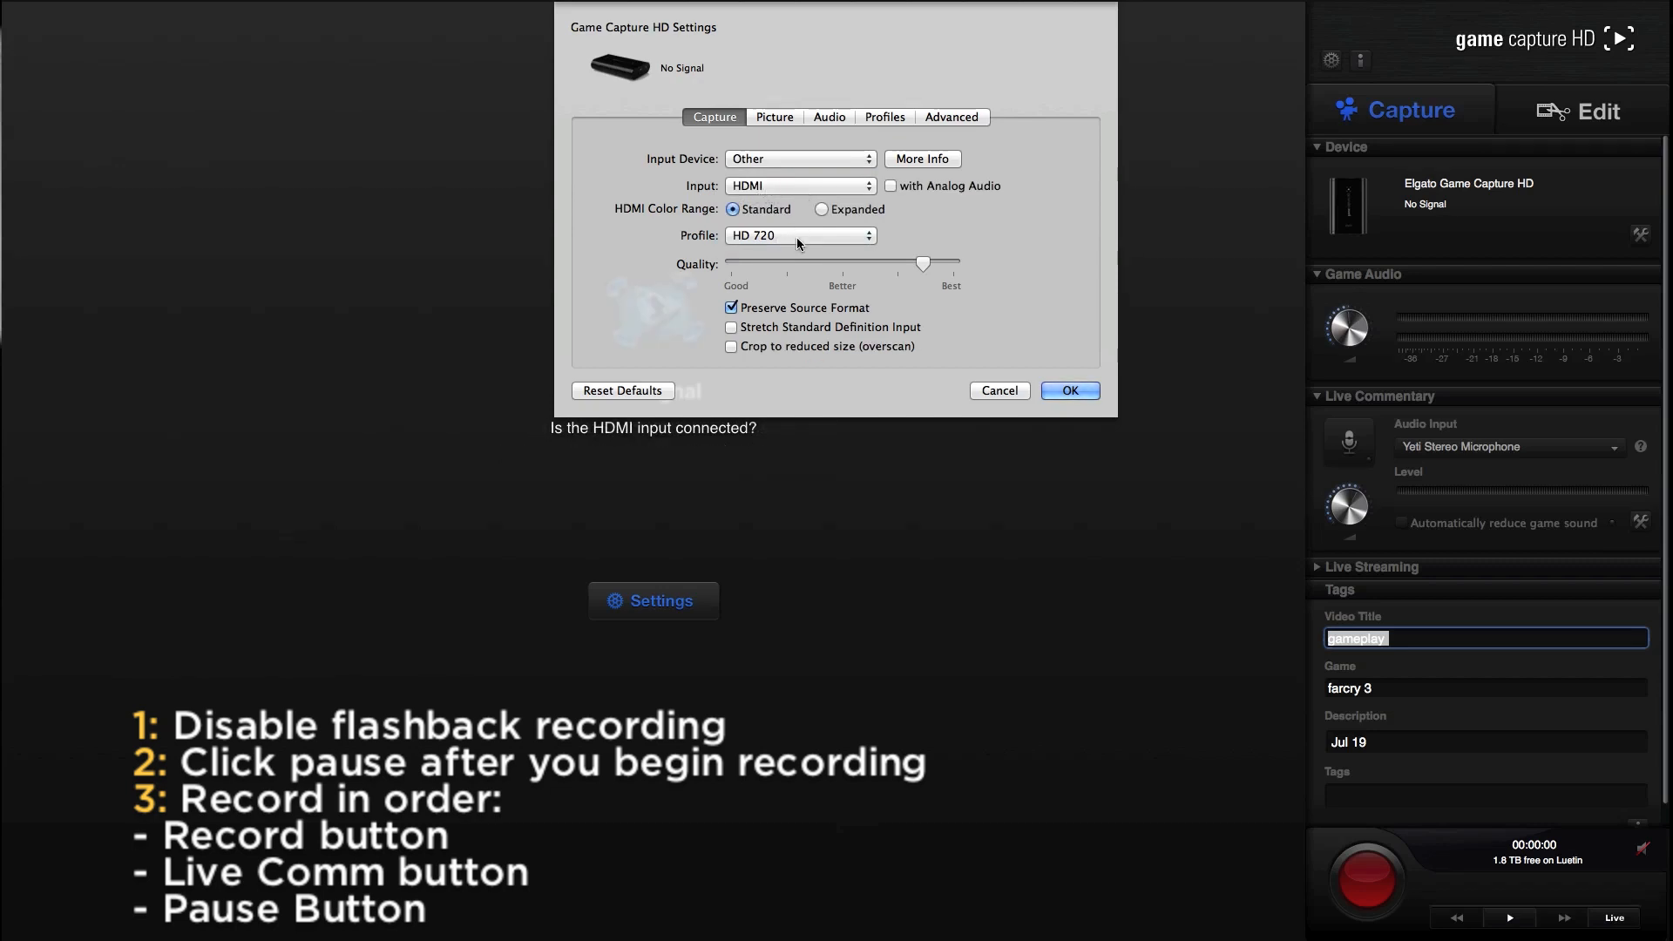
pyautogui.click(800, 236)
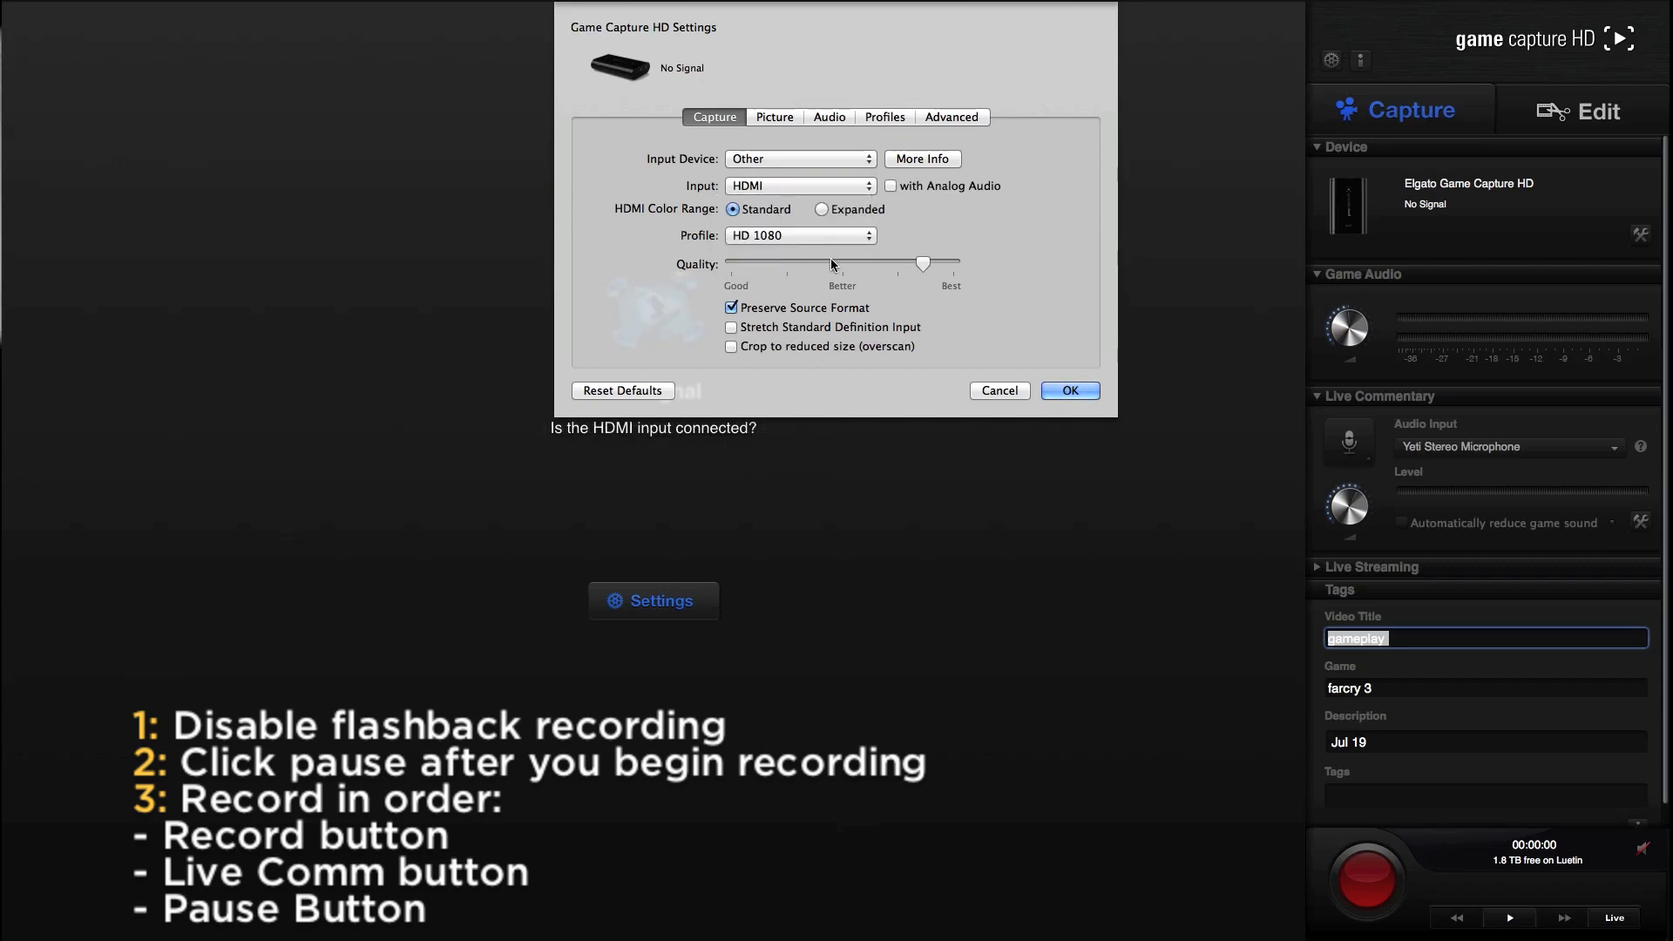
pyautogui.moveTo(923, 263); pyautogui.dragTo(842, 264)
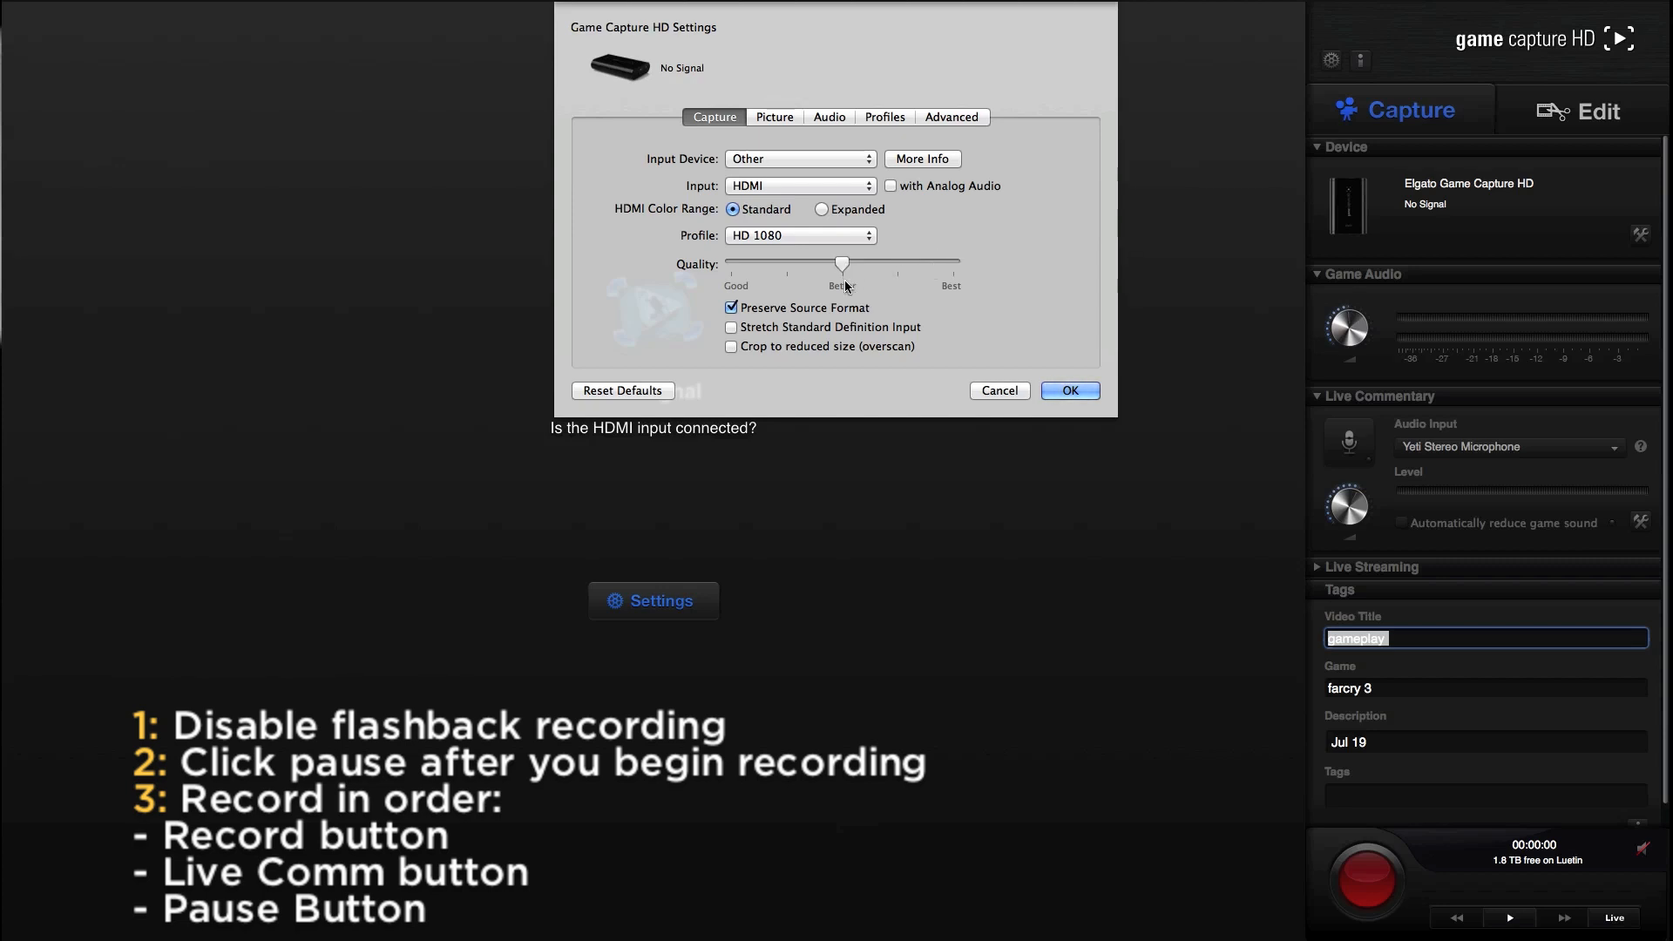
pyautogui.click(732, 308)
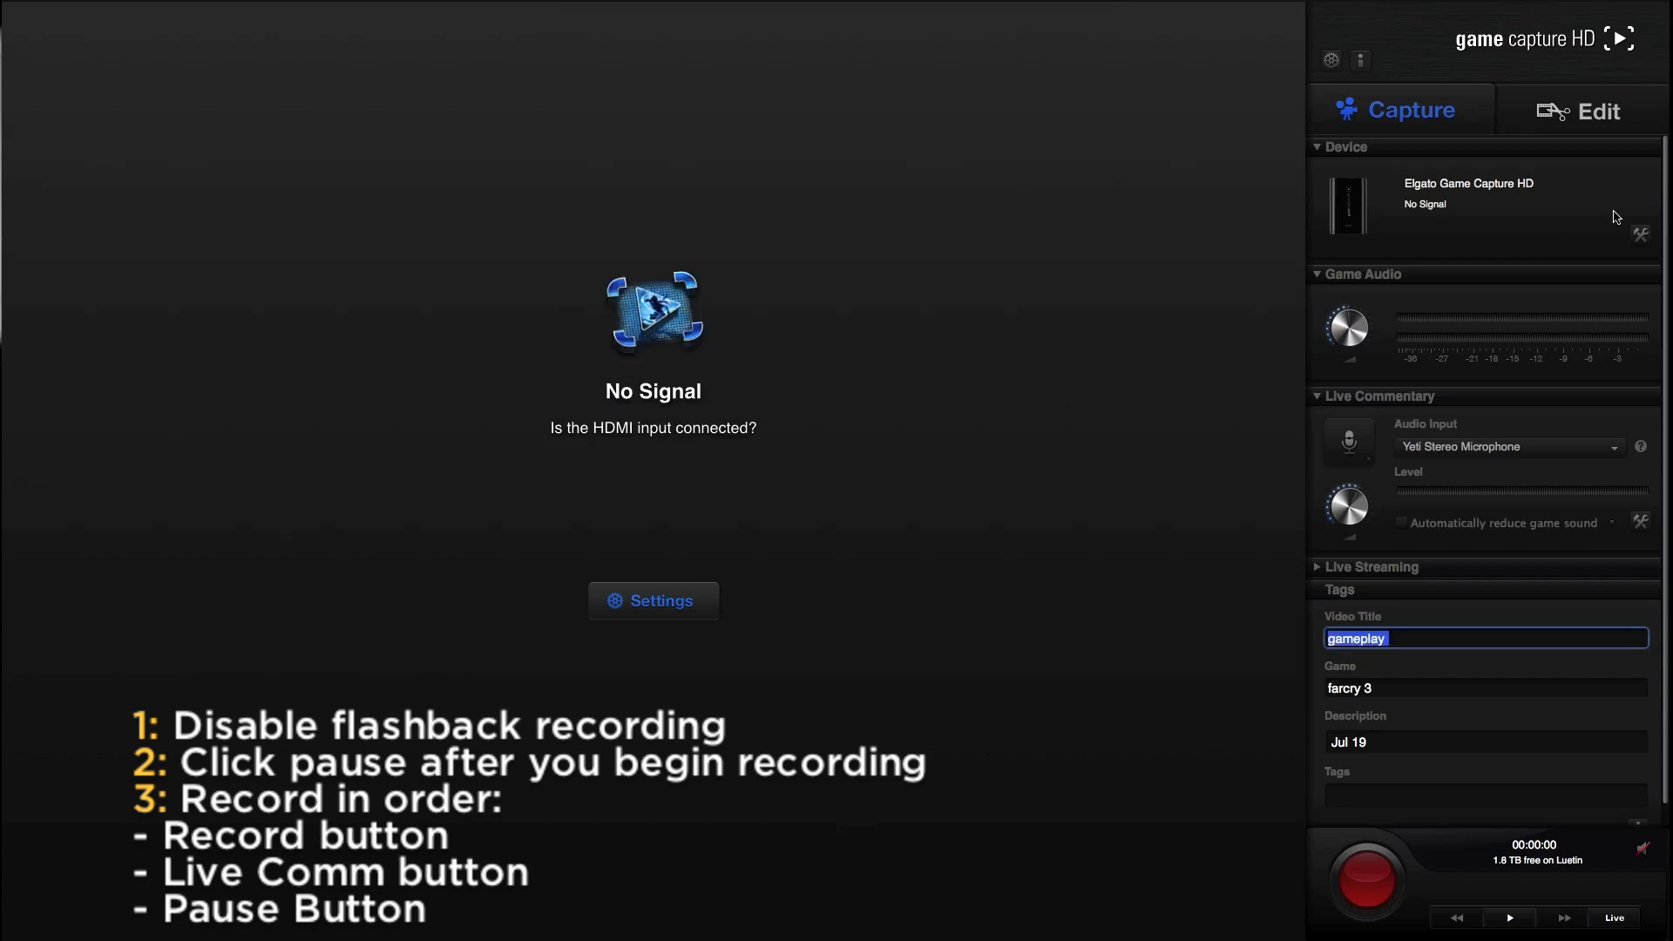
# Step: Reopen the capture settings and toggle the Preserve Source Format option
pyautogui.click(652, 601)
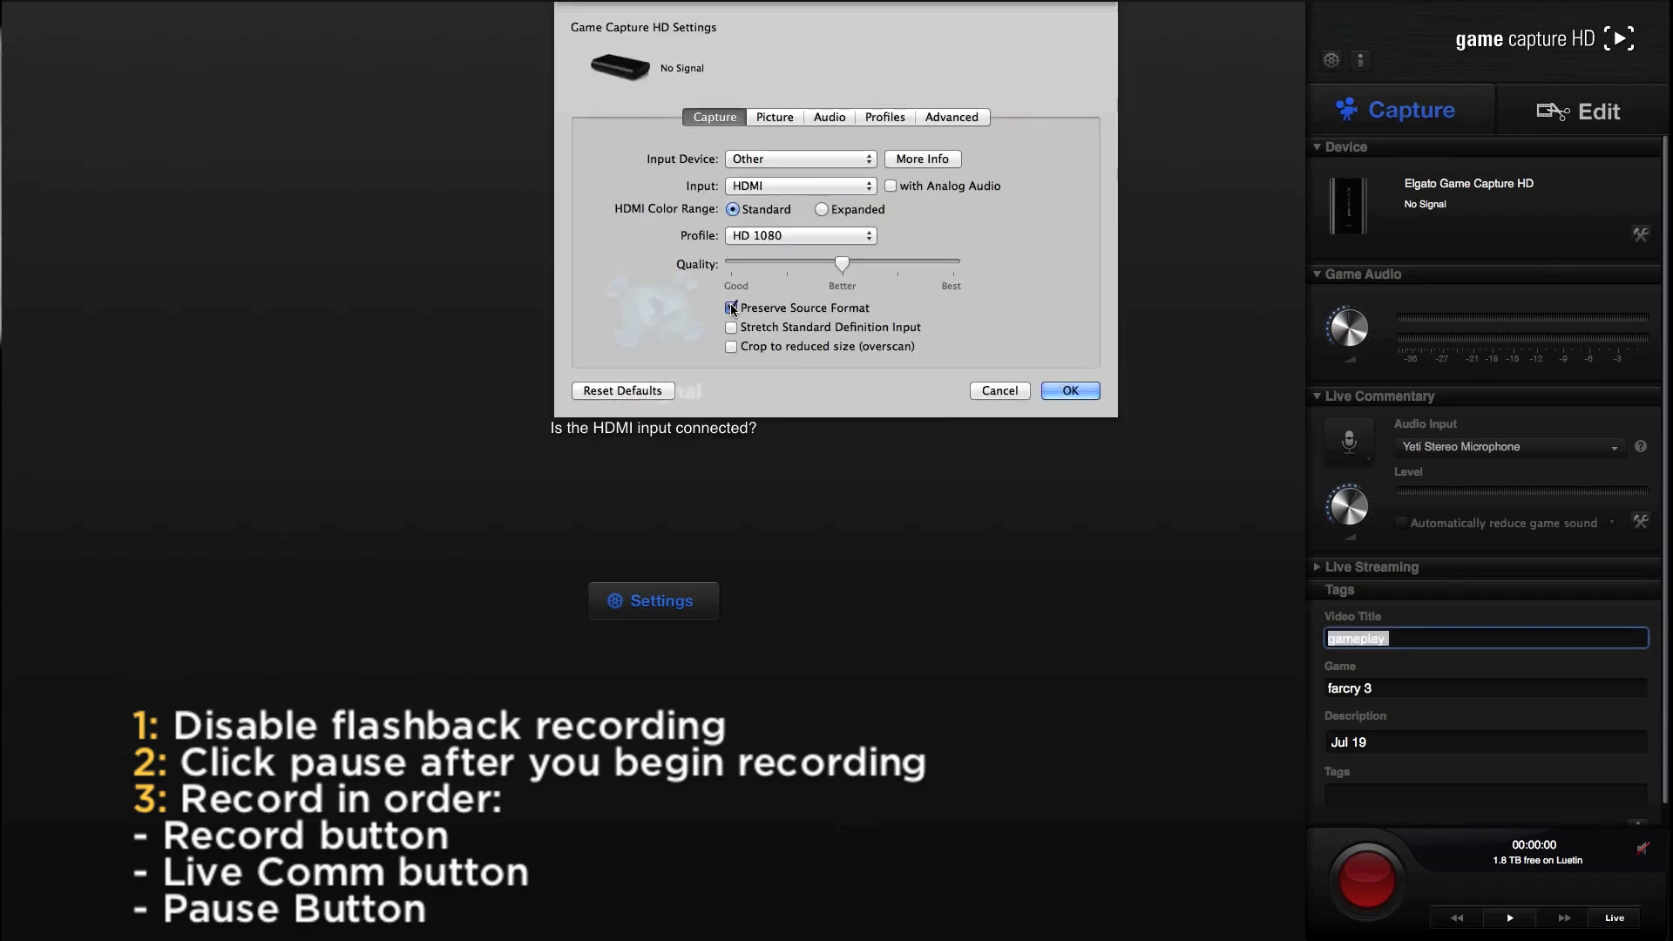
pyautogui.click(1069, 389)
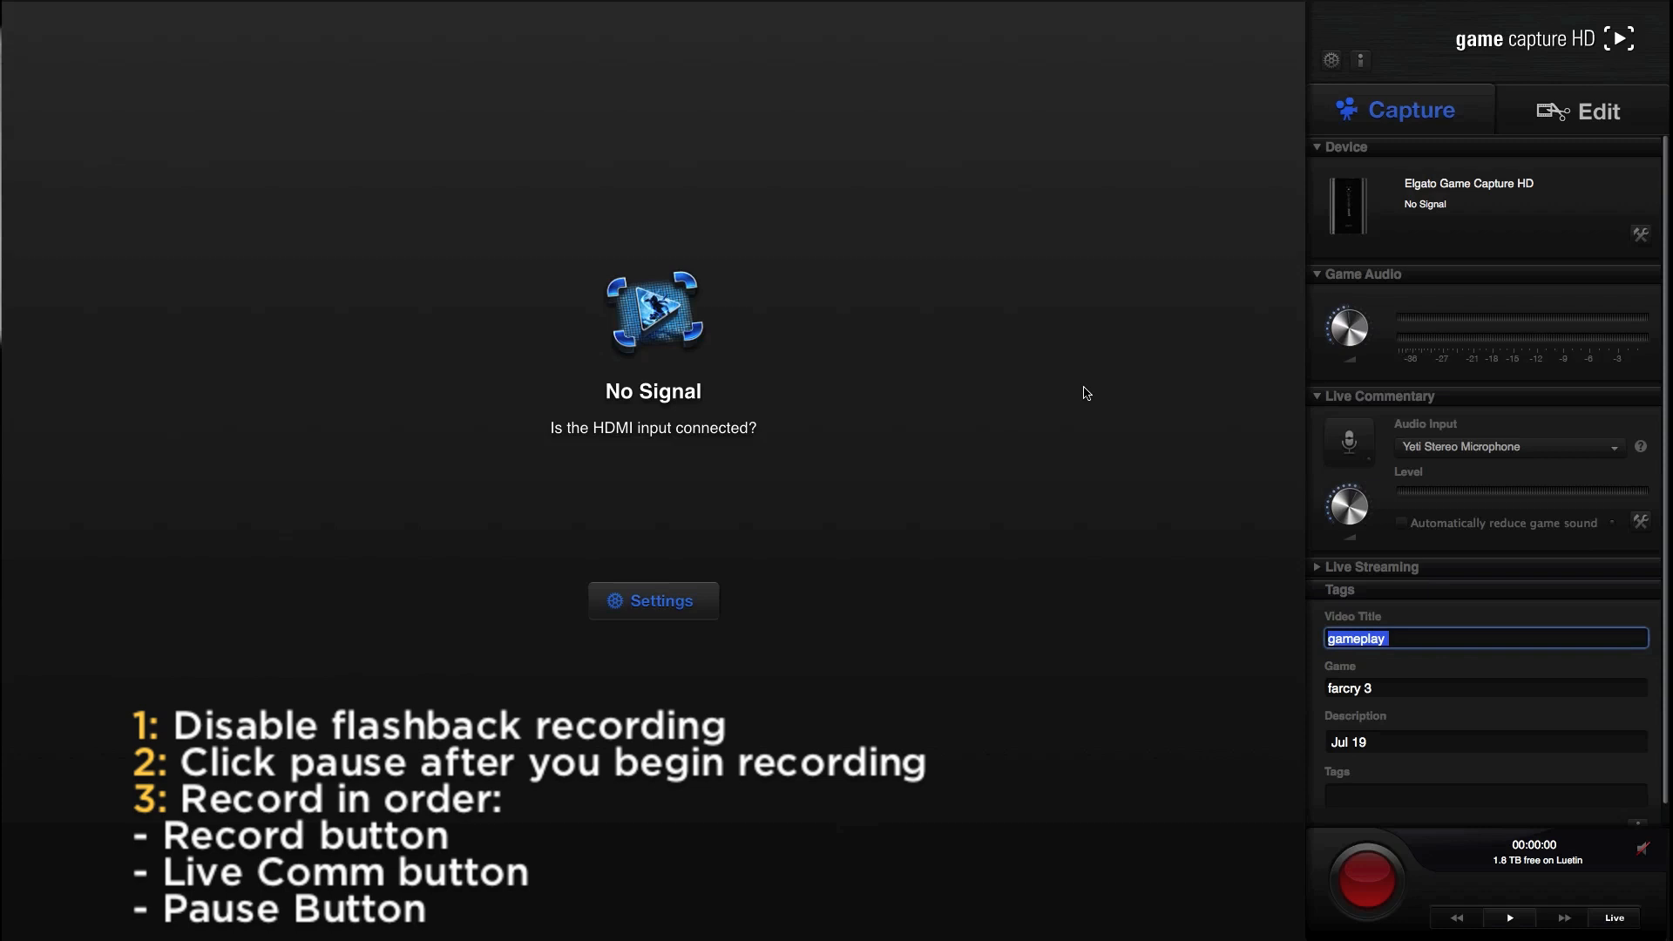
pyautogui.moveTo(1126, 604)
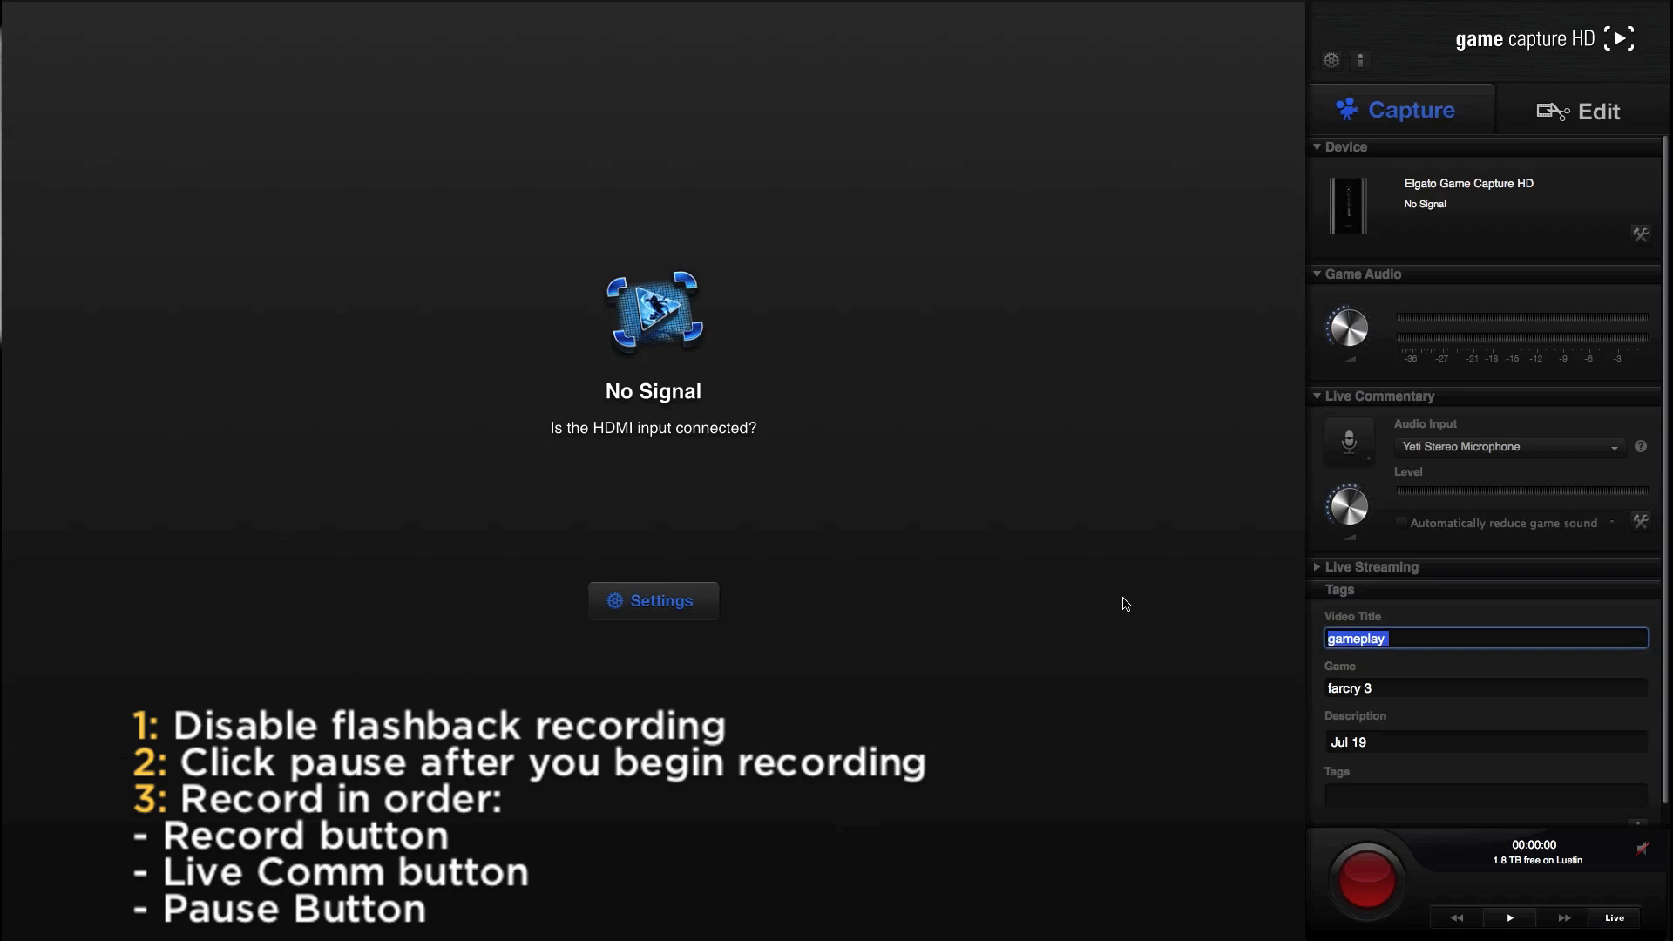
pyautogui.moveTo(276, 325)
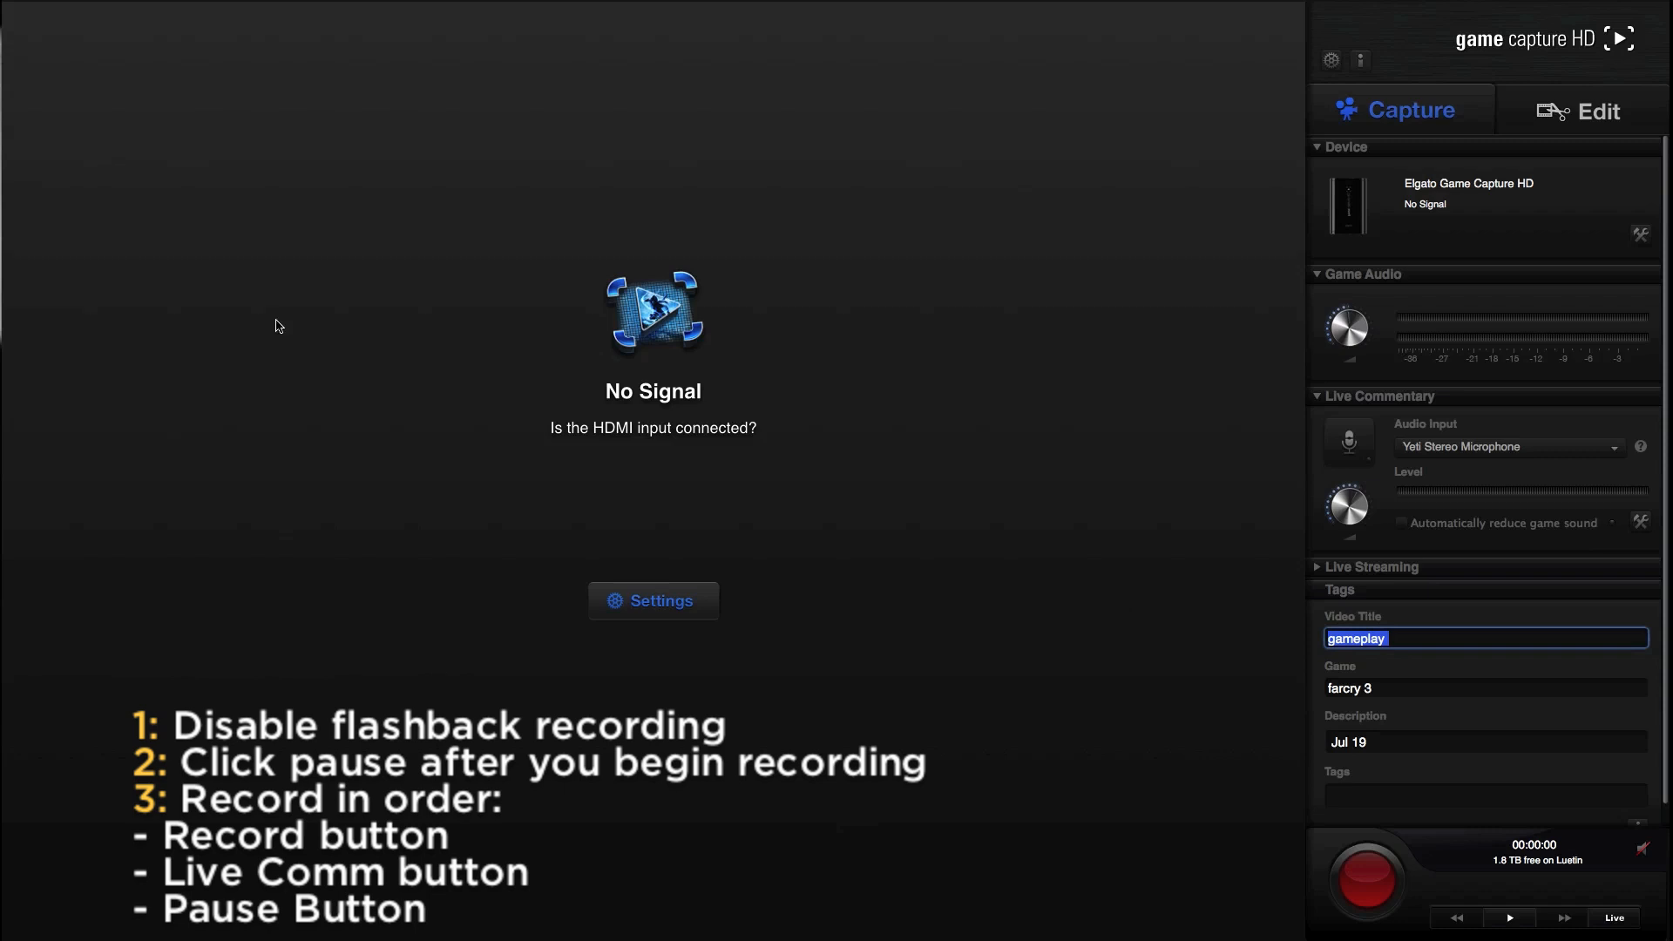
pyautogui.moveTo(1293, 745)
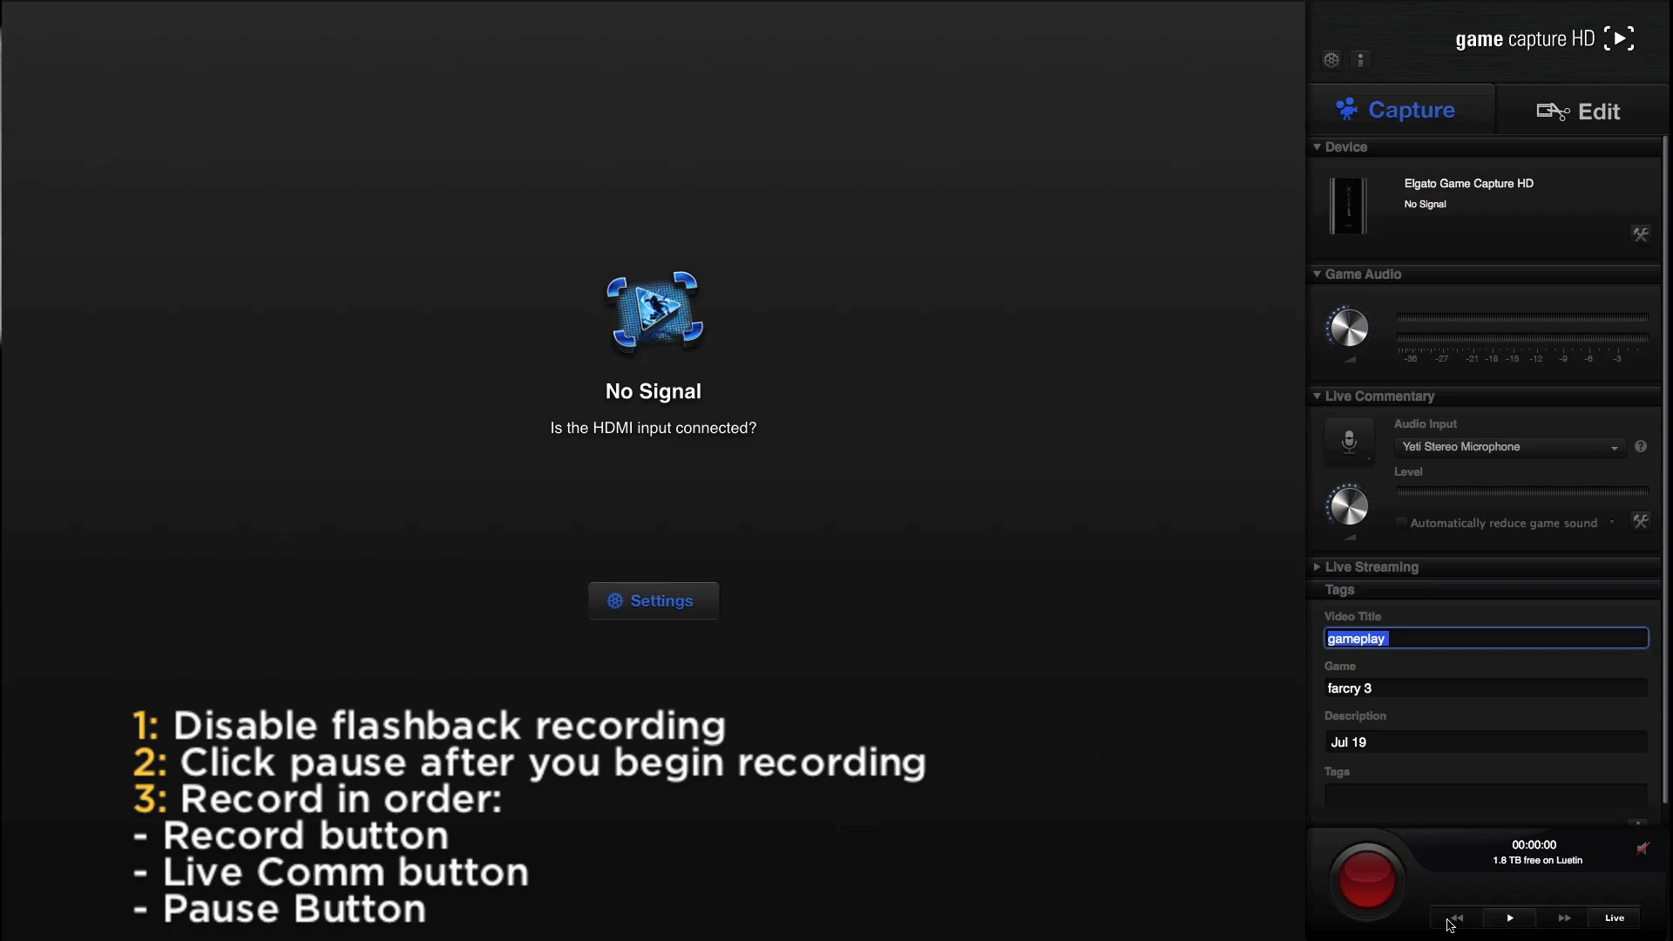
pyautogui.moveTo(602, 118)
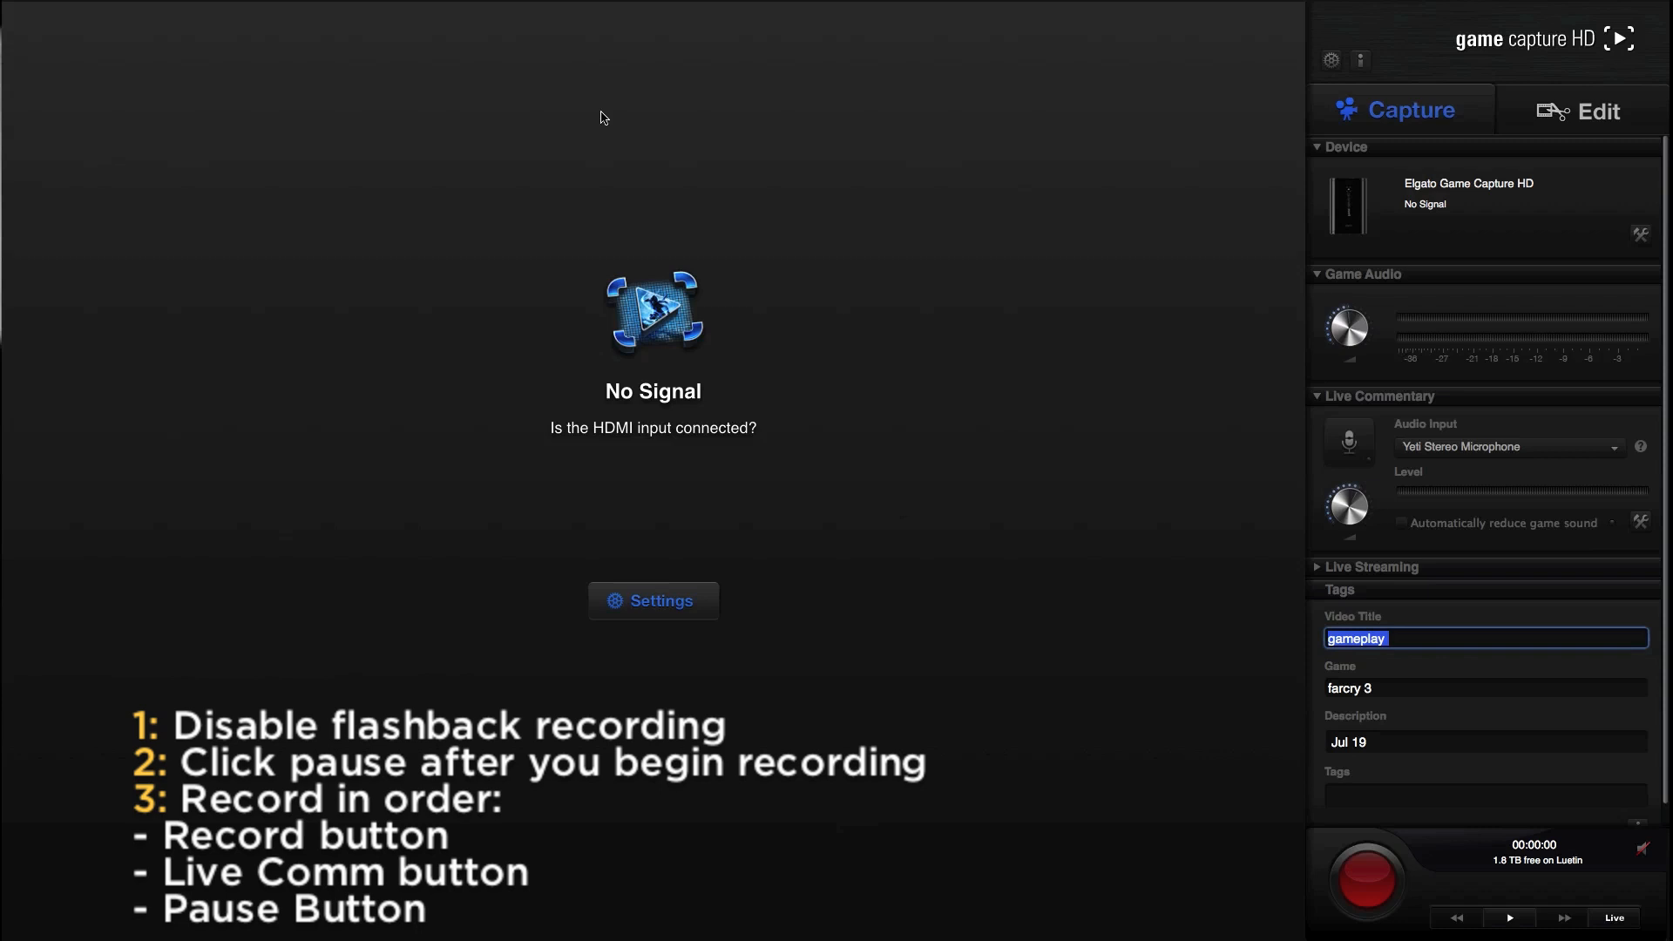
pyautogui.moveTo(1036, 578)
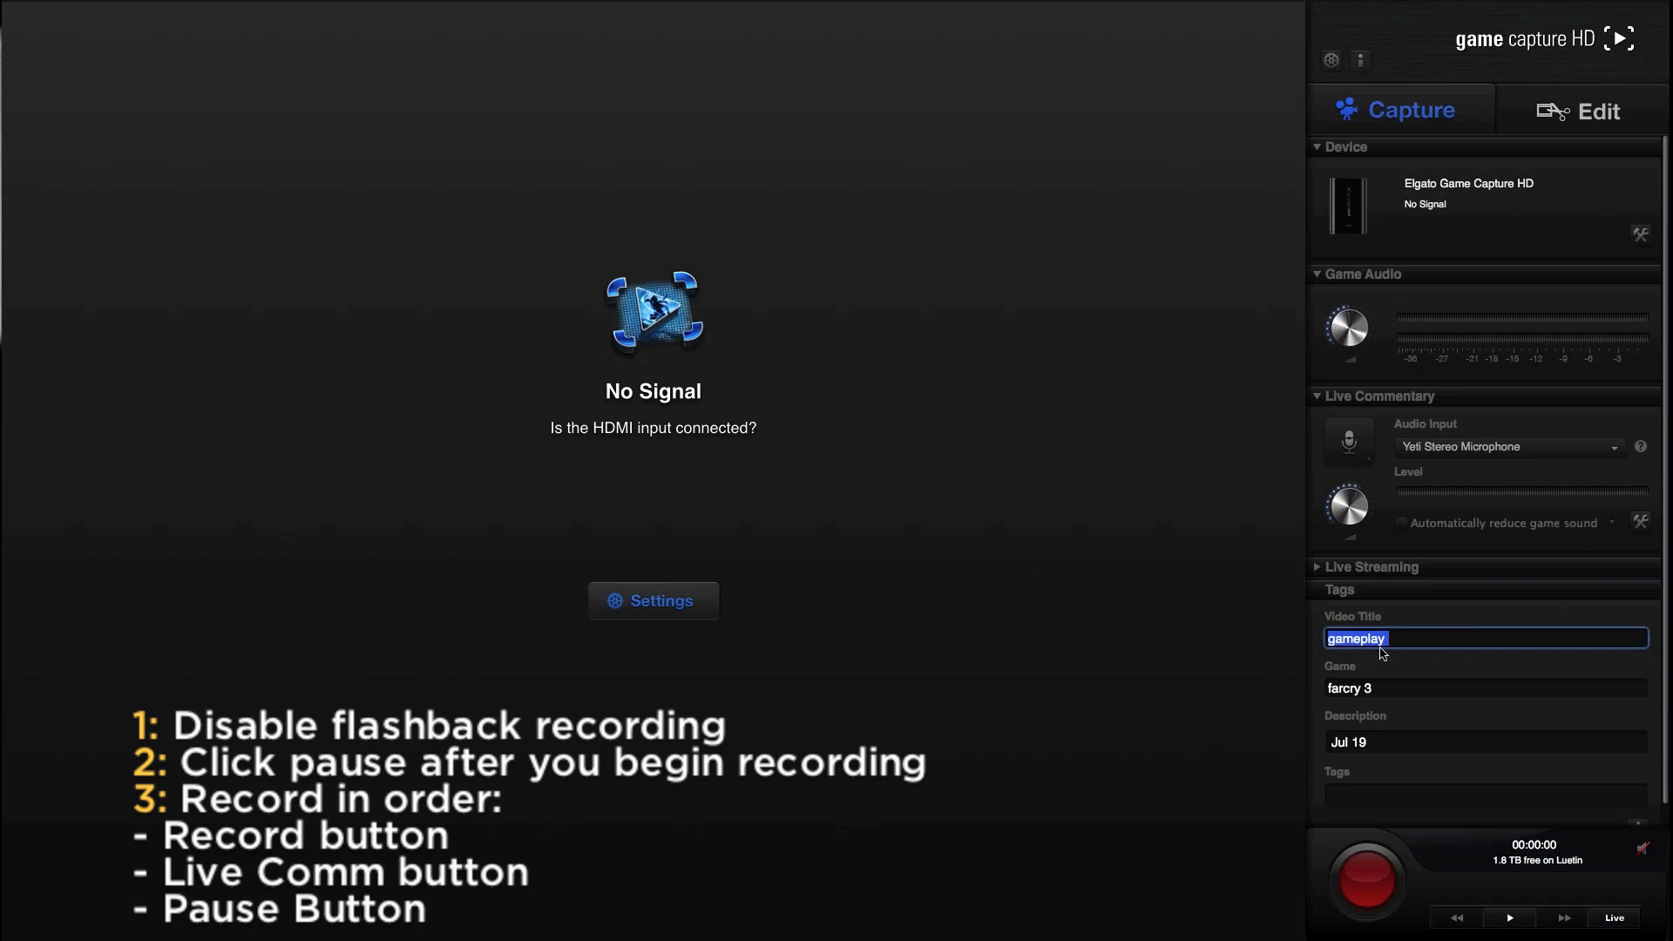
pyautogui.moveTo(1240, 537)
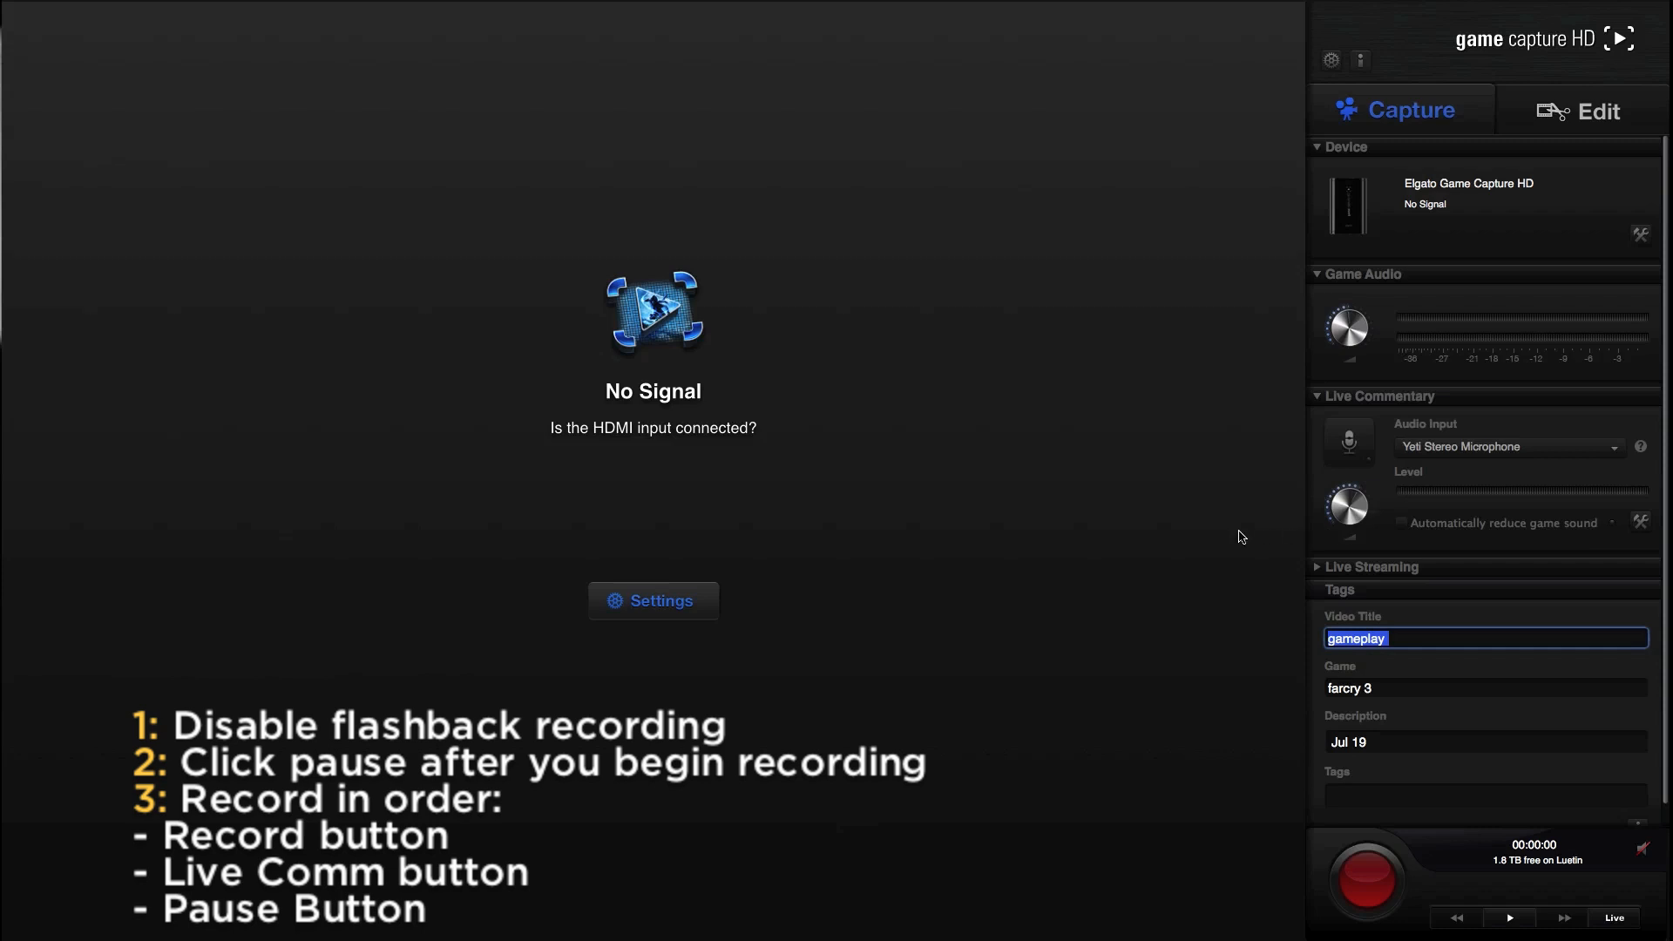